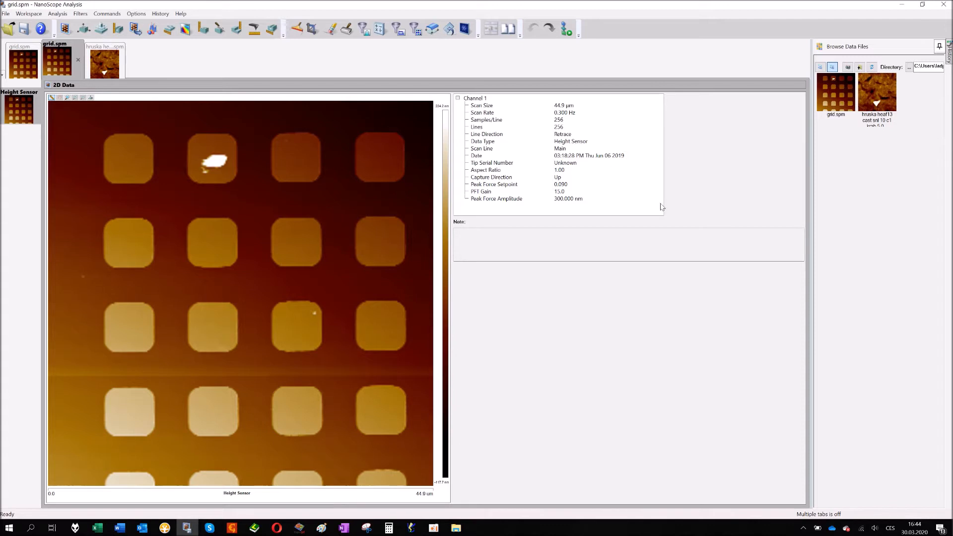
mouse_move(380, 43)
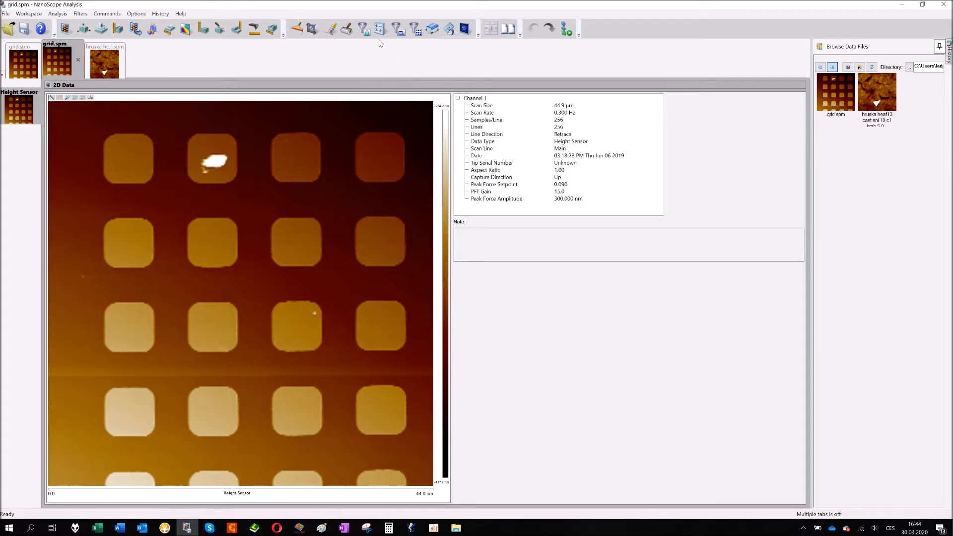
mouse_move(373, 47)
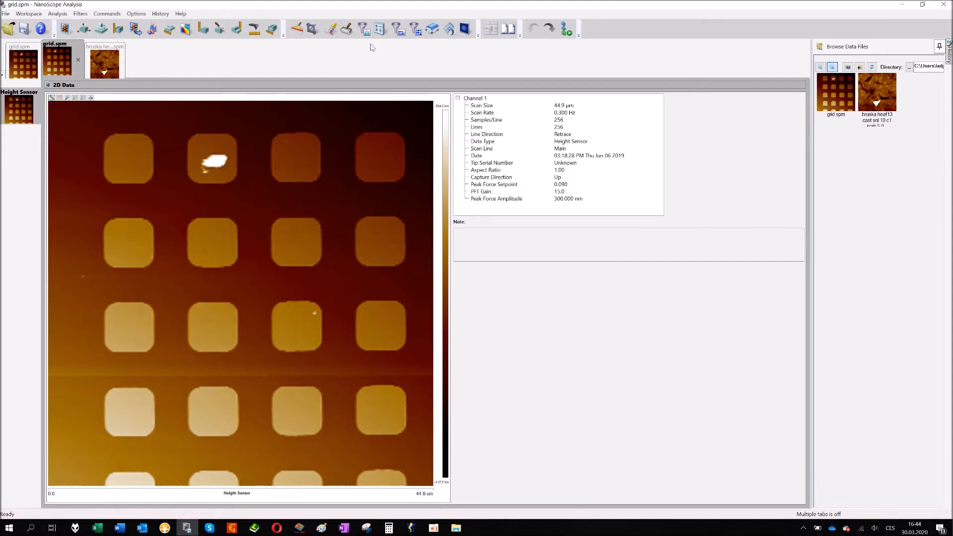
mouse_move(331, 65)
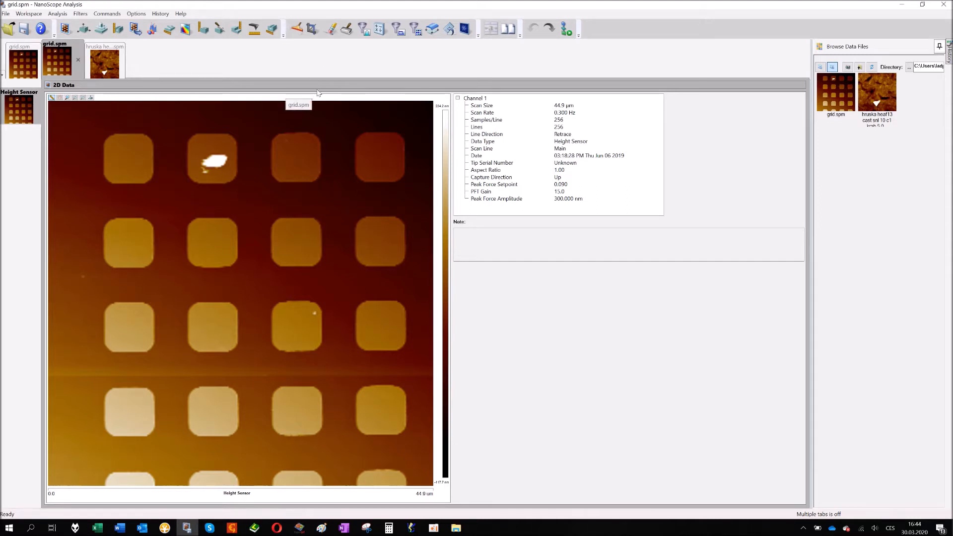
mouse_move(37, 210)
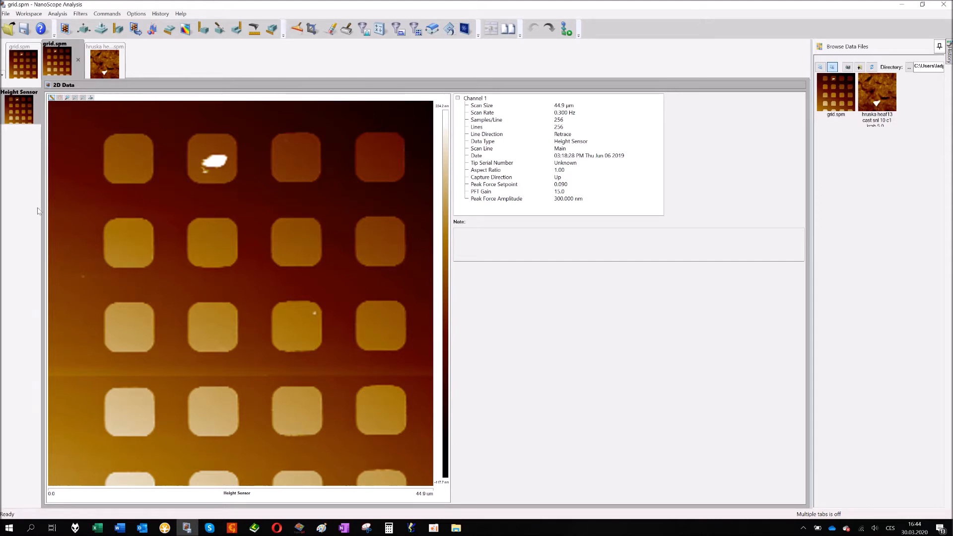
mouse_move(421, 177)
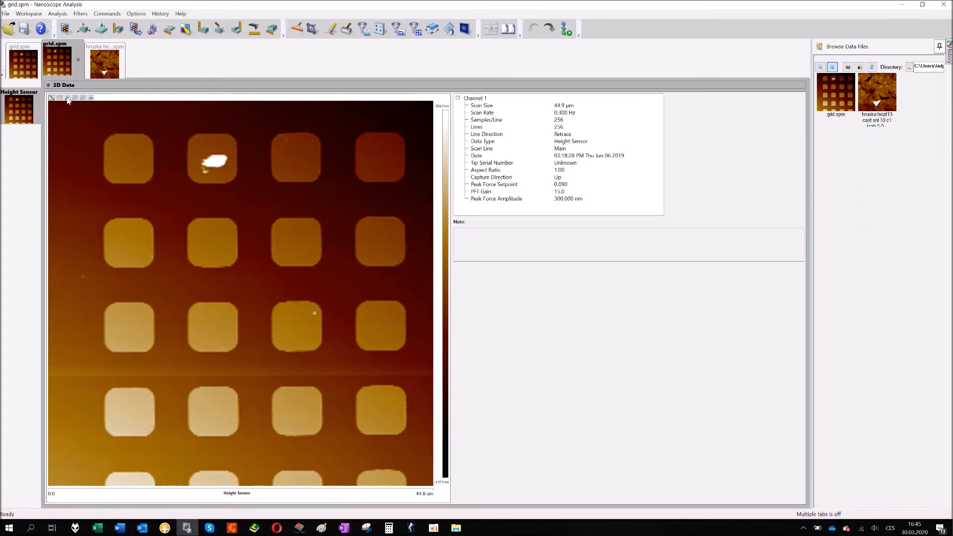
mouse_move(316, 479)
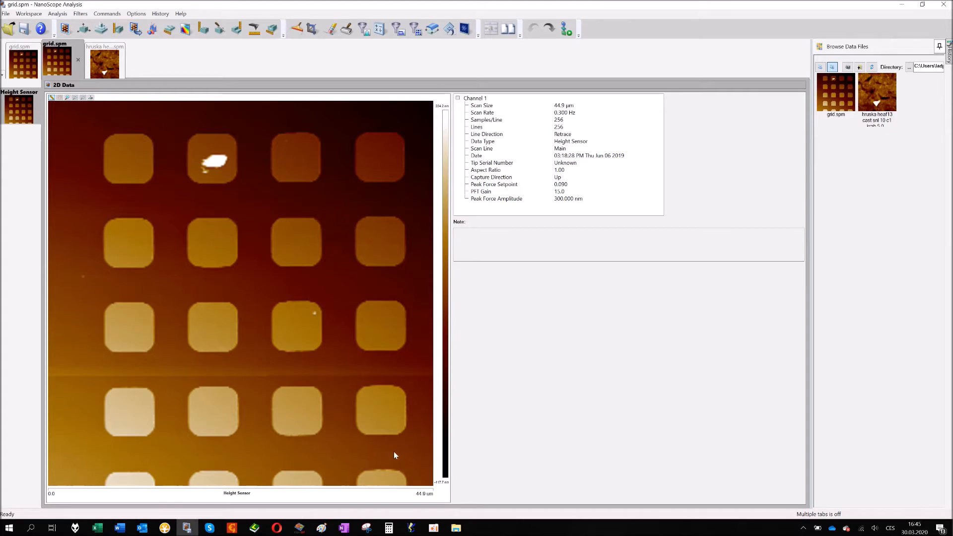
mouse_move(476, 265)
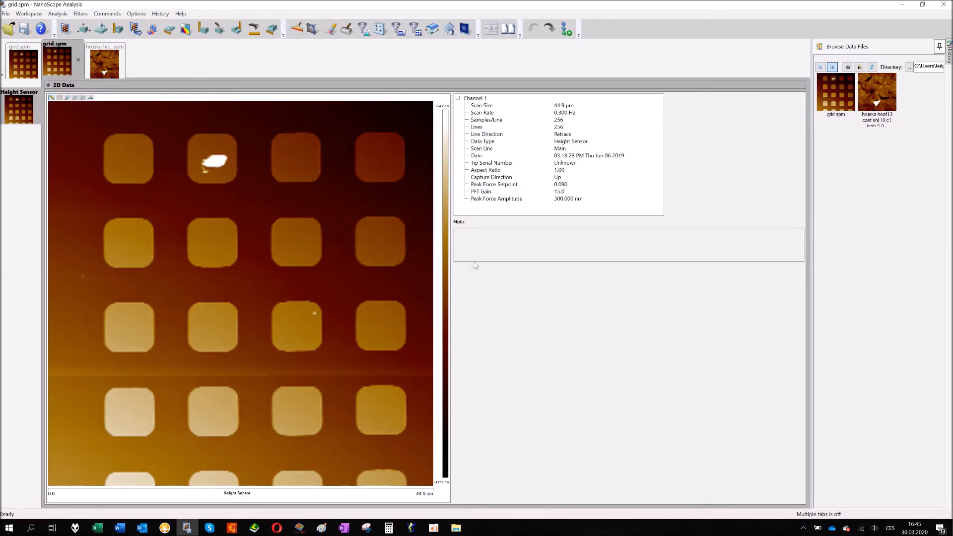
mouse_move(695, 137)
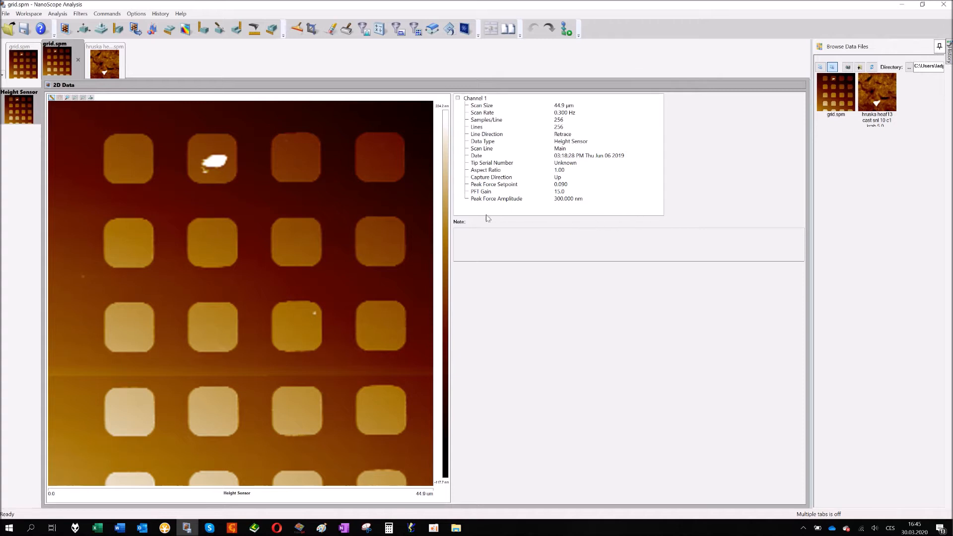
mouse_move(421, 67)
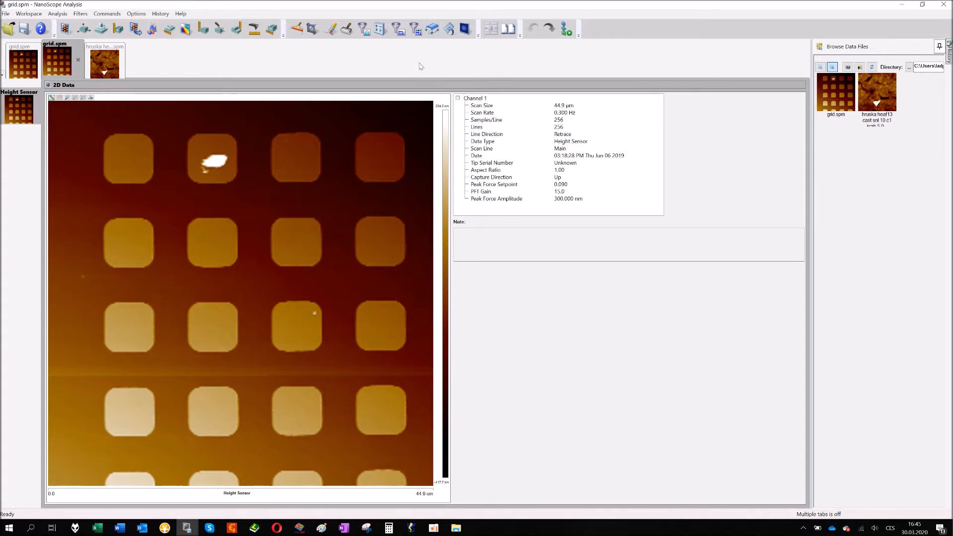
mouse_move(440, 72)
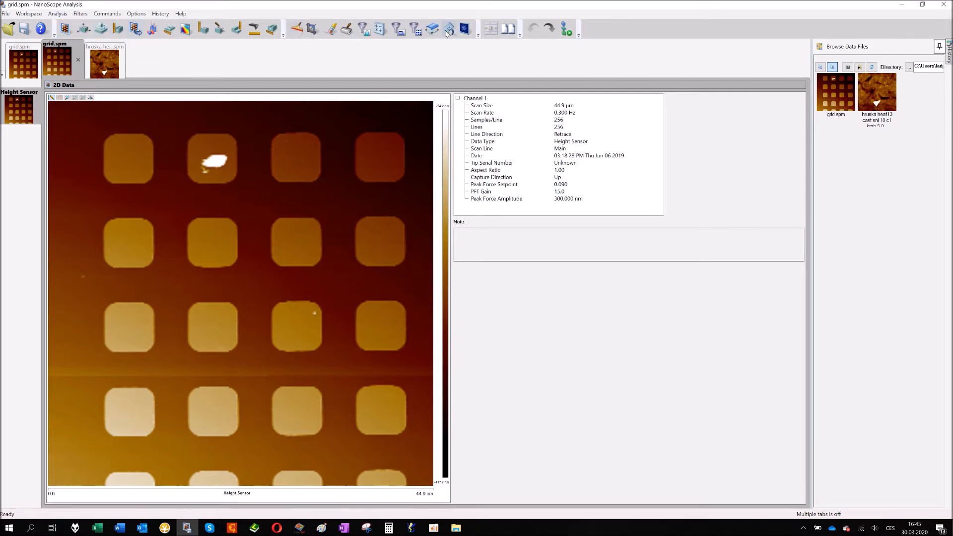
mouse_move(449, 29)
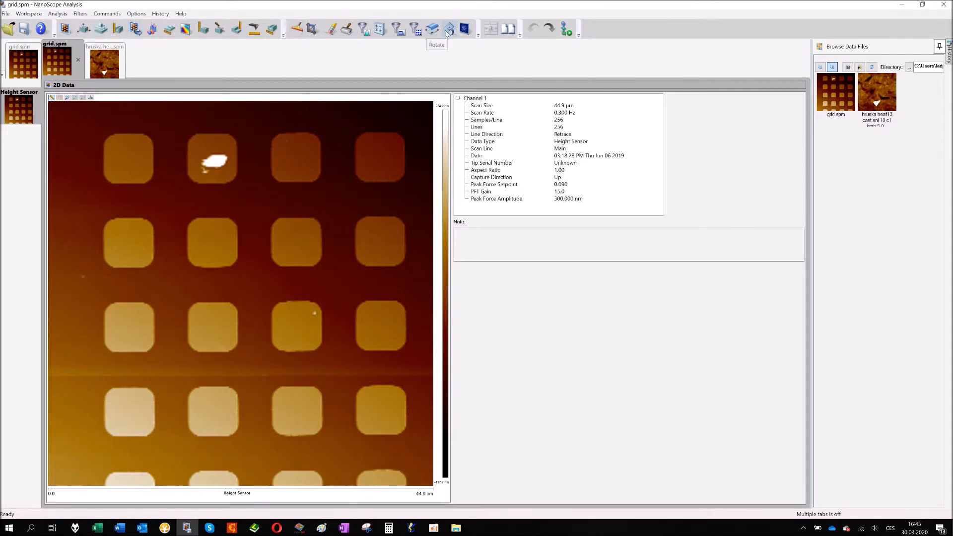
mouse_move(881, 45)
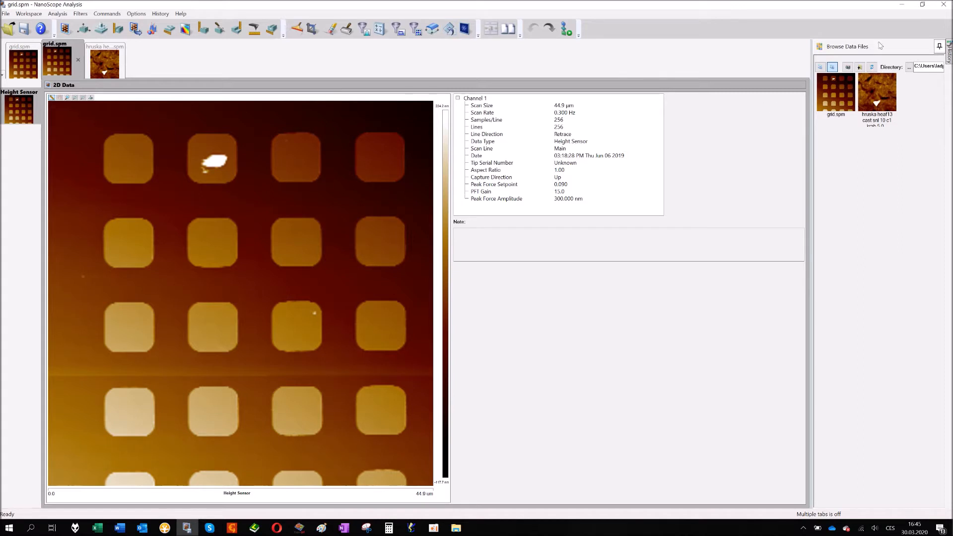
mouse_move(832, 129)
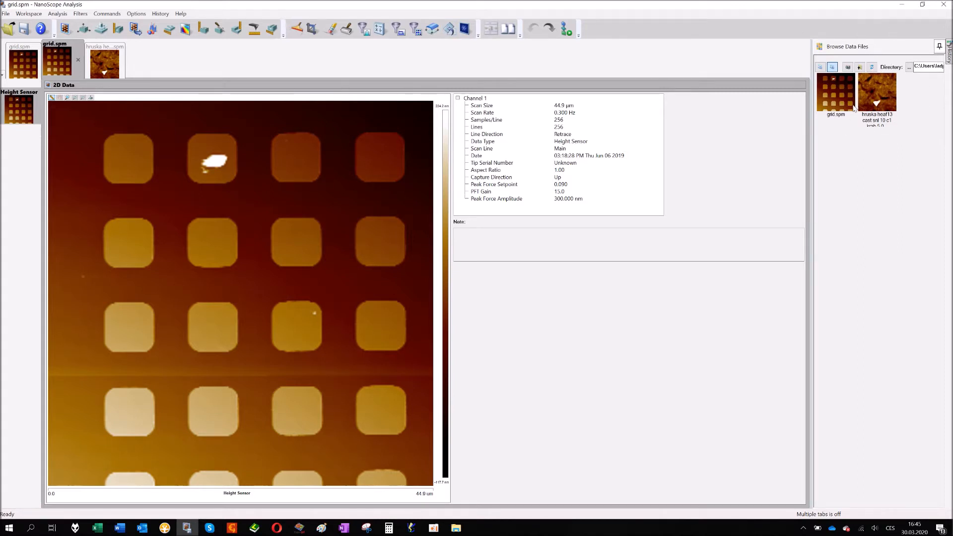
mouse_move(877, 101)
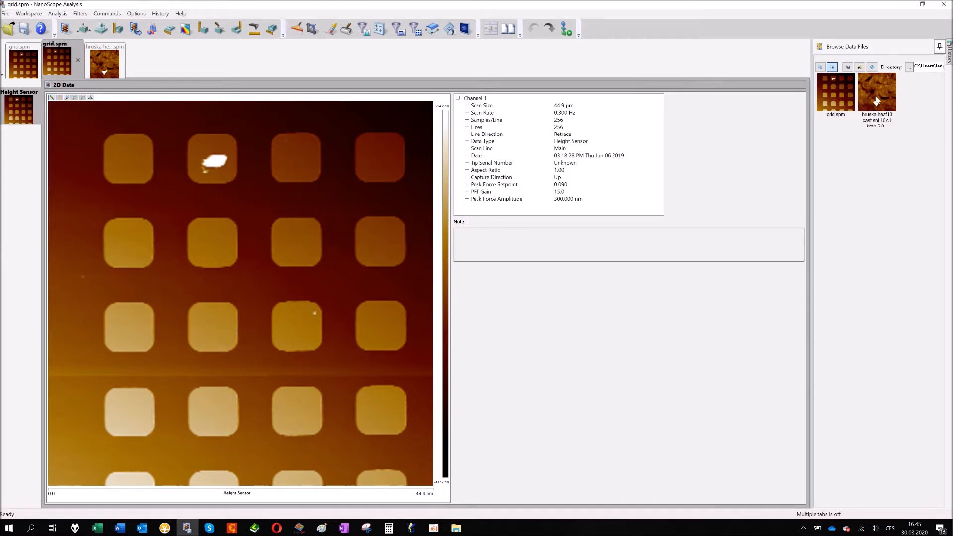
mouse_move(264, 65)
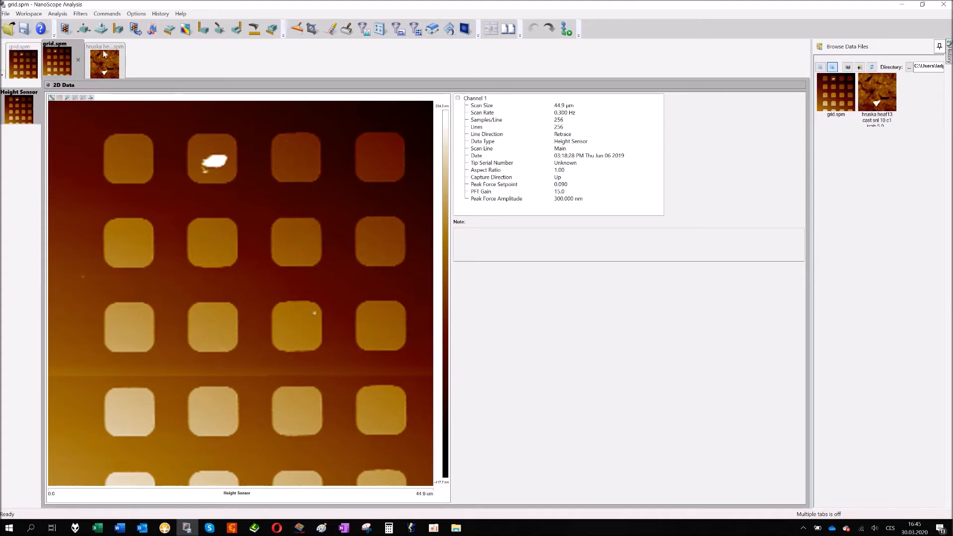
Step: Execute a 1st-order flatten on the grid scan to level the background between pillars
click(100, 54)
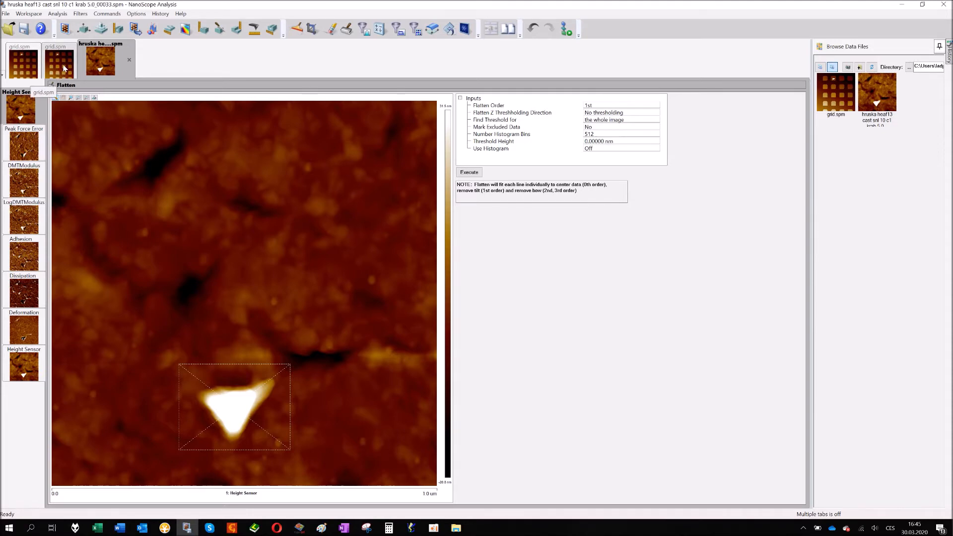
click(54, 55)
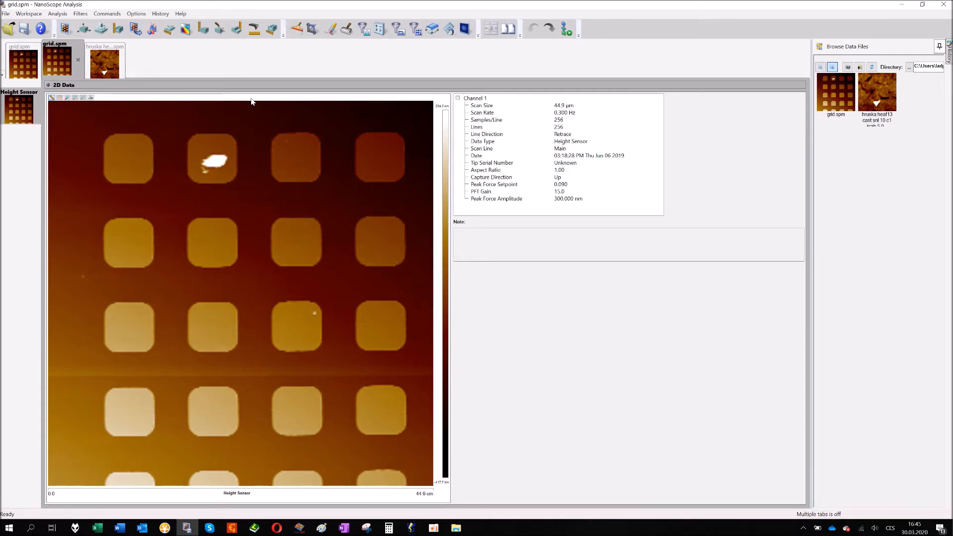
mouse_move(351, 109)
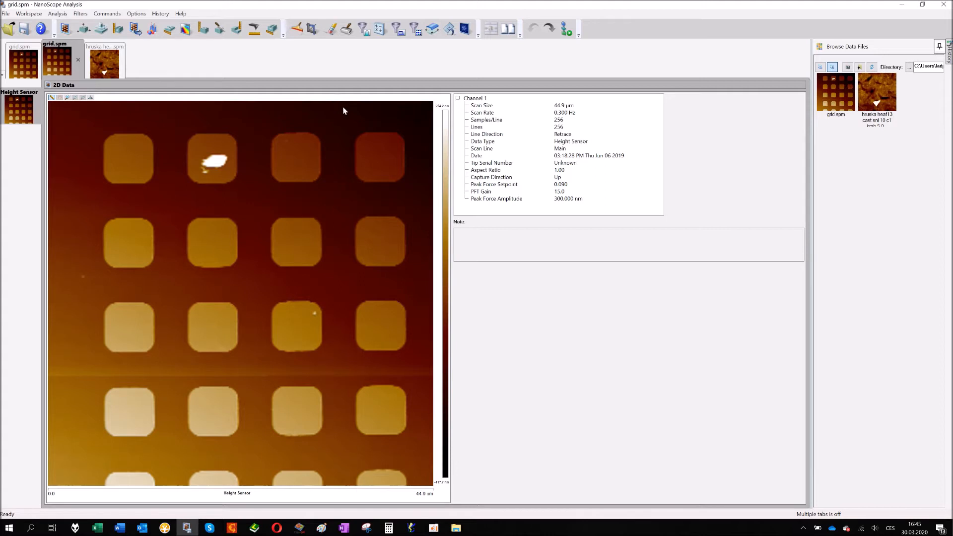
mouse_move(355, 117)
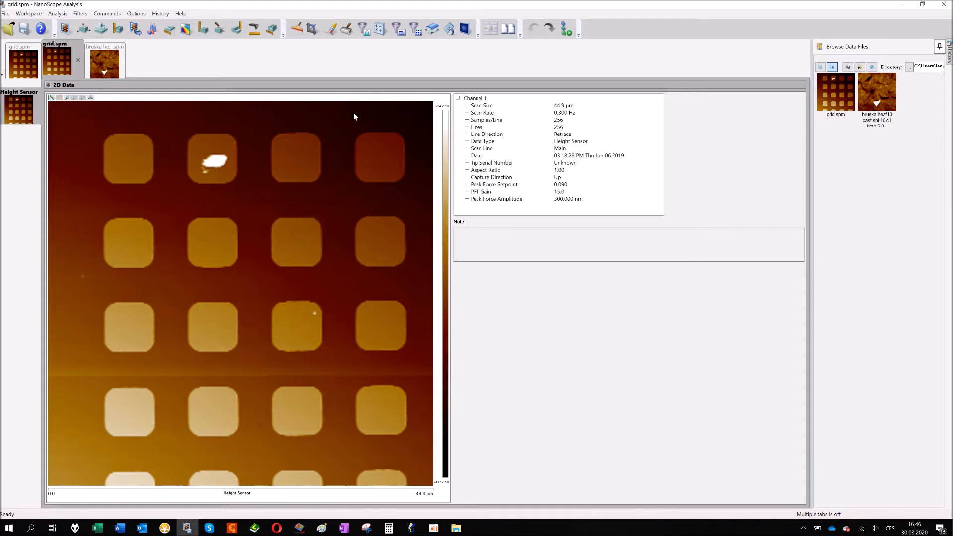
mouse_move(373, 188)
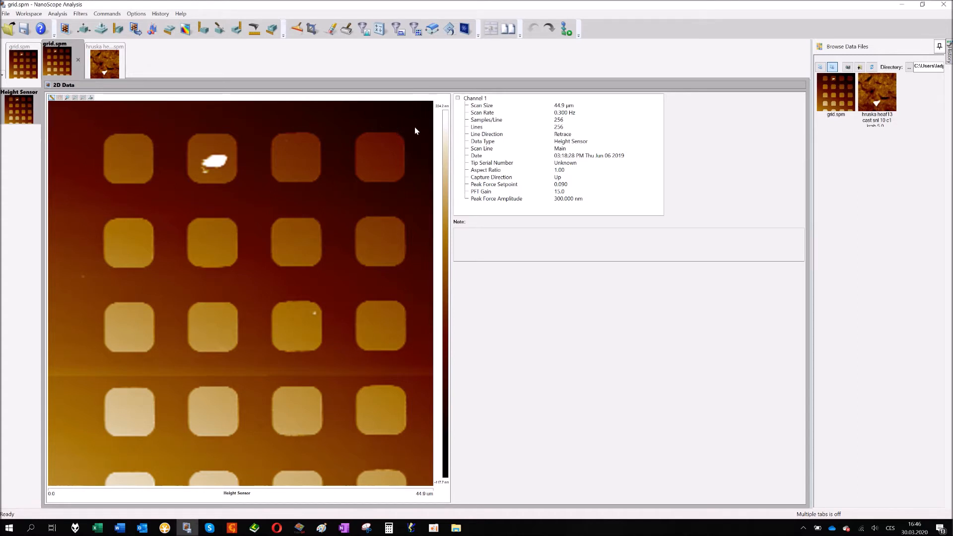
mouse_move(424, 117)
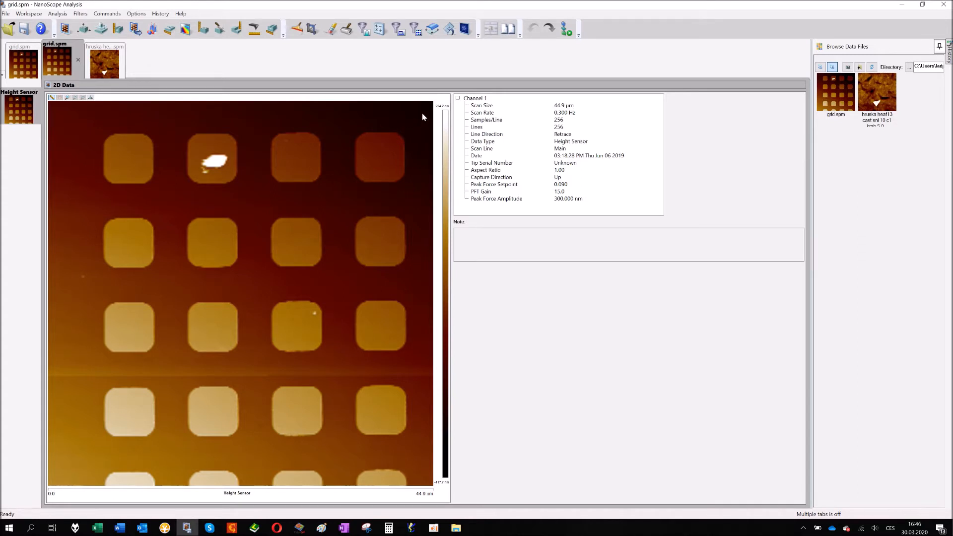
mouse_move(226, 130)
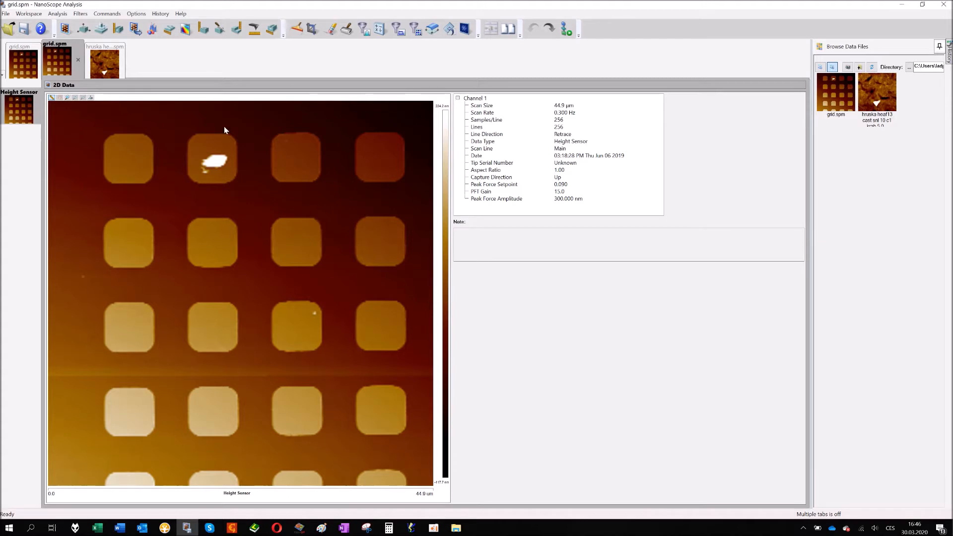
mouse_move(75, 465)
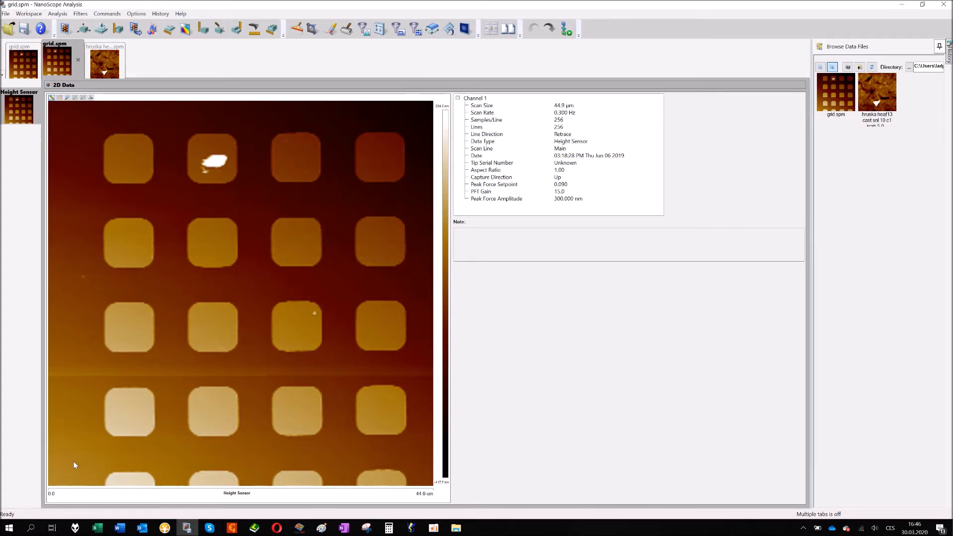
mouse_move(226, 339)
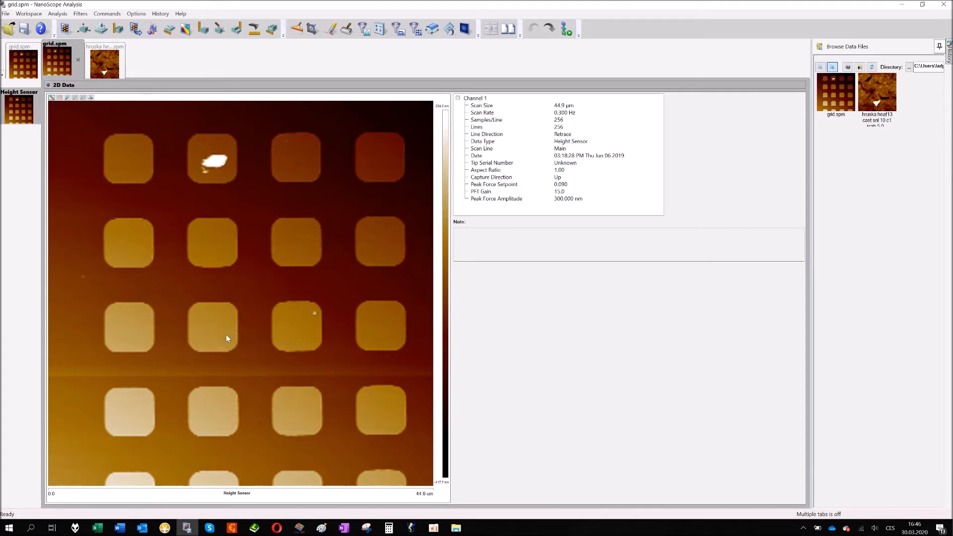
mouse_move(546, 350)
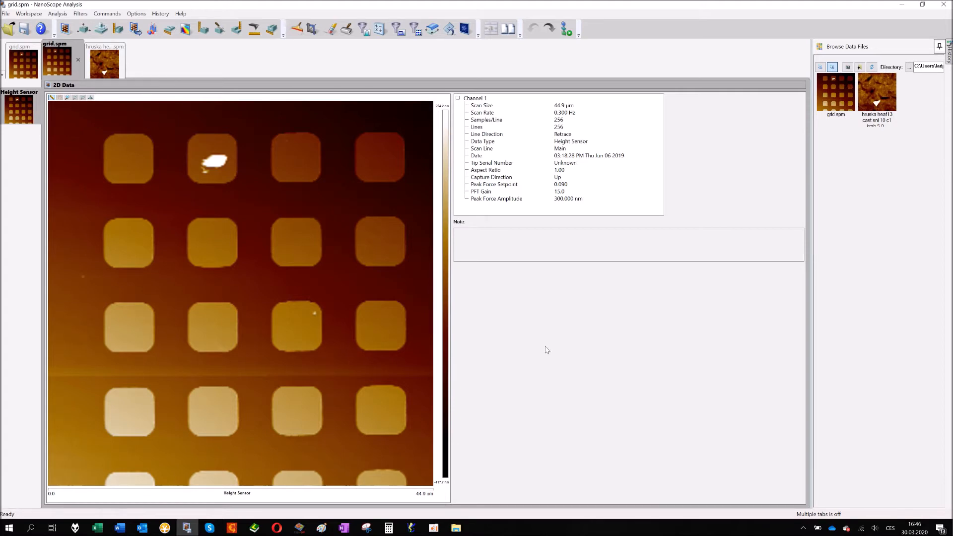
mouse_move(395, 117)
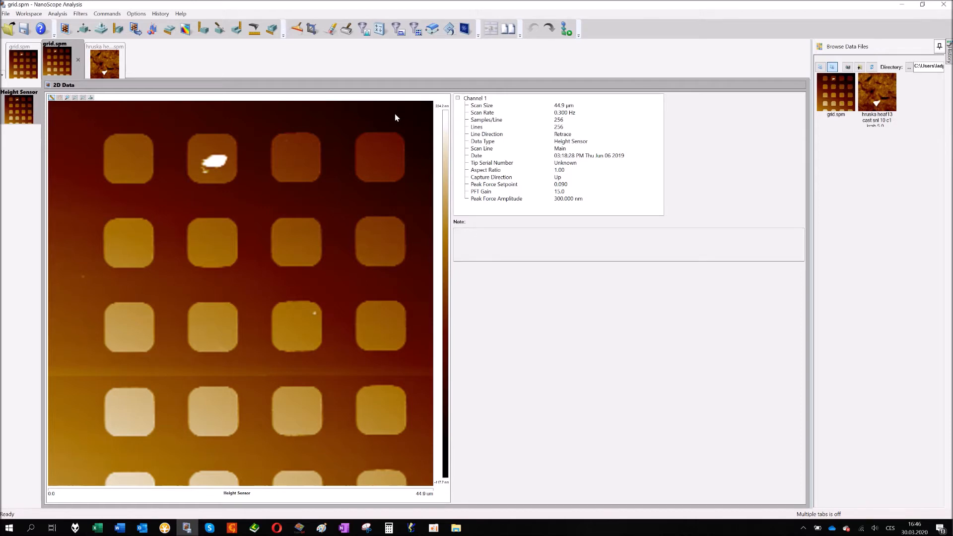
mouse_move(331, 18)
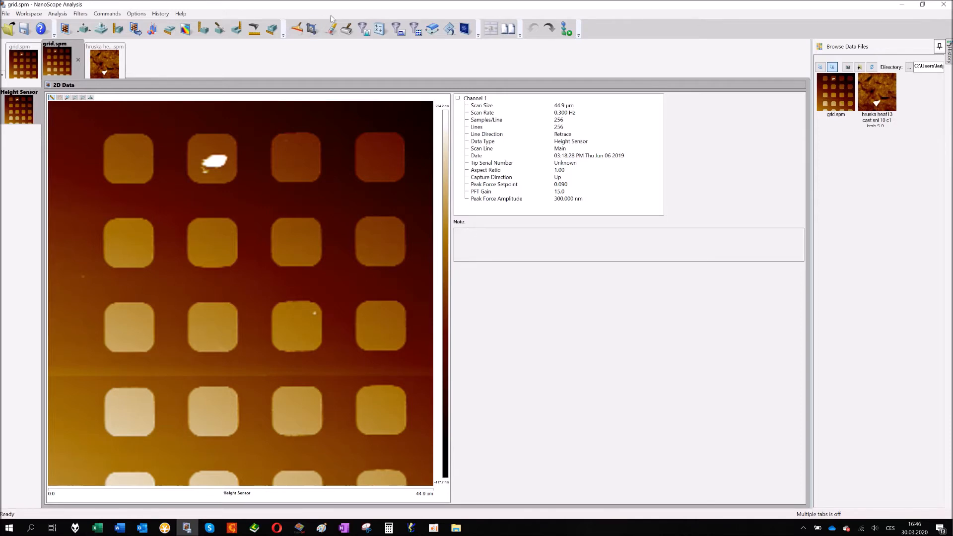
mouse_move(349, 29)
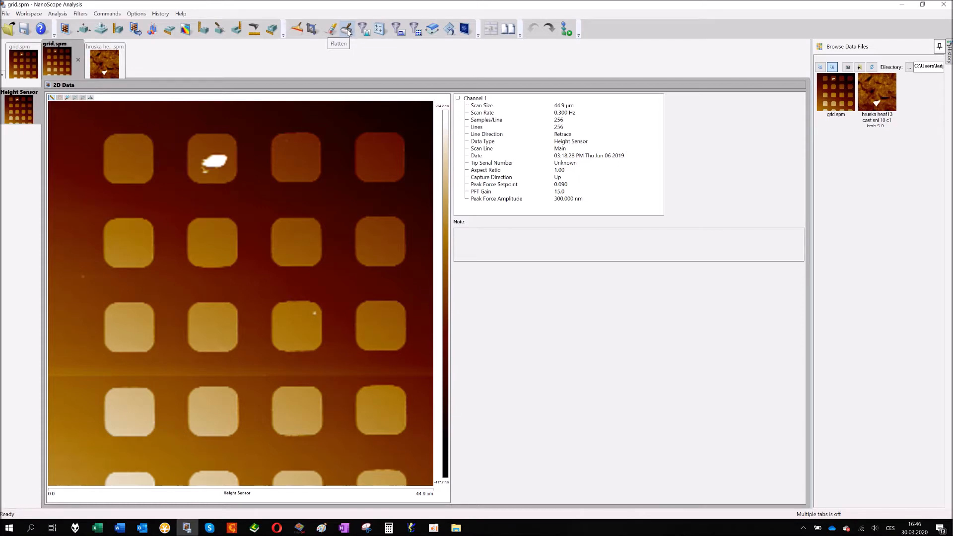
mouse_move(349, 29)
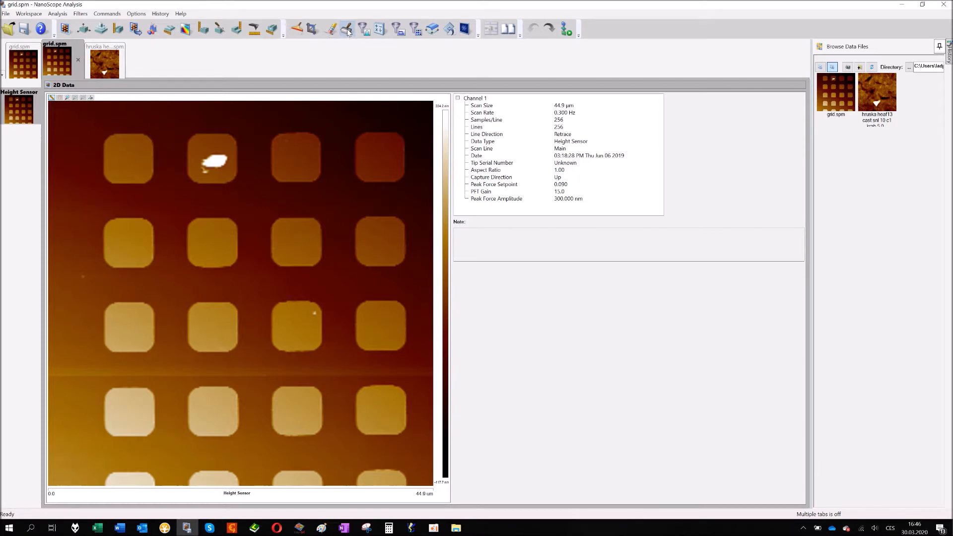
click(347, 28)
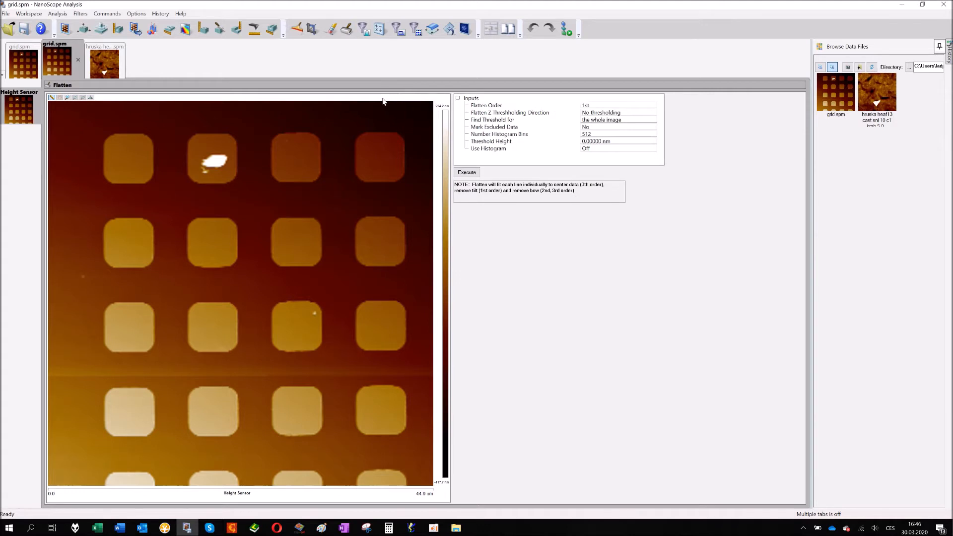
mouse_move(376, 112)
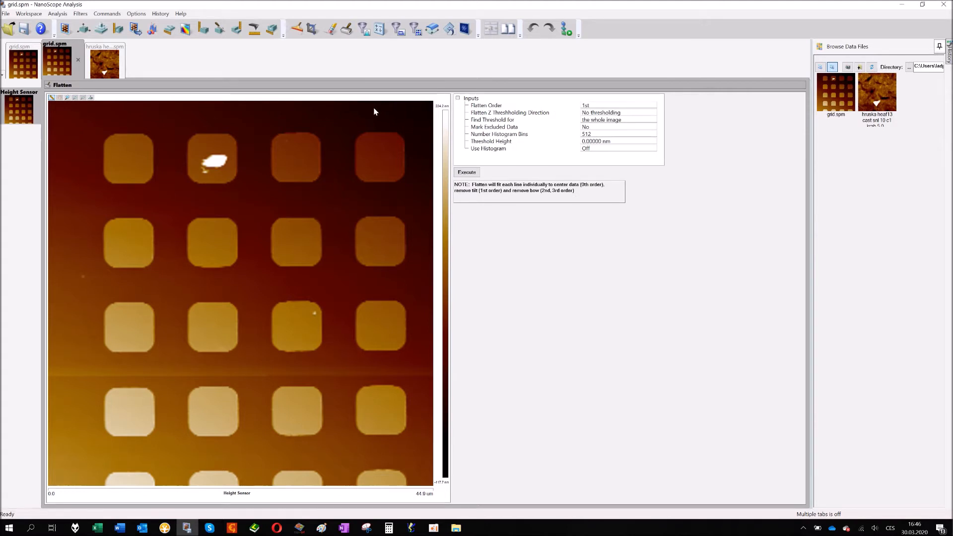
mouse_move(229, 128)
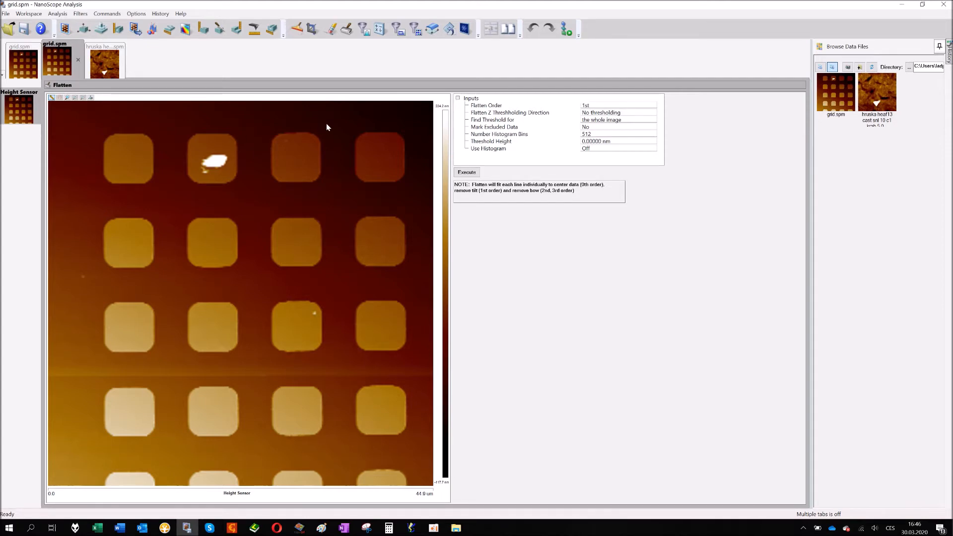
mouse_move(337, 95)
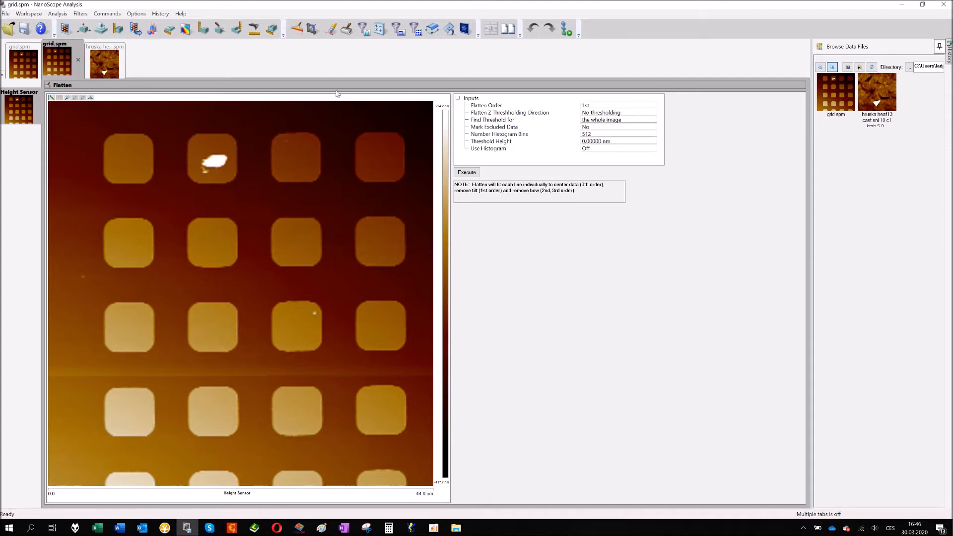
mouse_move(315, 121)
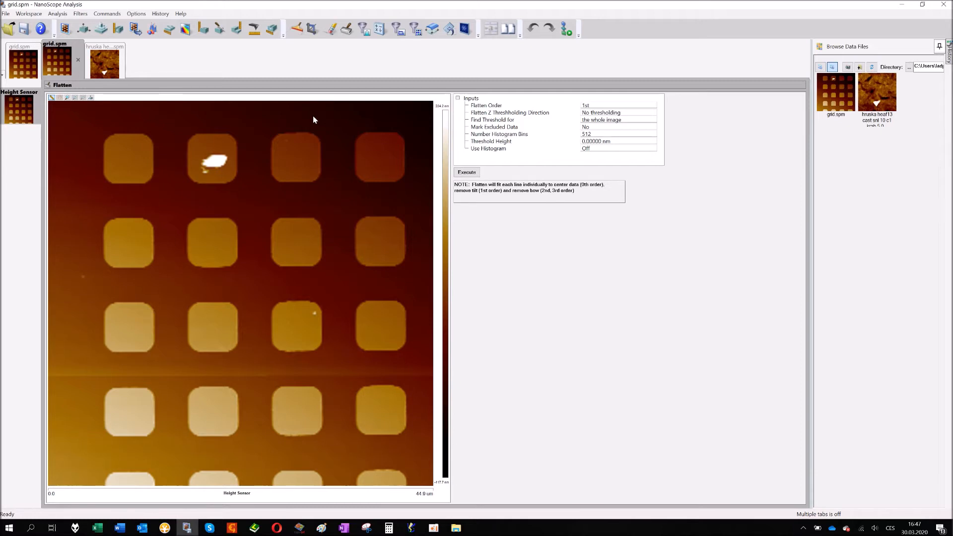
mouse_move(633, 131)
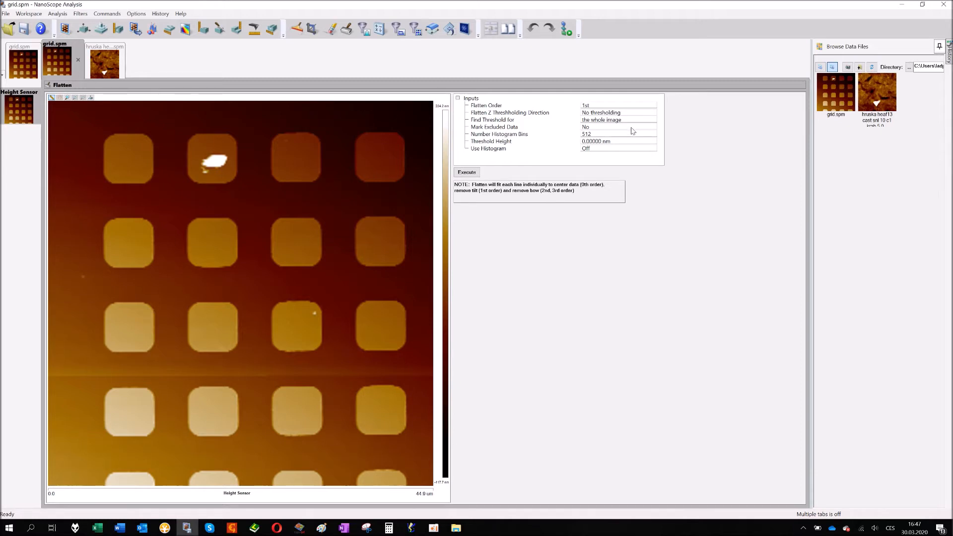
mouse_move(605, 108)
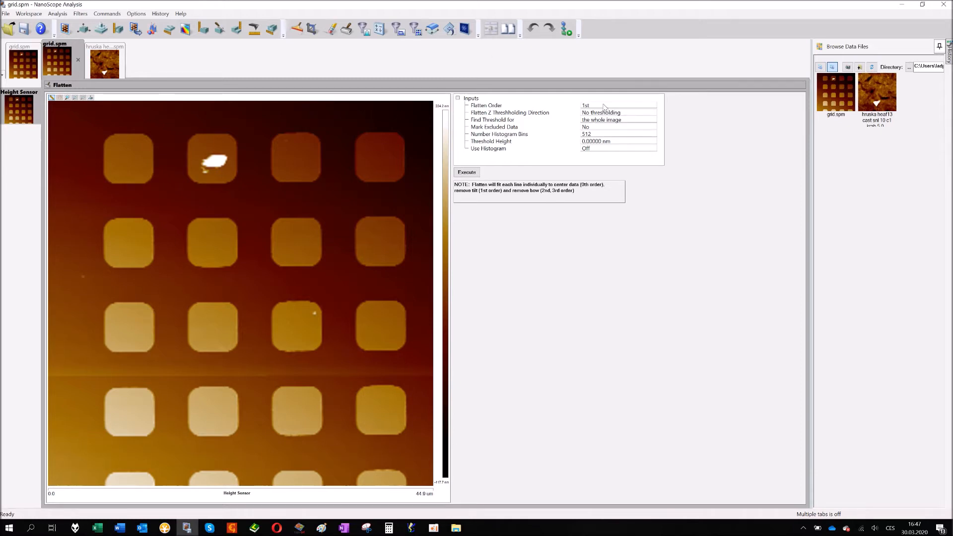
click(617, 105)
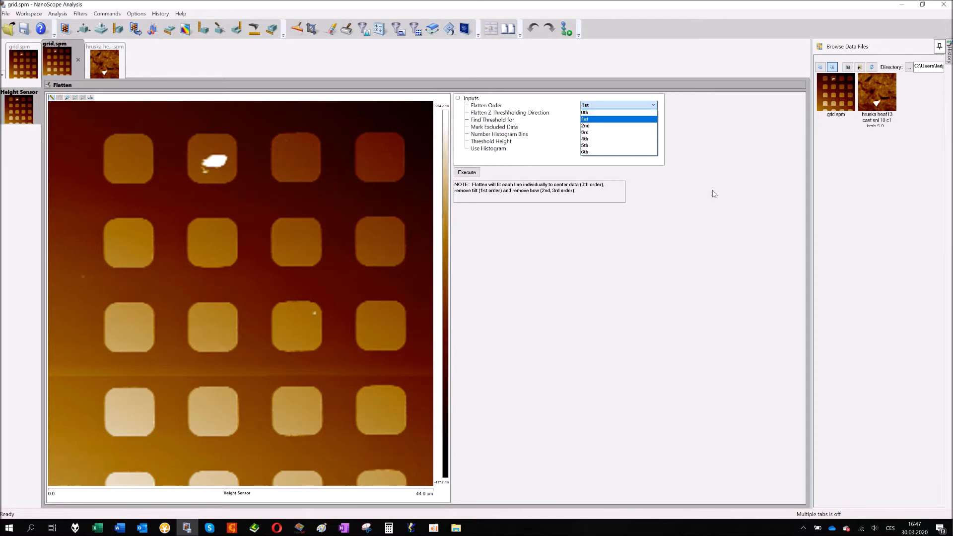
mouse_move(619, 112)
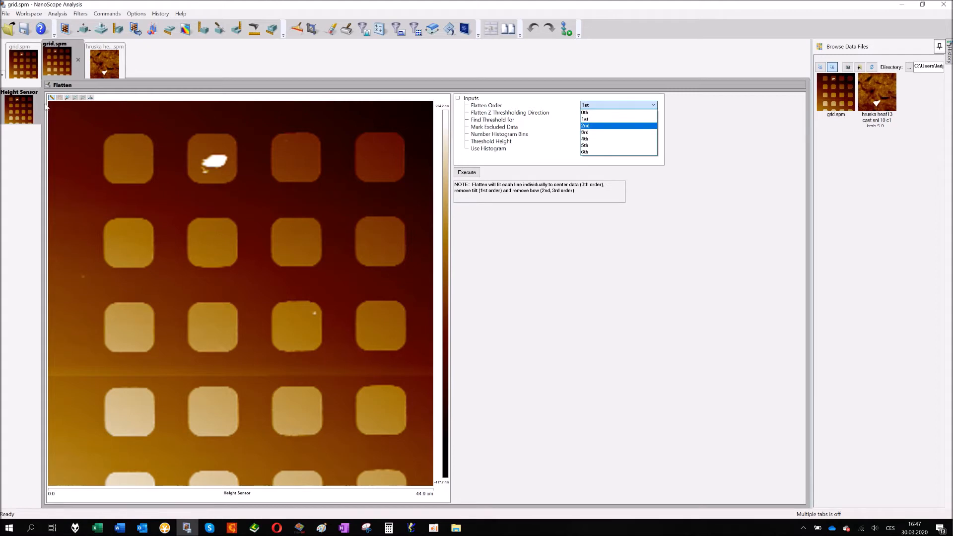
mouse_move(21, 181)
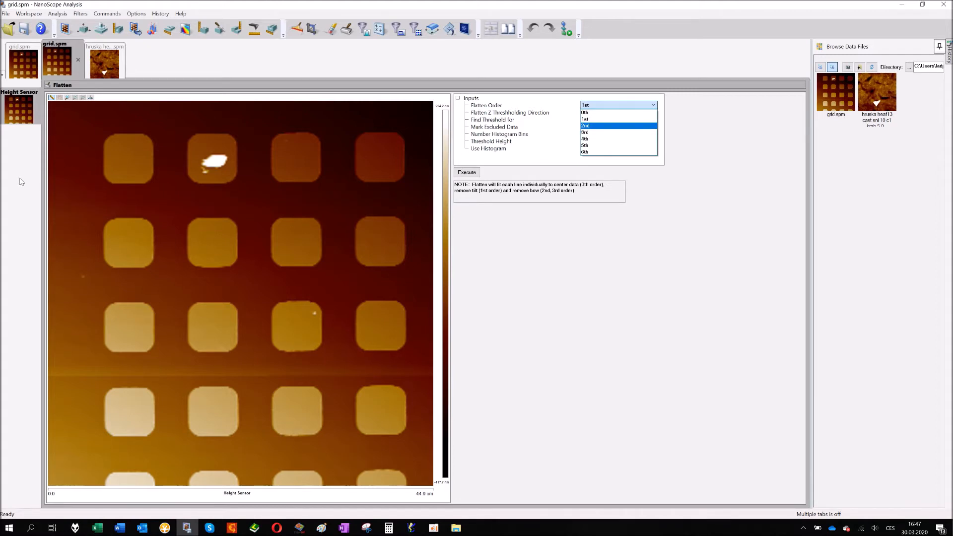
mouse_move(426, 153)
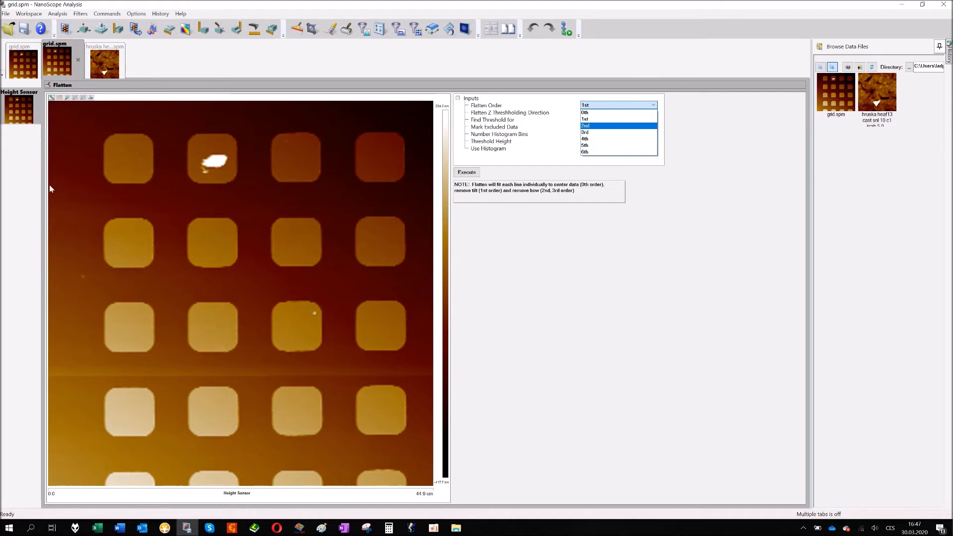
mouse_move(58, 261)
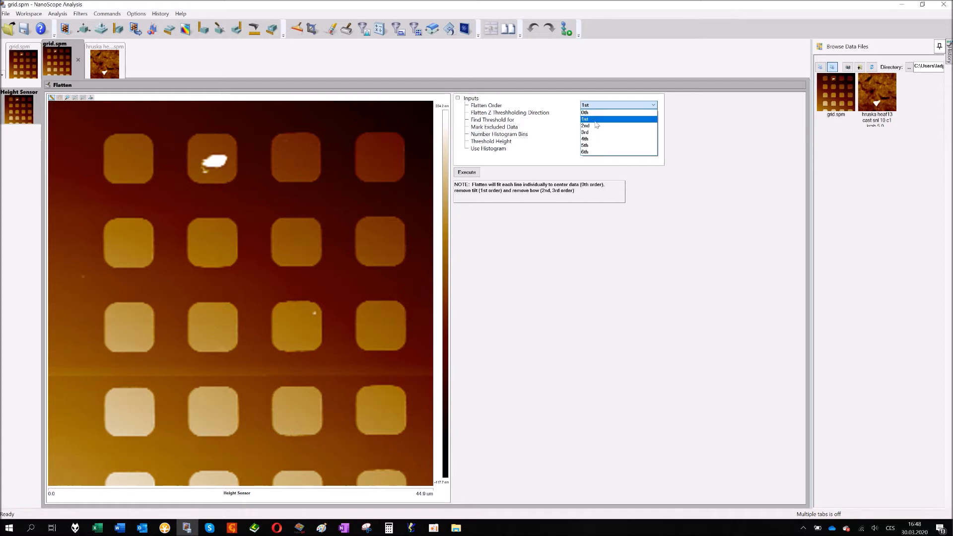
mouse_move(599, 126)
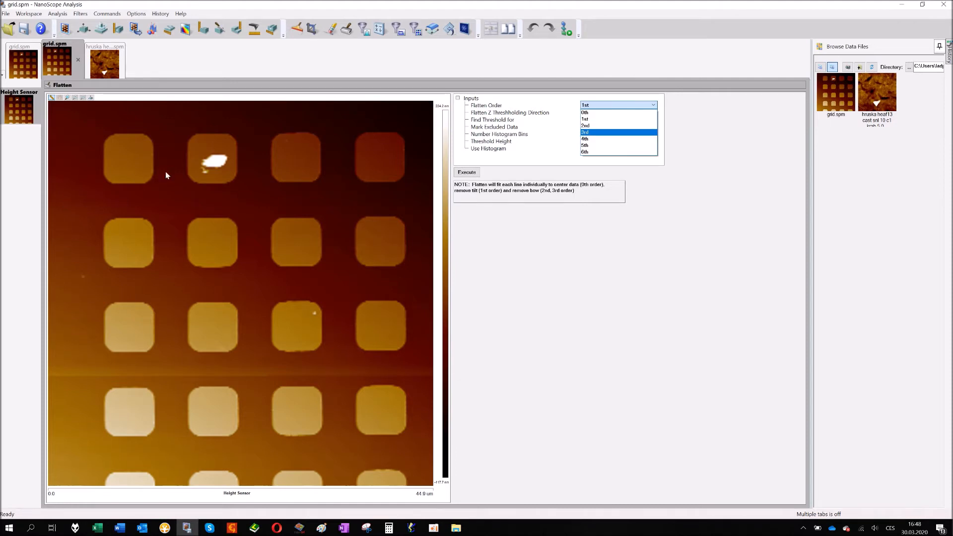
mouse_move(240, 115)
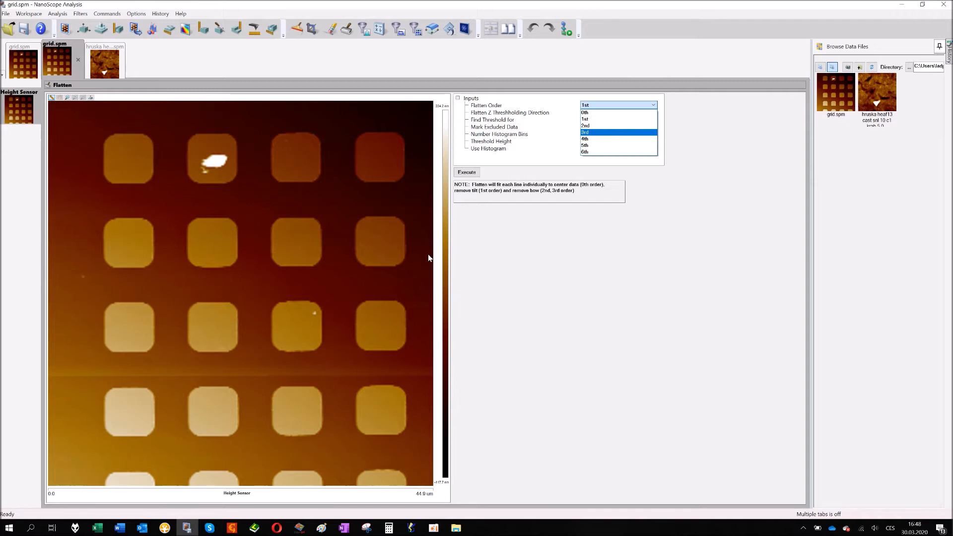
mouse_move(396, 235)
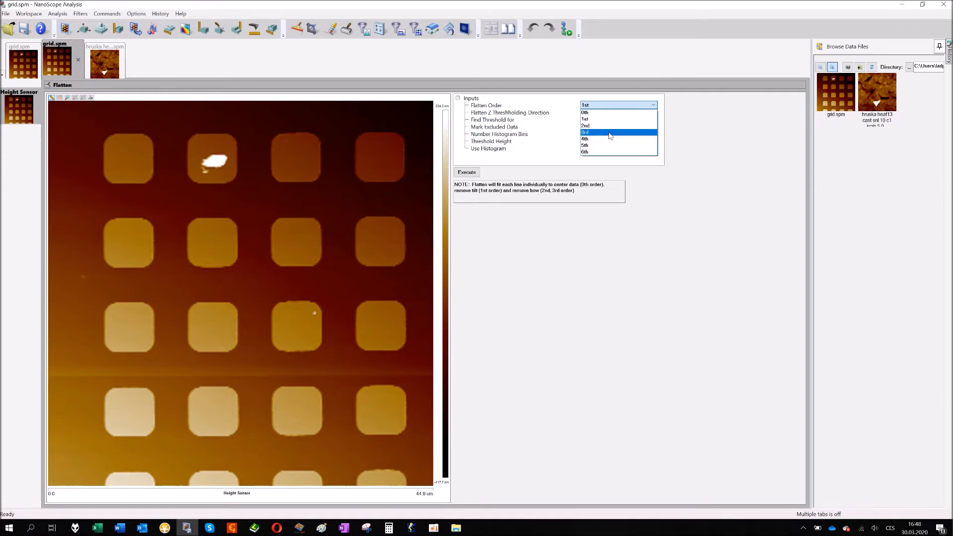
click(608, 152)
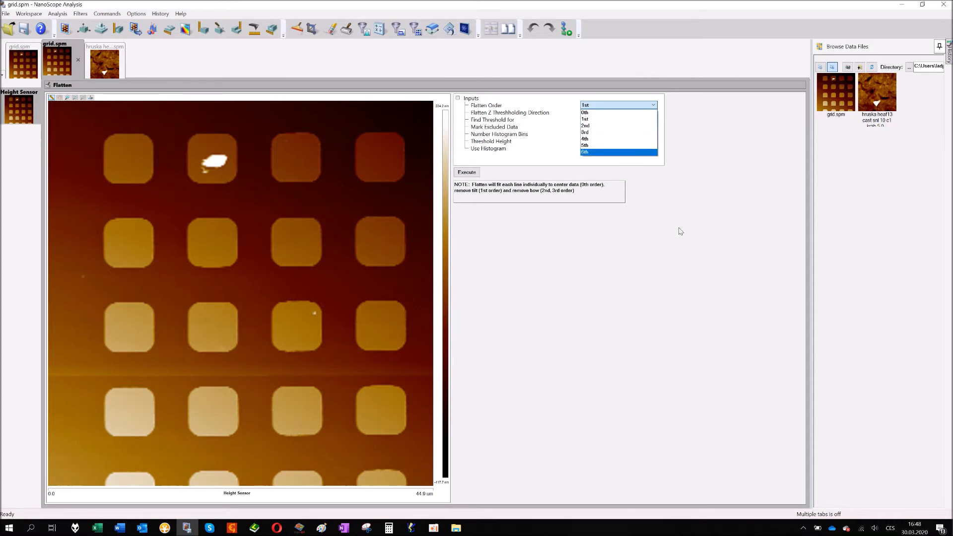
mouse_move(690, 230)
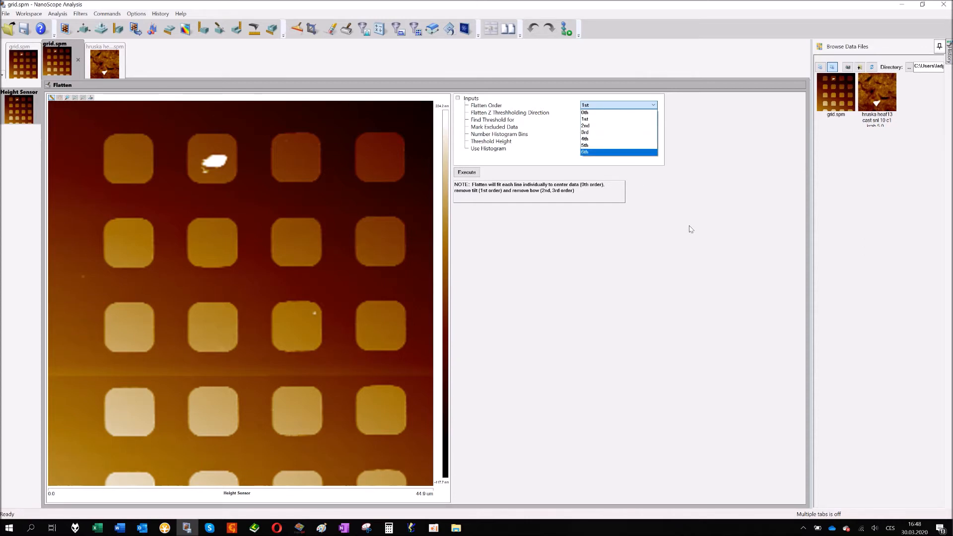
mouse_move(666, 193)
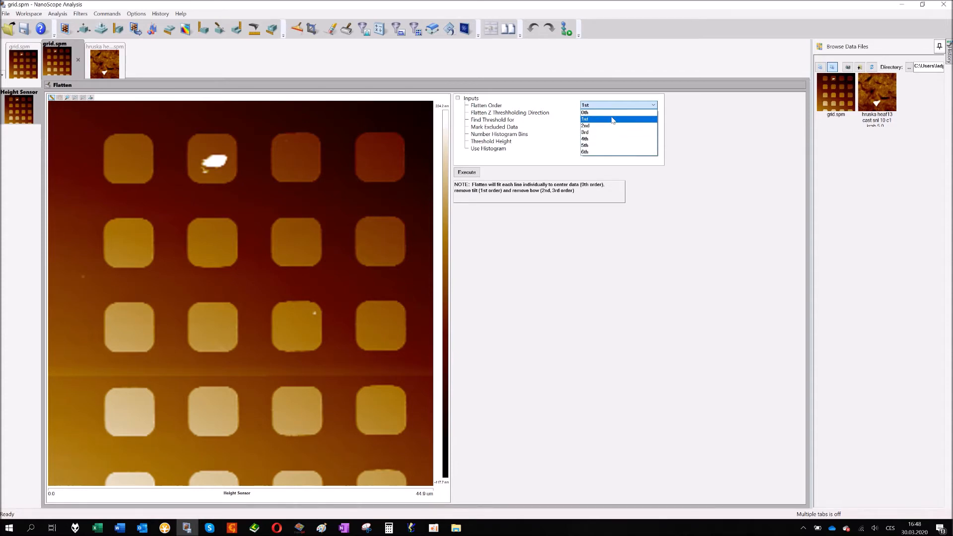
mouse_move(613, 122)
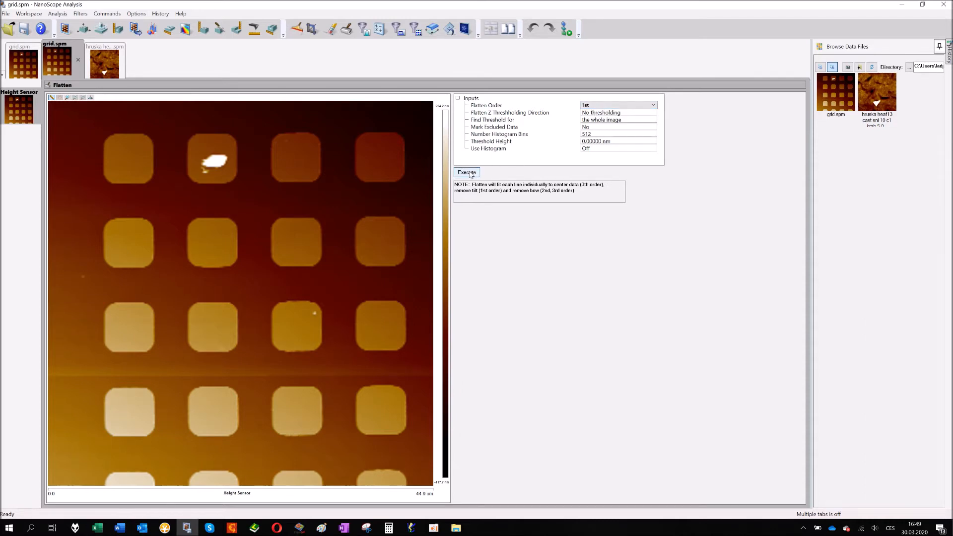
click(466, 172)
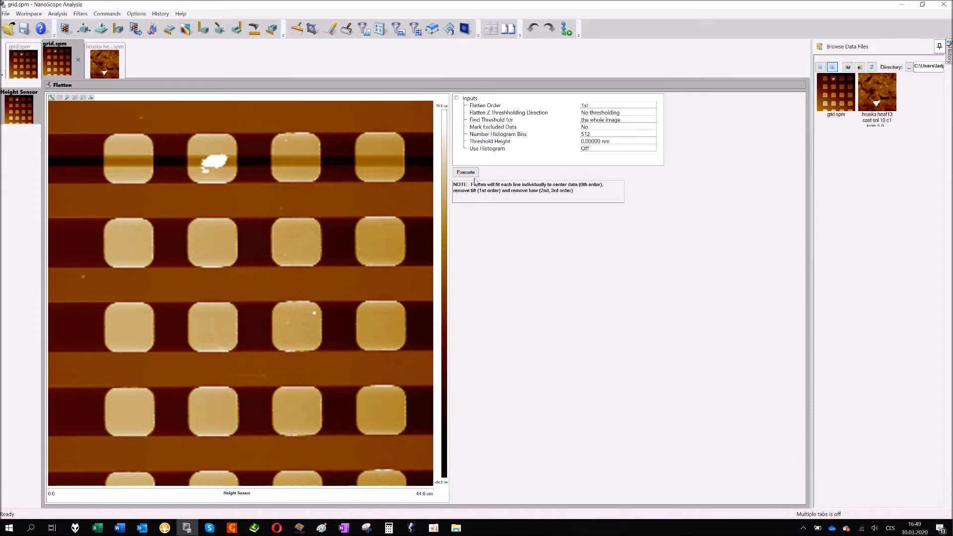
mouse_move(64, 110)
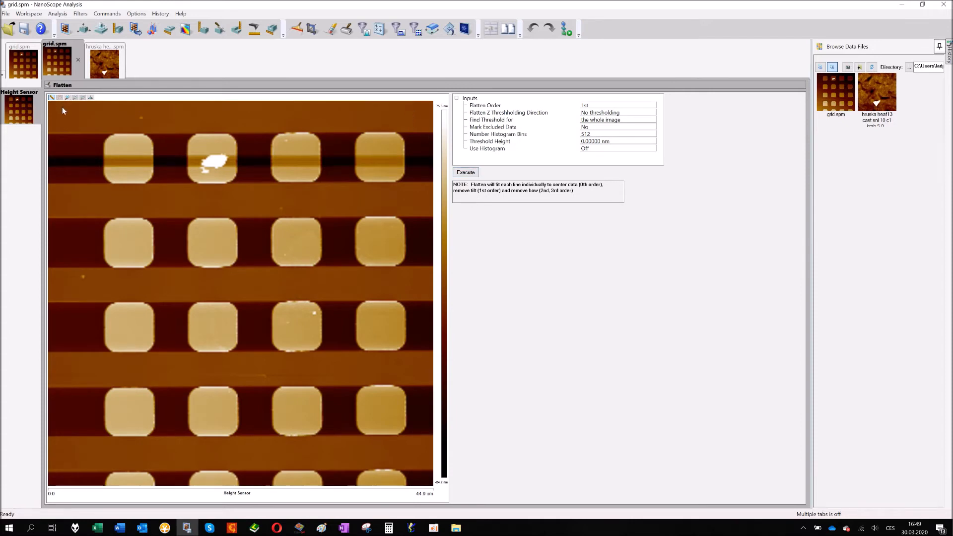
mouse_move(394, 116)
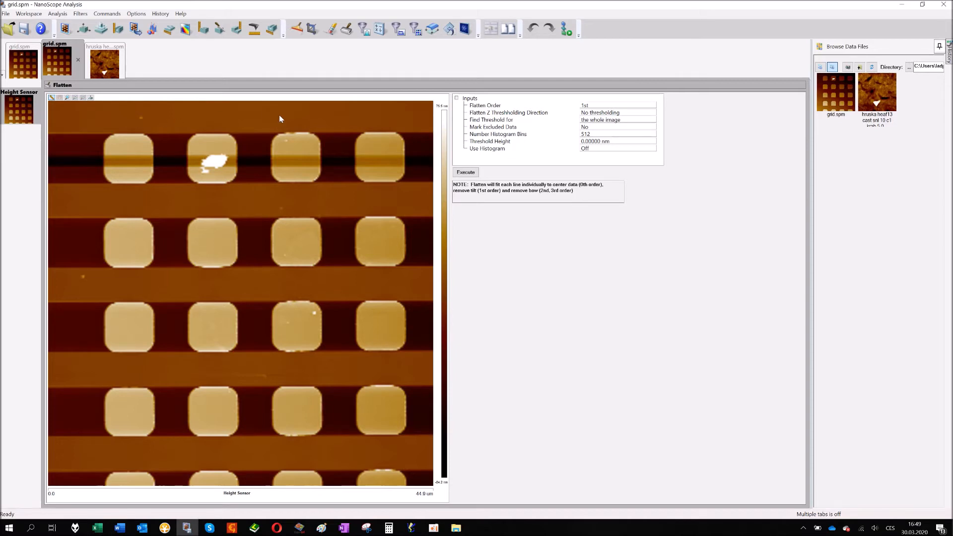
mouse_move(338, 174)
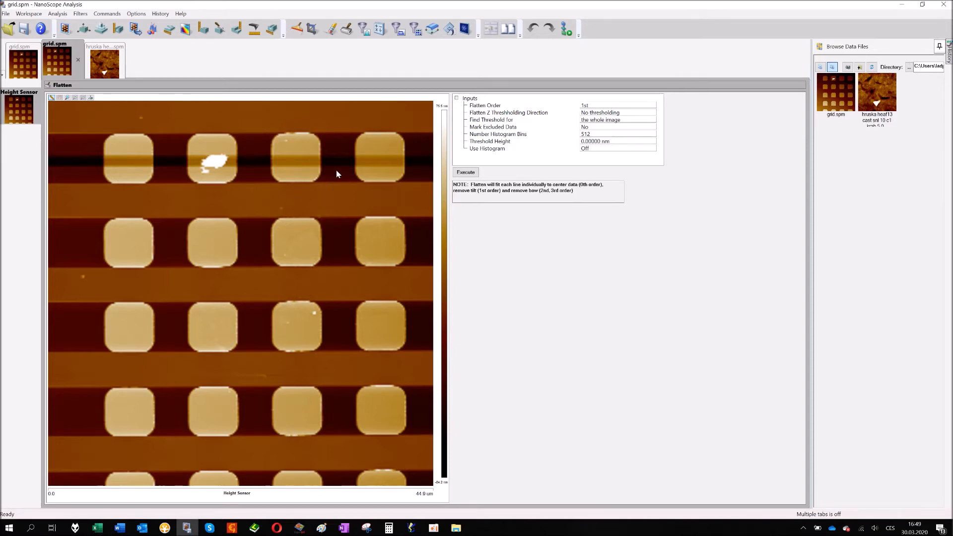
mouse_move(341, 128)
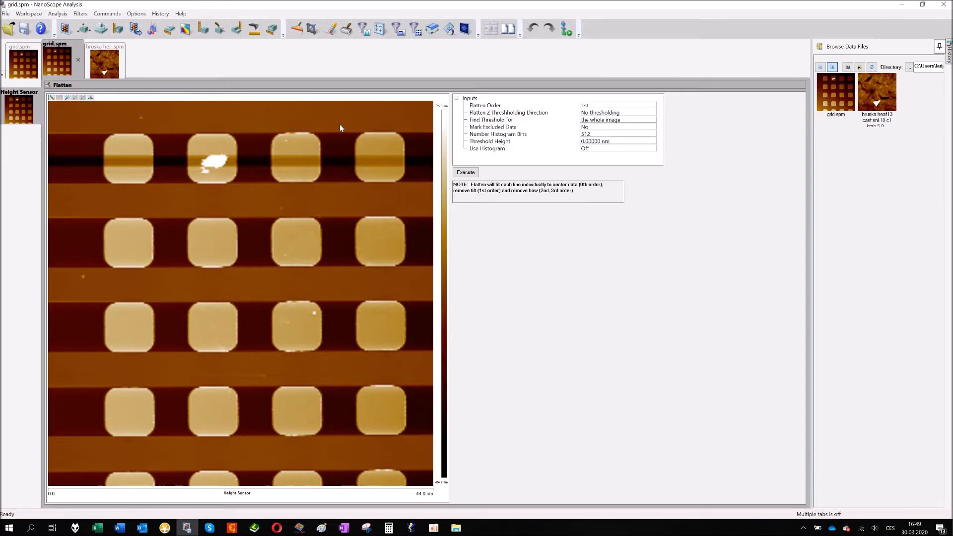
mouse_move(106, 60)
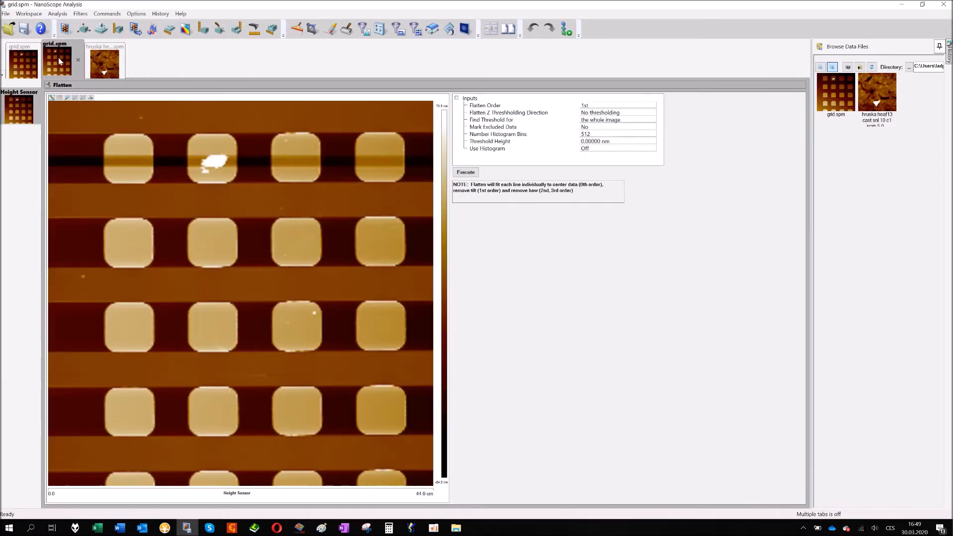
Step: Switch to the triangle-particle scan, remove the dashed box around the triangle and flatten it
click(101, 58)
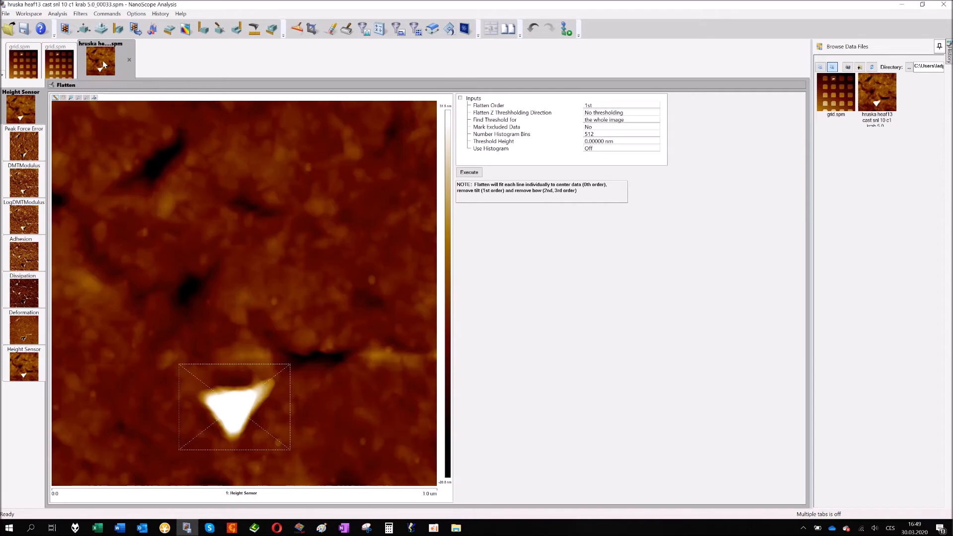
mouse_move(305, 212)
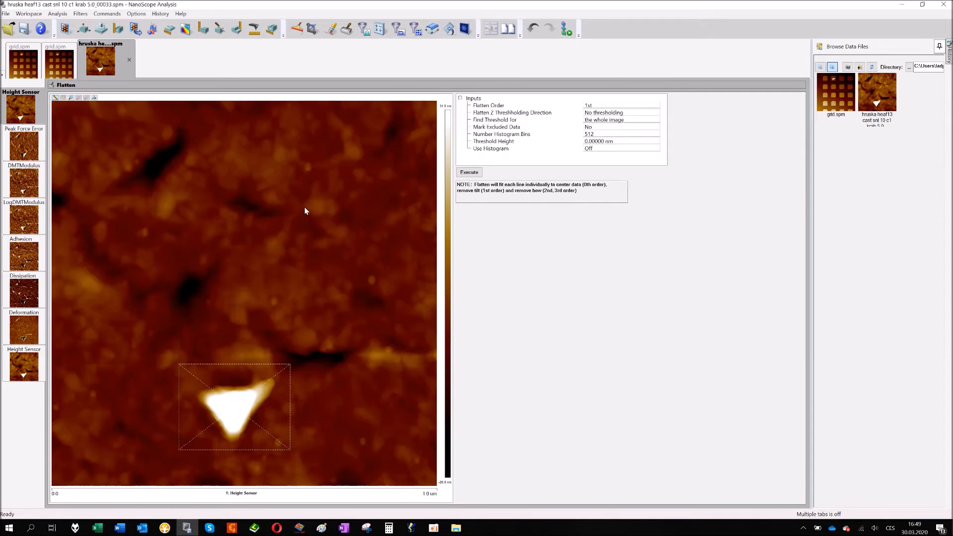
mouse_move(231, 224)
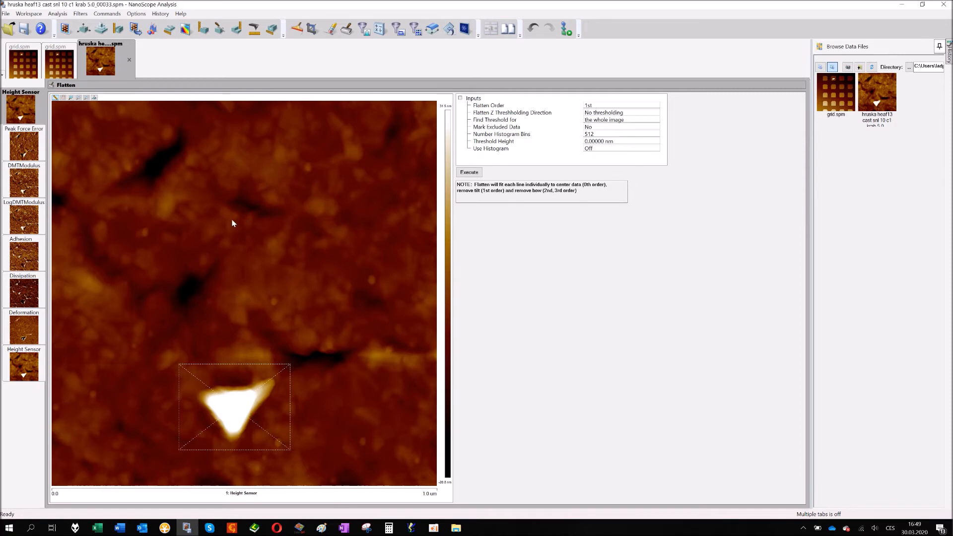
mouse_move(221, 388)
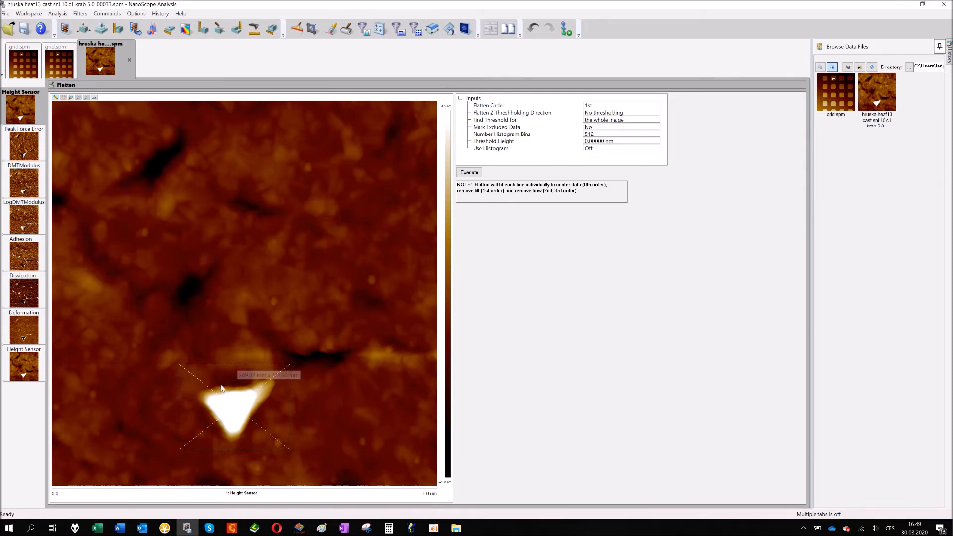
mouse_move(245, 367)
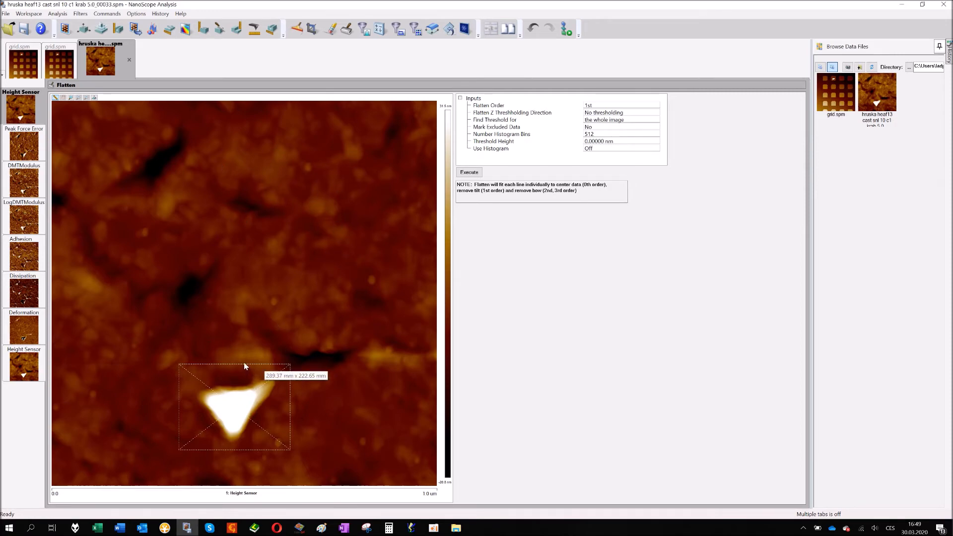
mouse_move(294, 186)
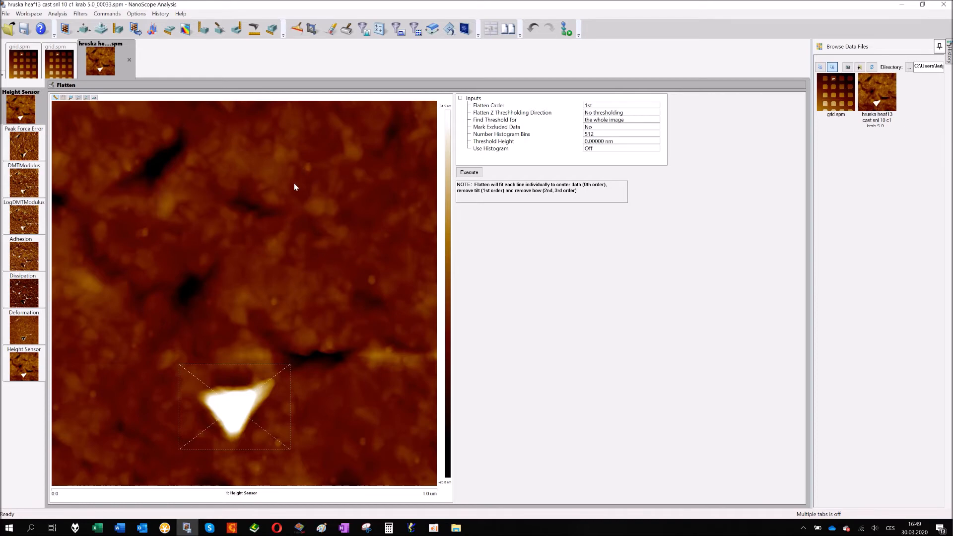
right_click(234, 370)
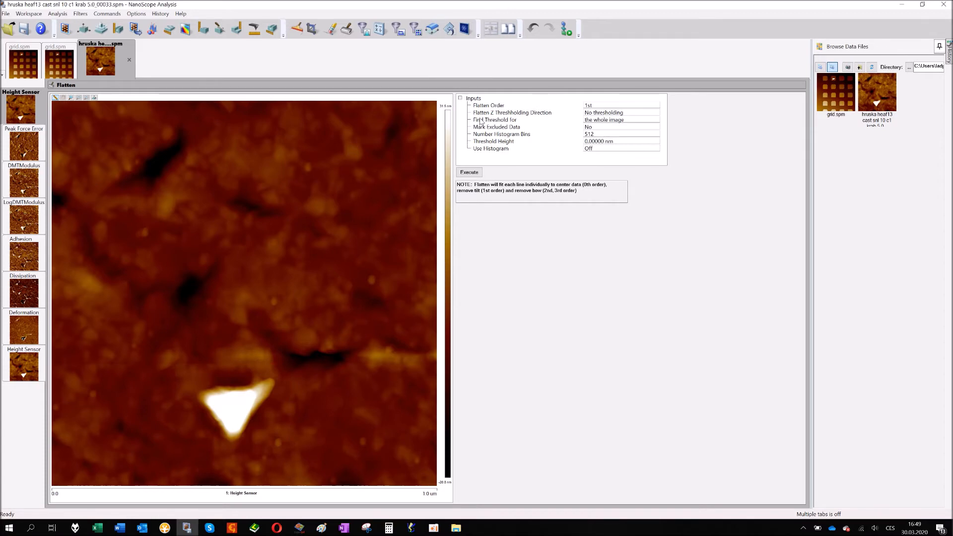
mouse_move(526, 127)
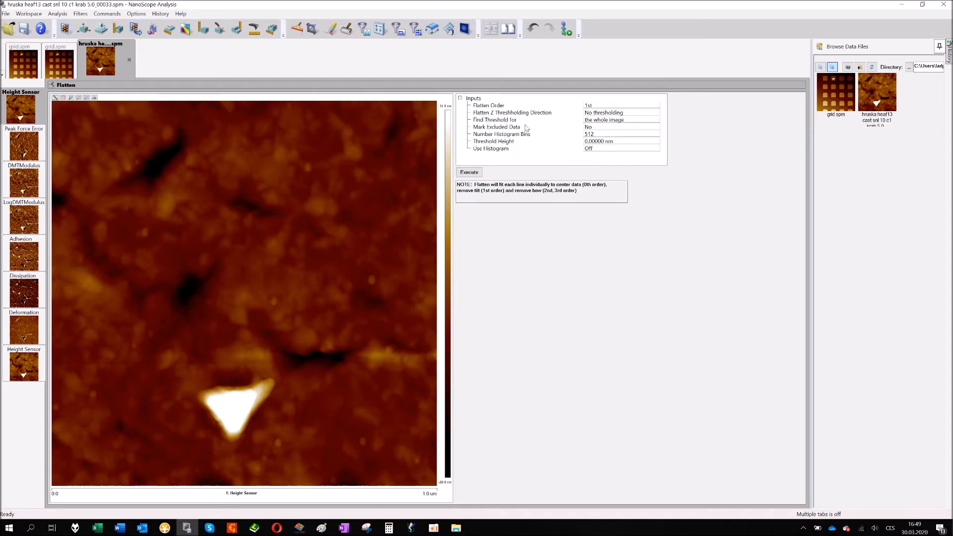
click(469, 172)
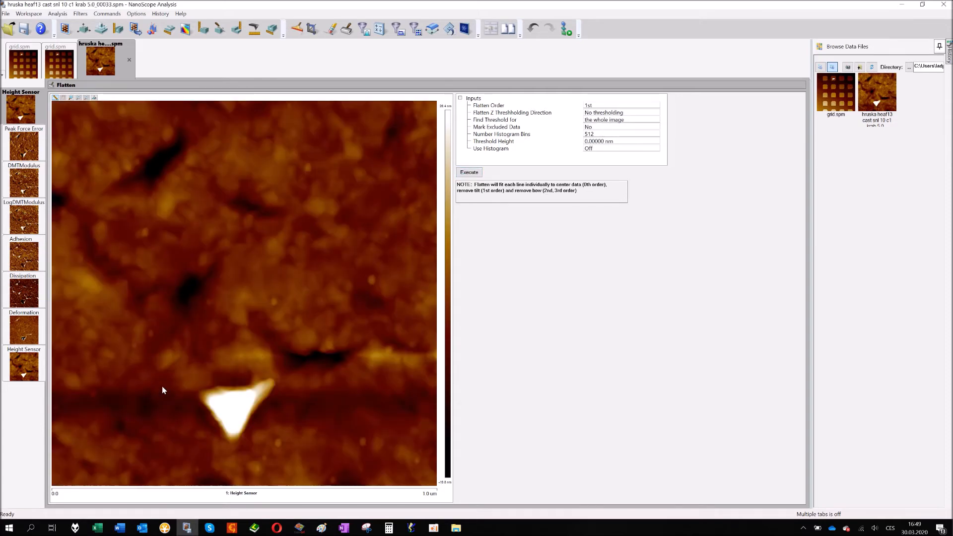
mouse_move(405, 114)
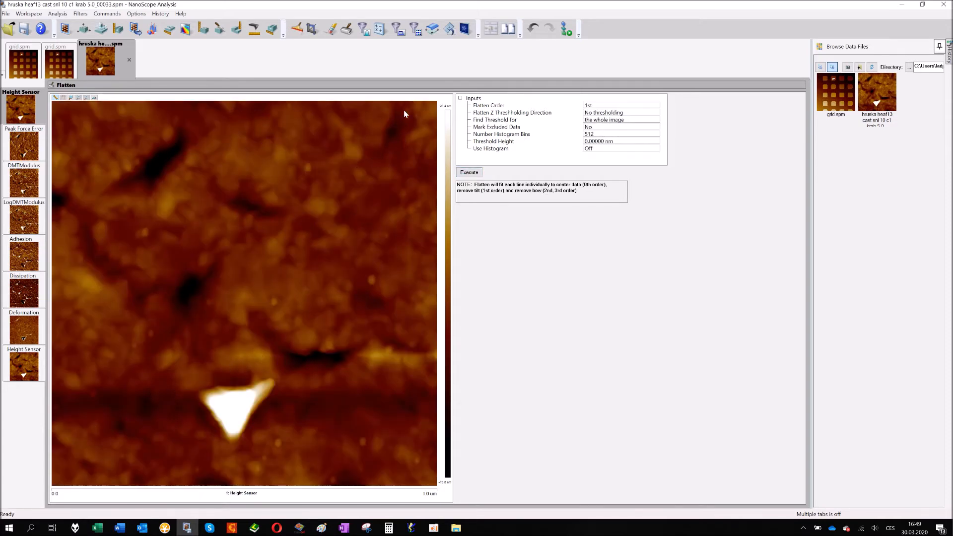
mouse_move(213, 410)
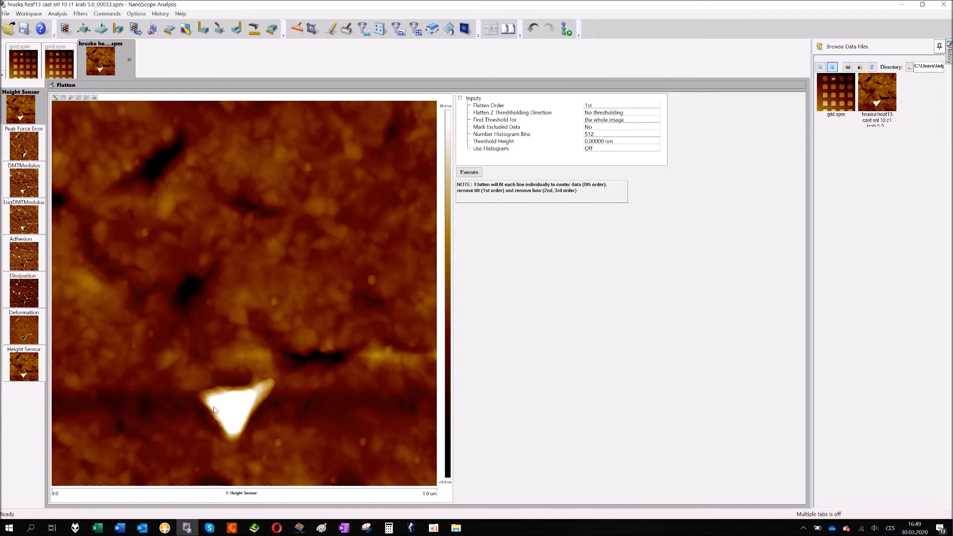
mouse_move(226, 413)
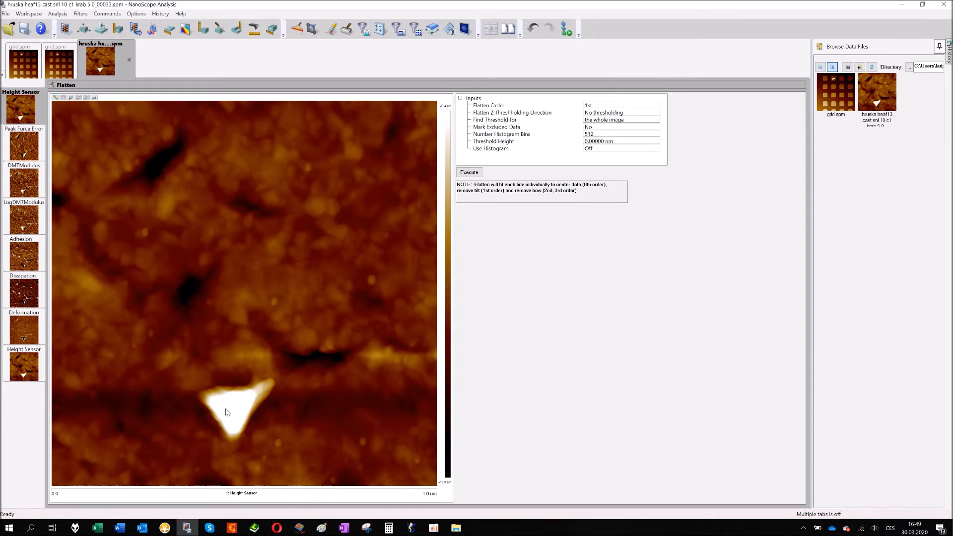
mouse_move(111, 412)
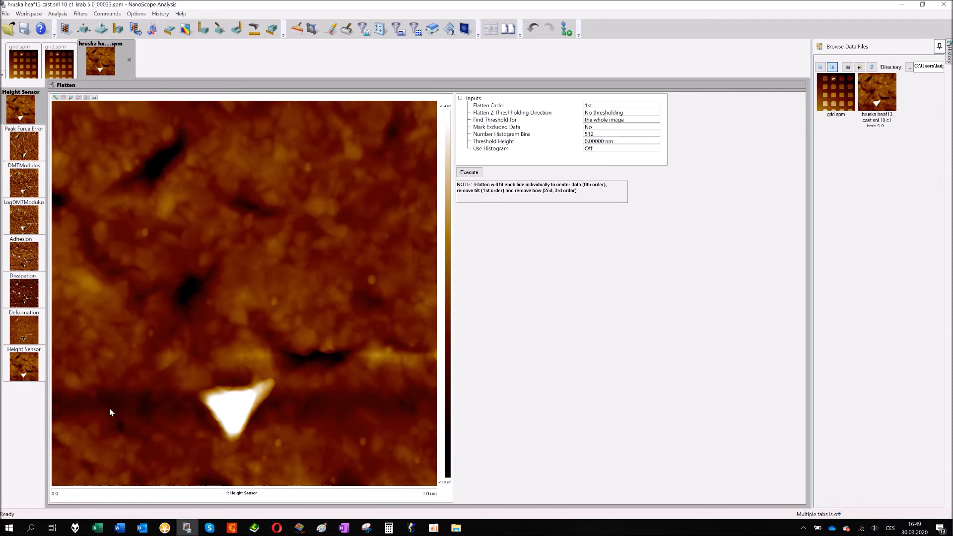
mouse_move(236, 413)
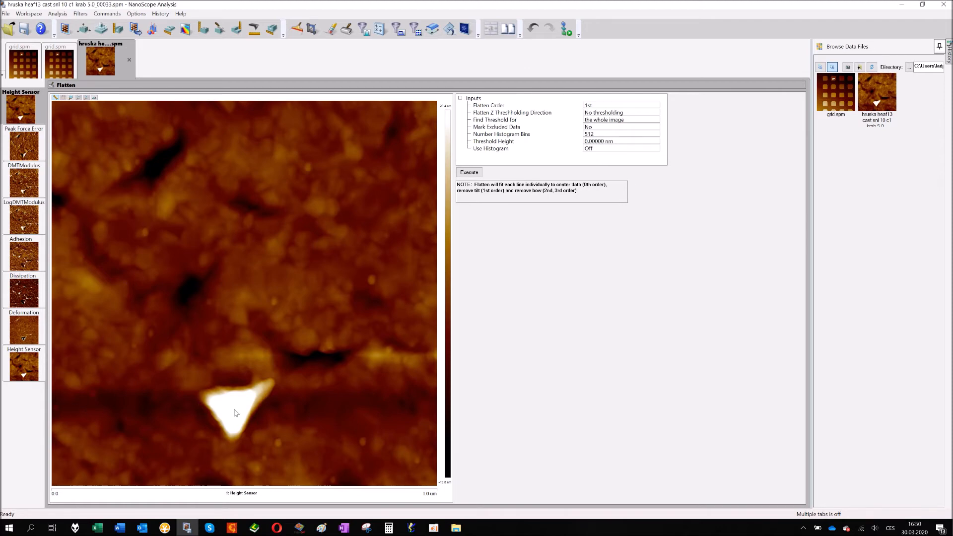
mouse_move(215, 409)
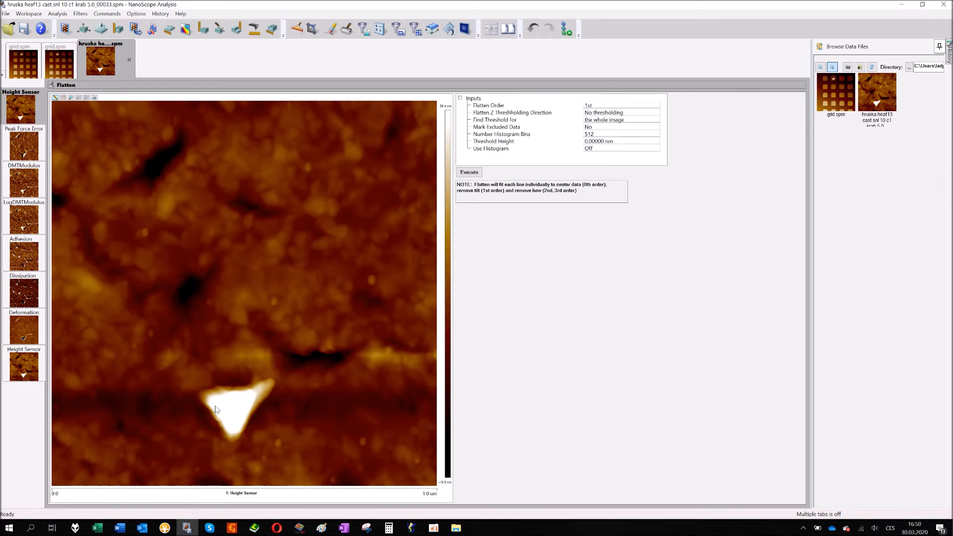
mouse_move(240, 405)
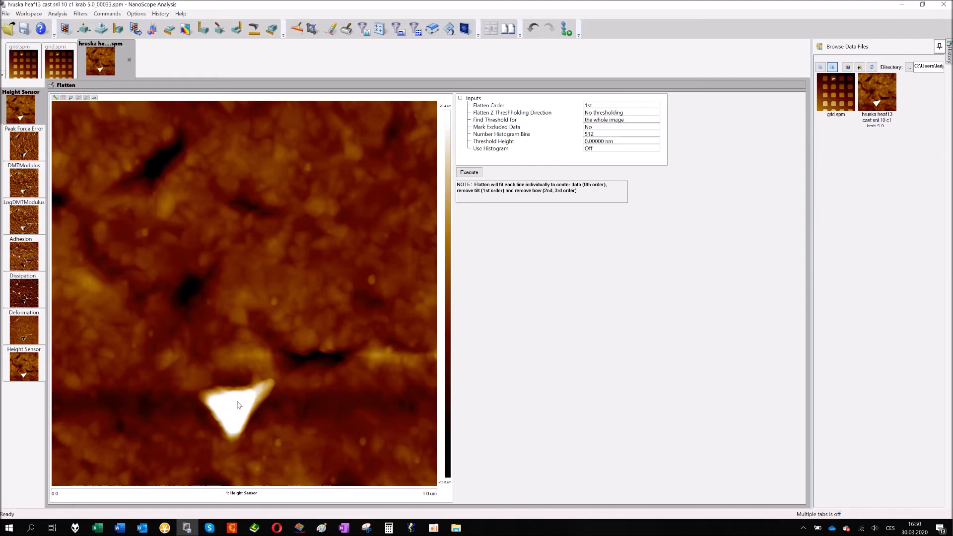
mouse_move(134, 405)
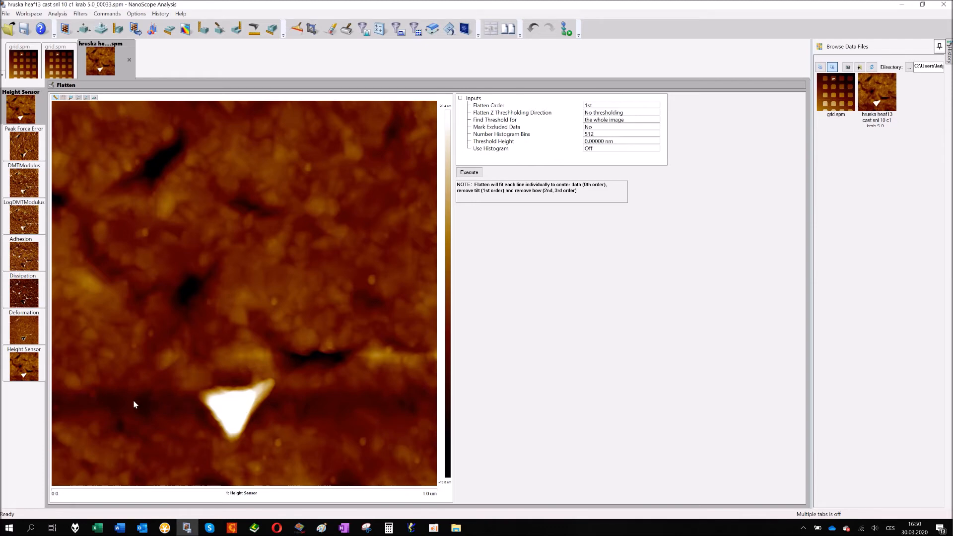
mouse_move(173, 397)
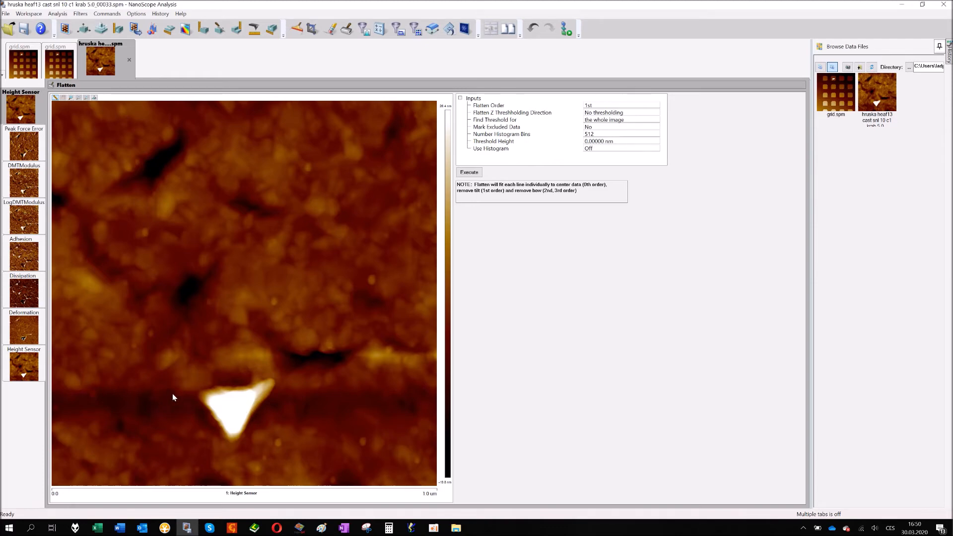
mouse_move(79, 397)
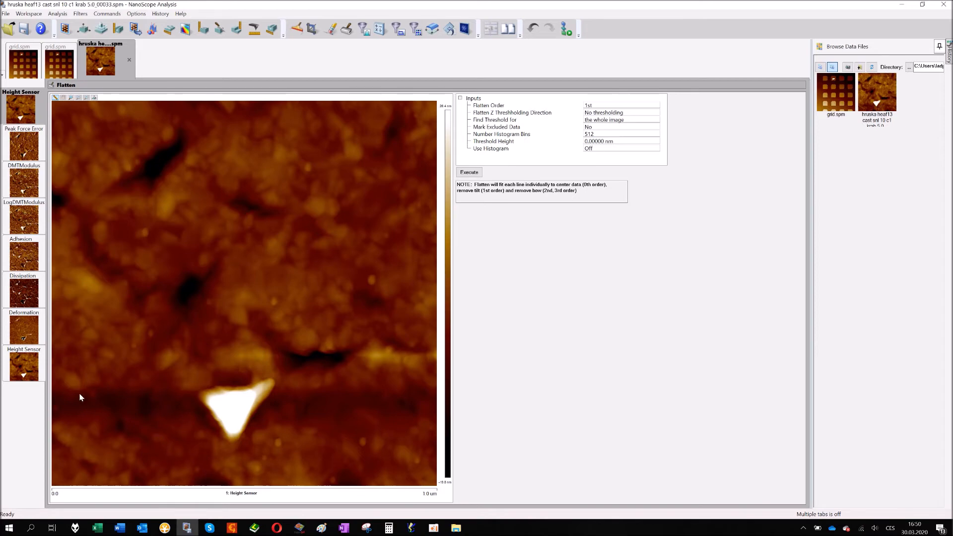
mouse_move(190, 405)
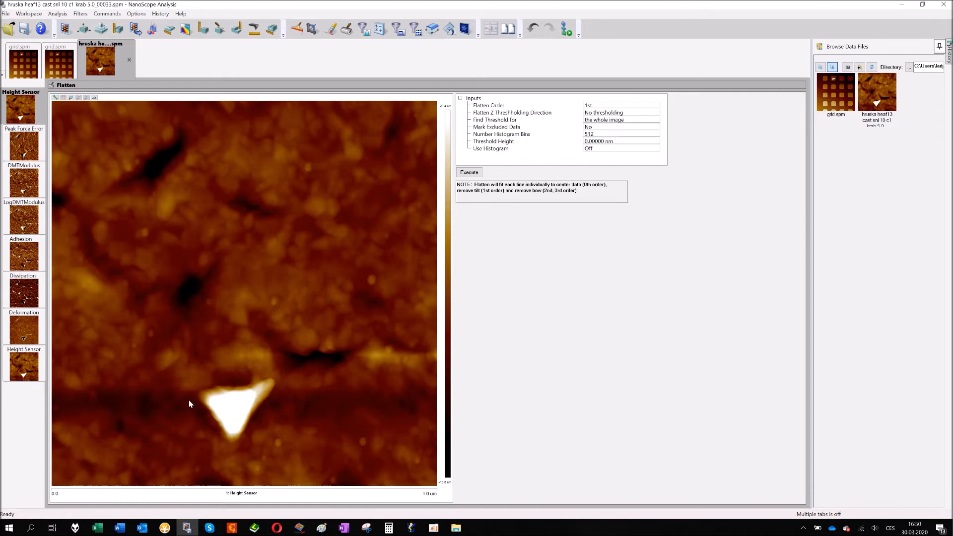
mouse_move(206, 372)
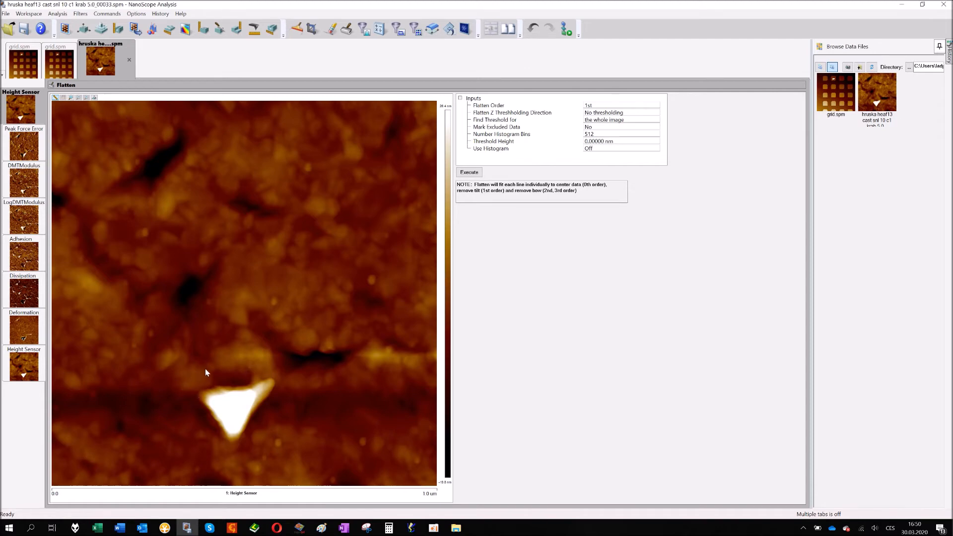
mouse_move(185, 362)
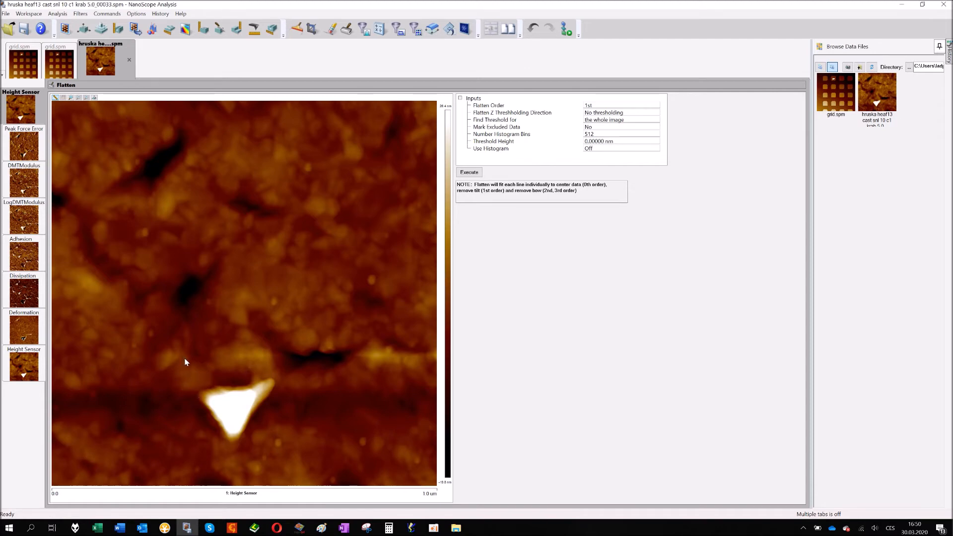
mouse_move(180, 359)
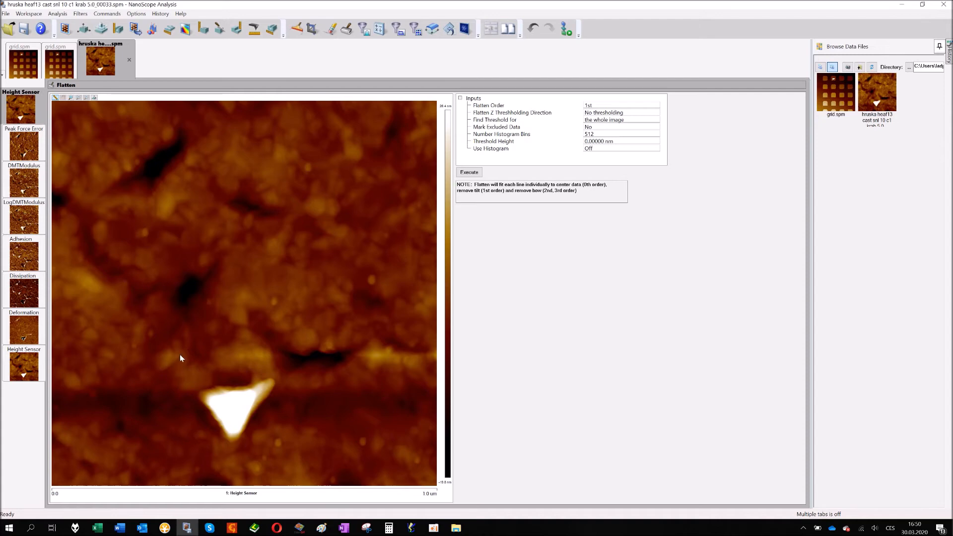
Step: Re-flatten the triangle scan with the particle boxed as a Stop Band, then return to grid.spm
right_click(180, 358)
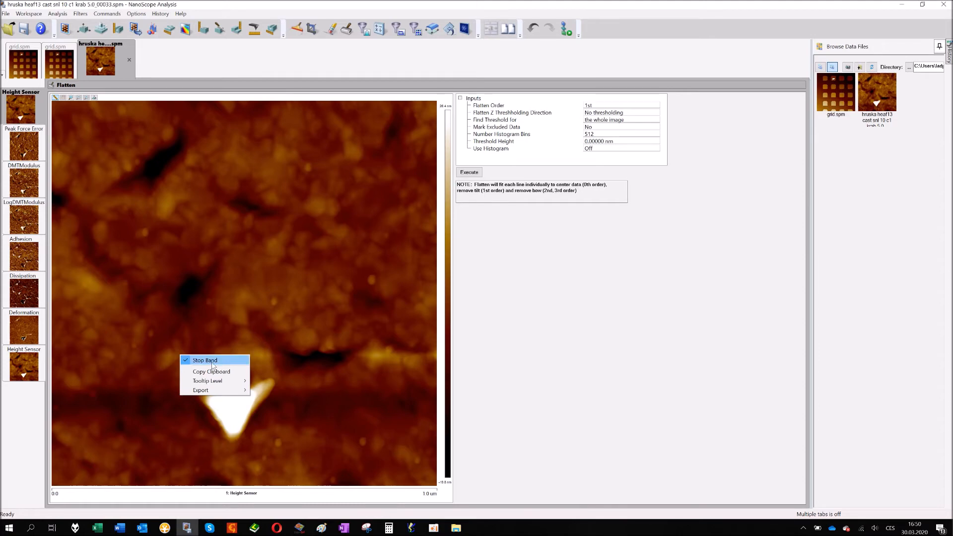
mouse_move(223, 361)
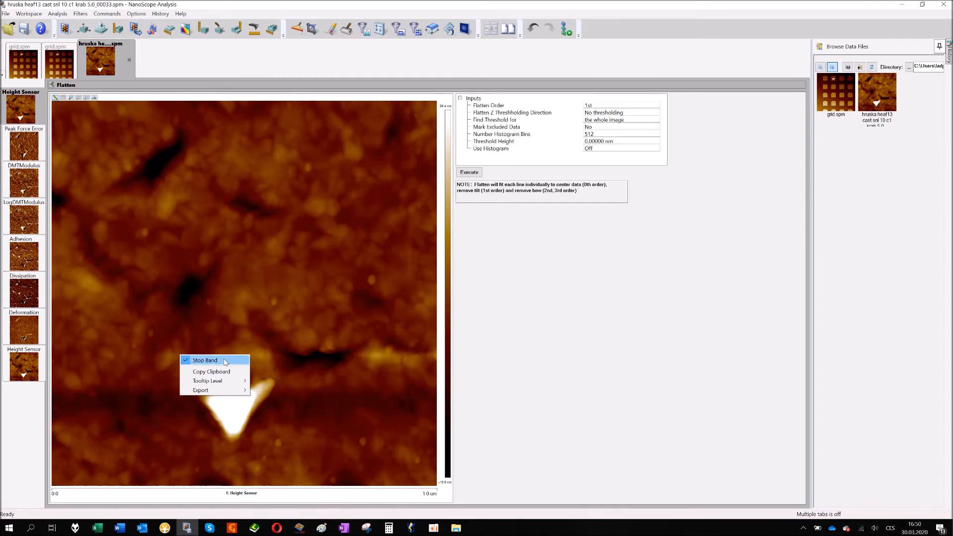
mouse_move(295, 369)
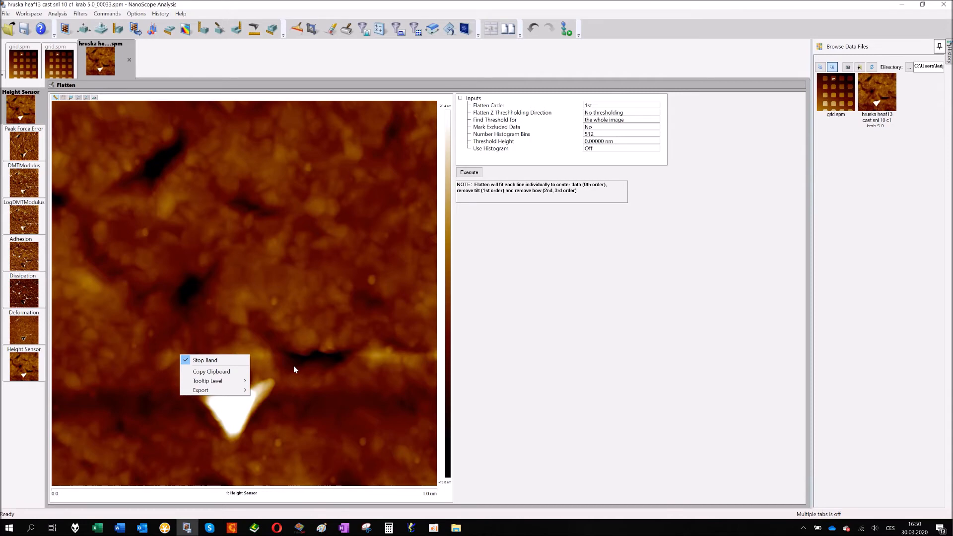
mouse_move(292, 367)
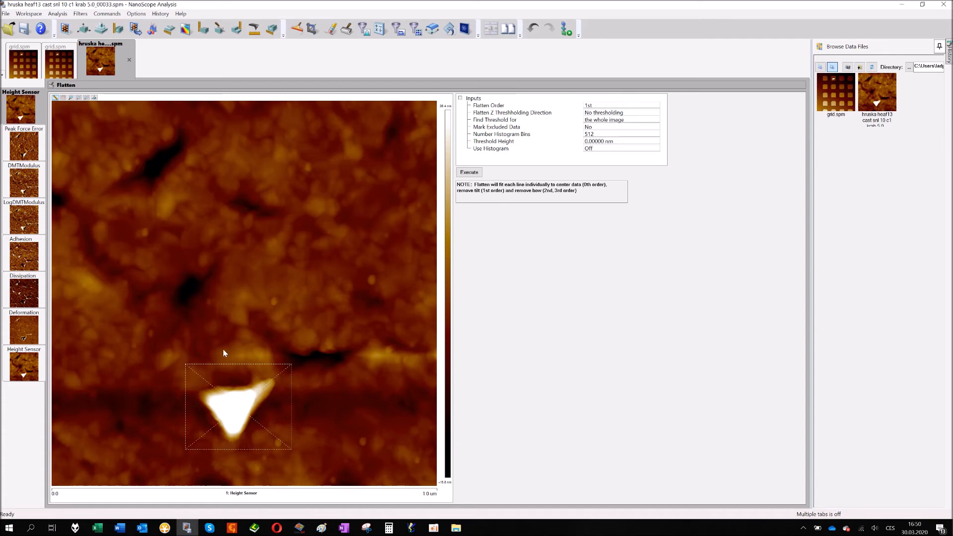
mouse_move(264, 405)
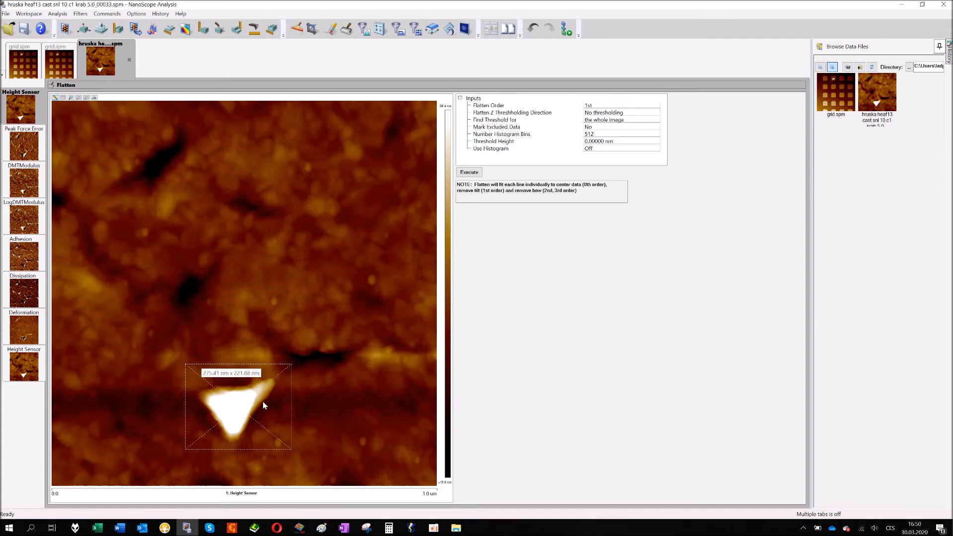
mouse_move(378, 368)
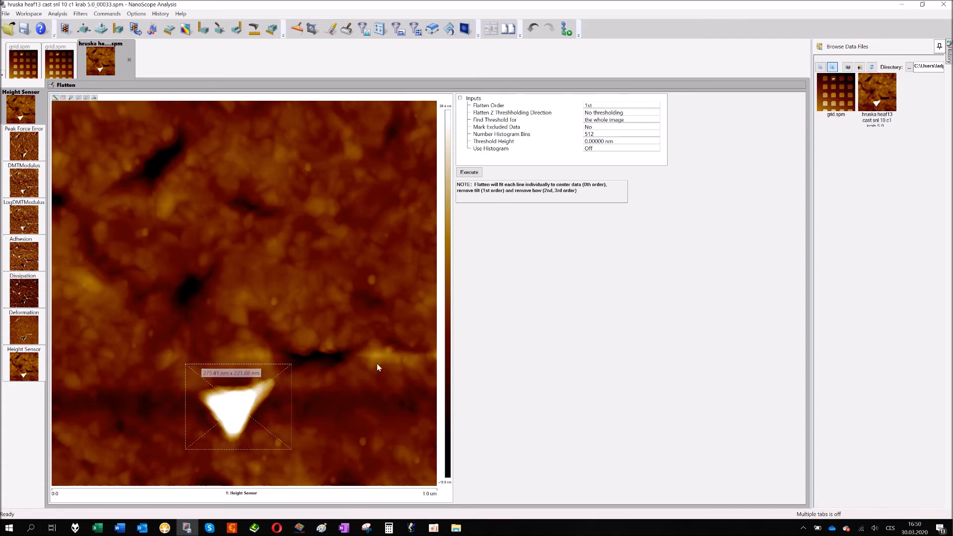
click(469, 172)
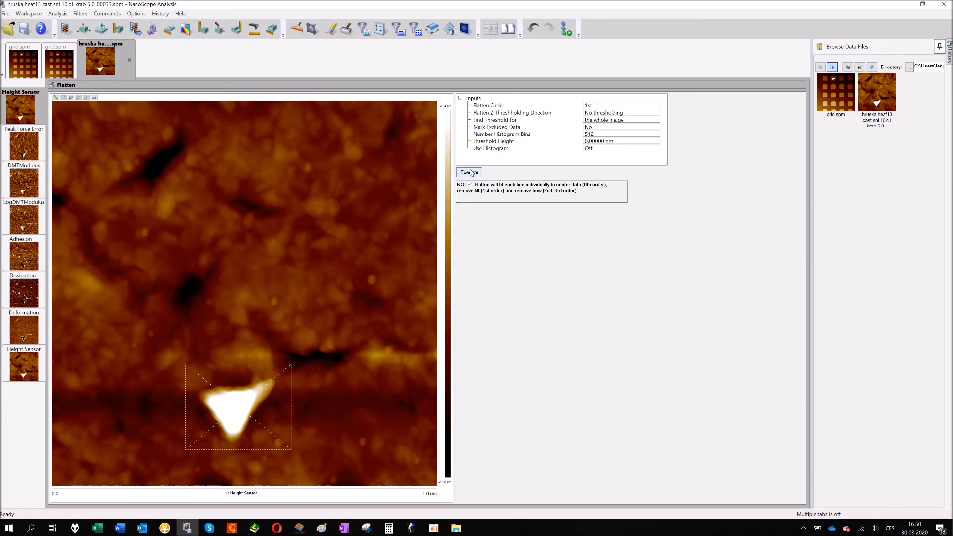
click(469, 172)
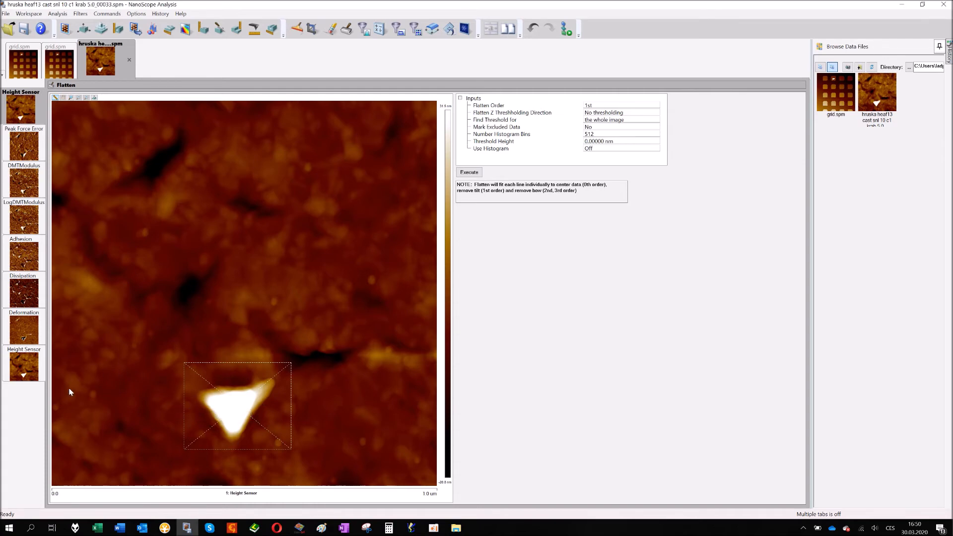
mouse_move(439, 405)
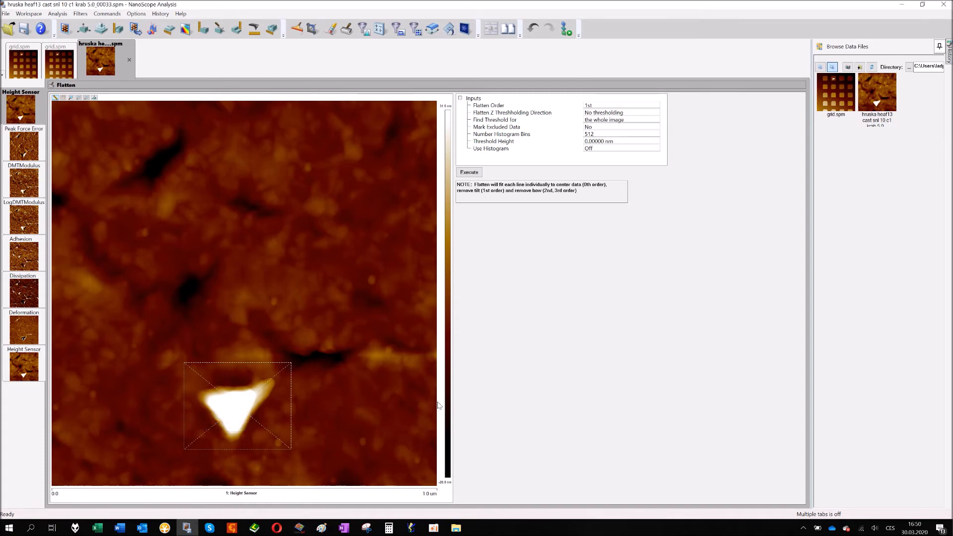
mouse_move(375, 387)
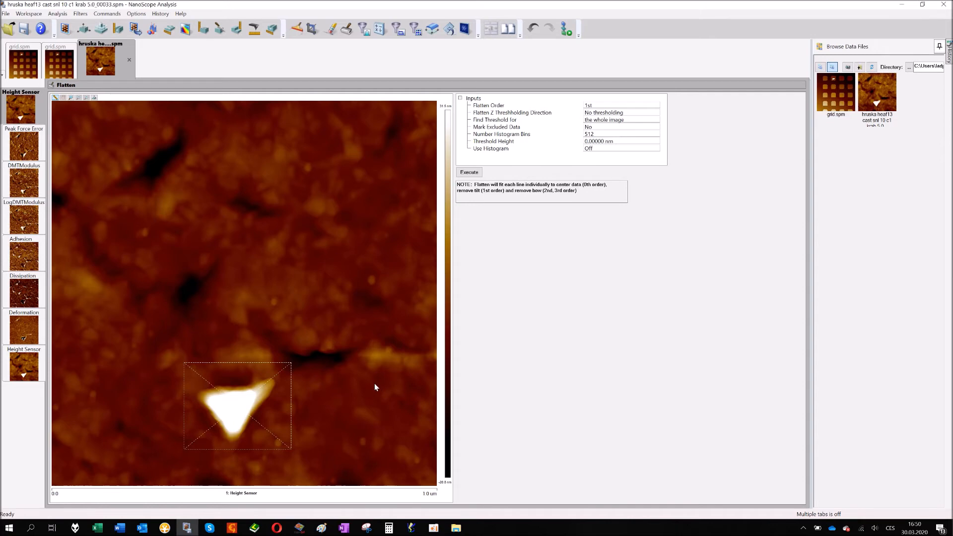
mouse_move(215, 433)
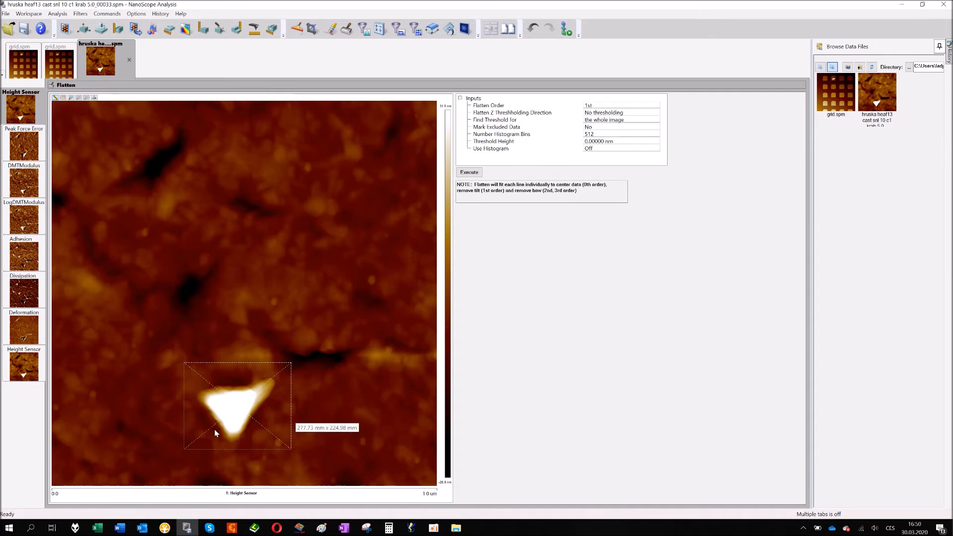
mouse_move(270, 448)
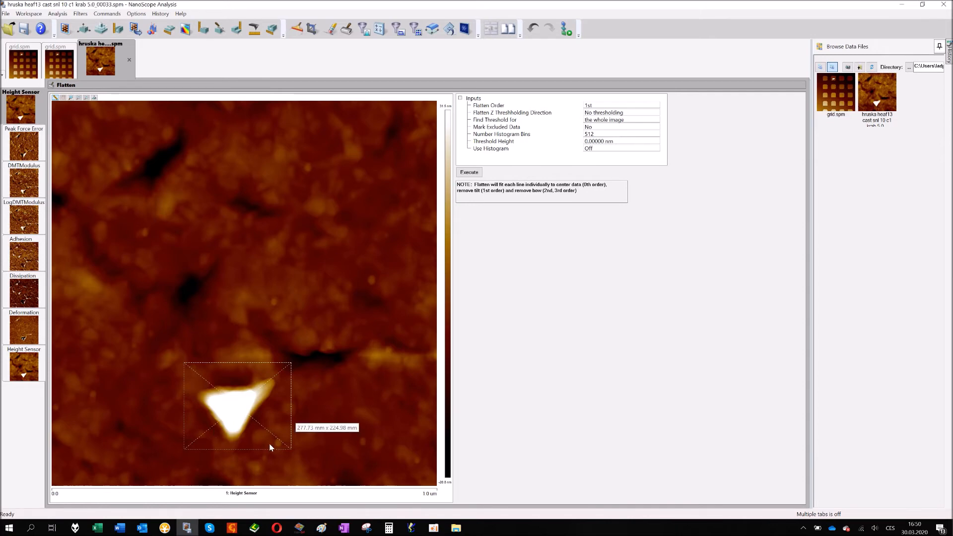
click(57, 54)
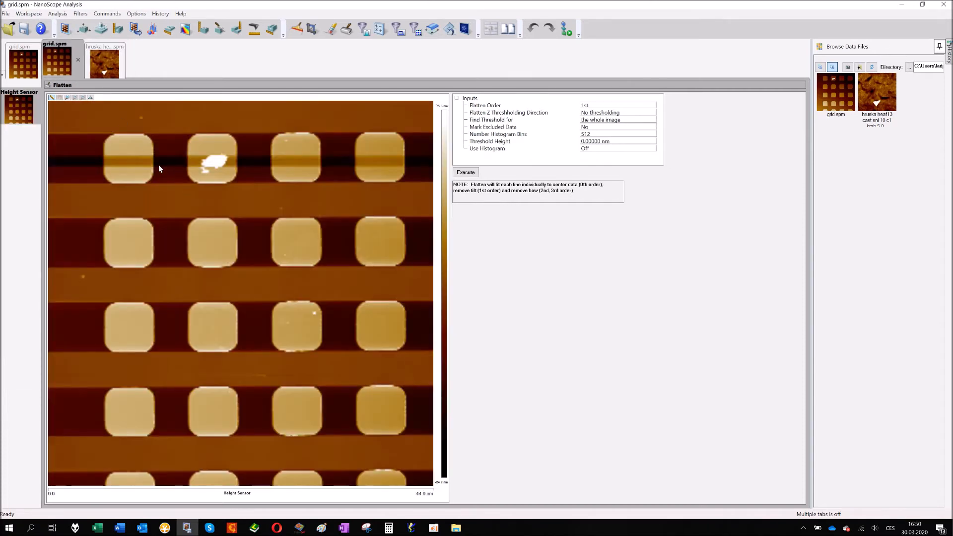
Step: Draw an exclusion rectangle around a pillar in the lower rows of the grid image
drag(95, 128, 149, 183)
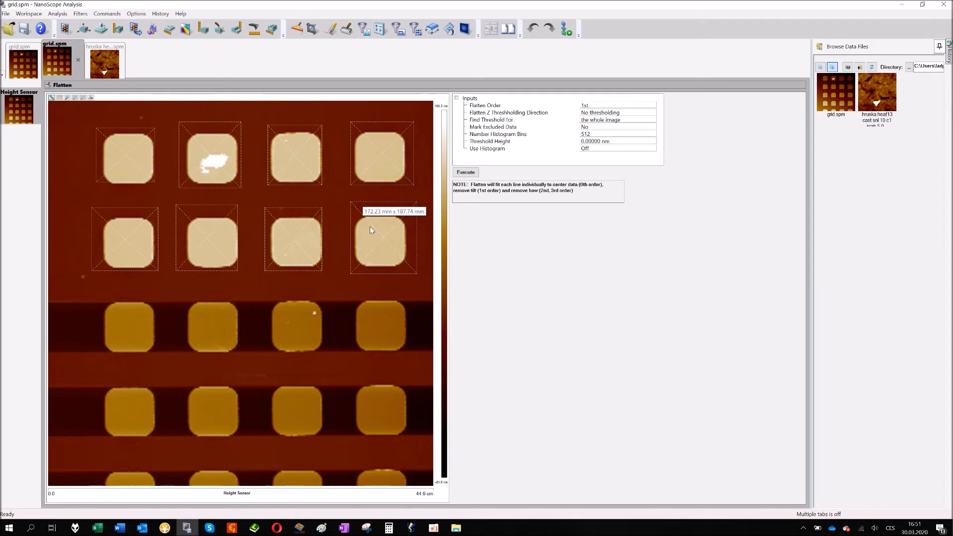
mouse_move(366, 232)
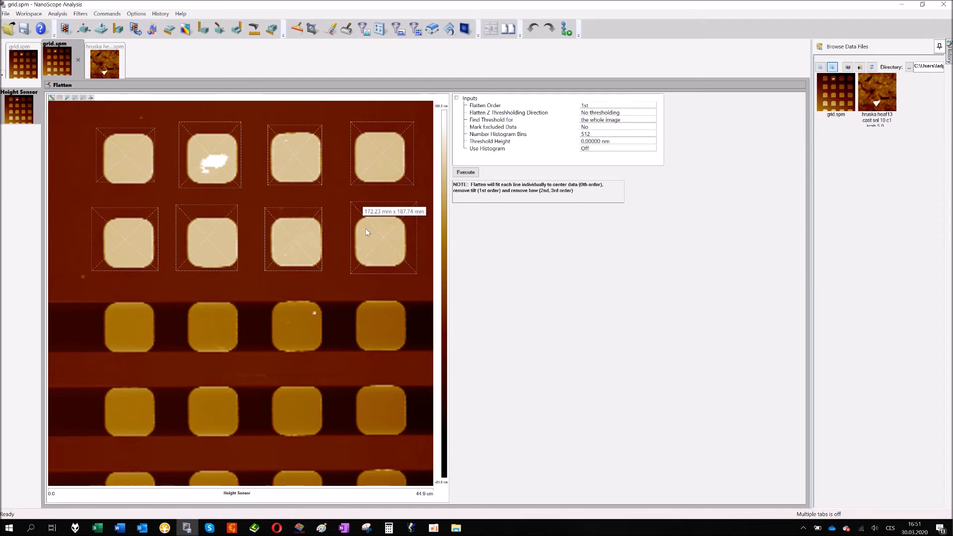
mouse_move(266, 335)
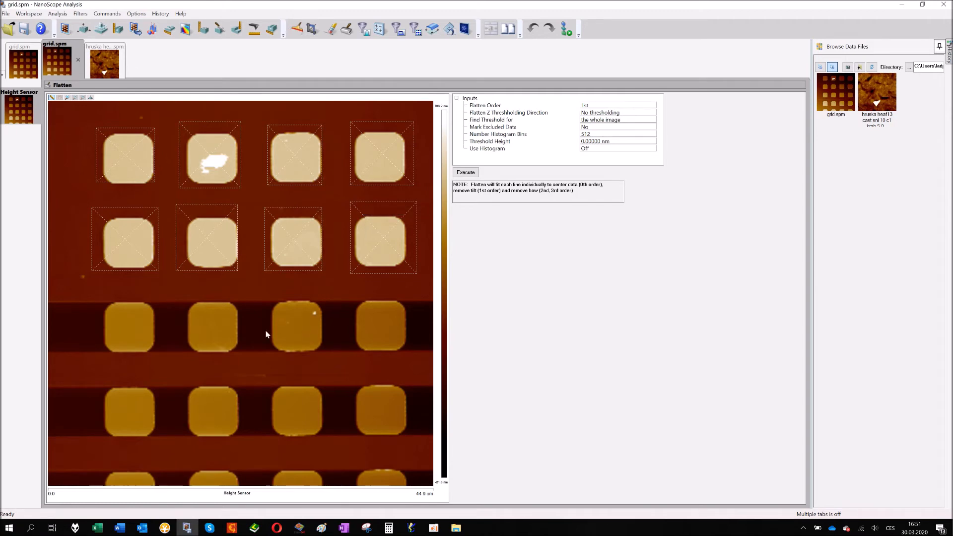
mouse_move(280, 315)
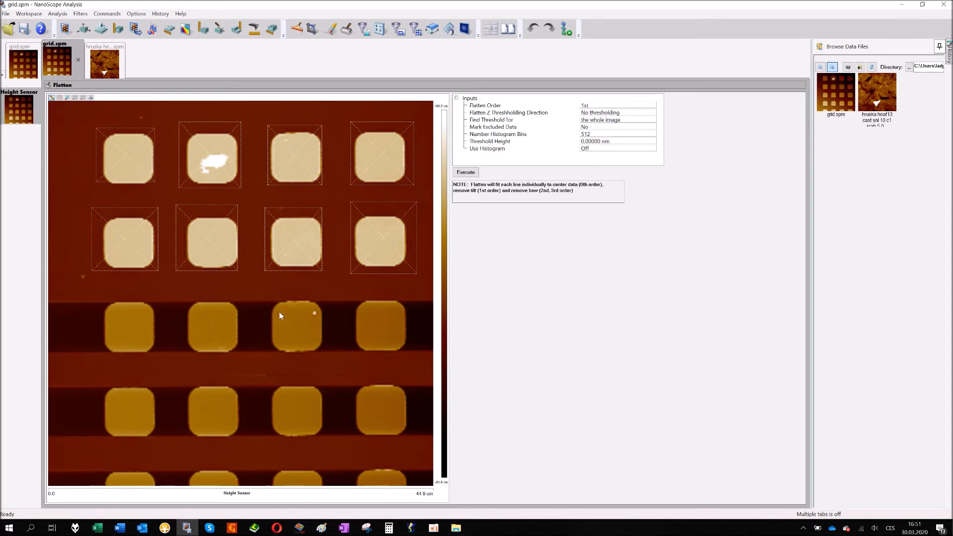
mouse_move(409, 315)
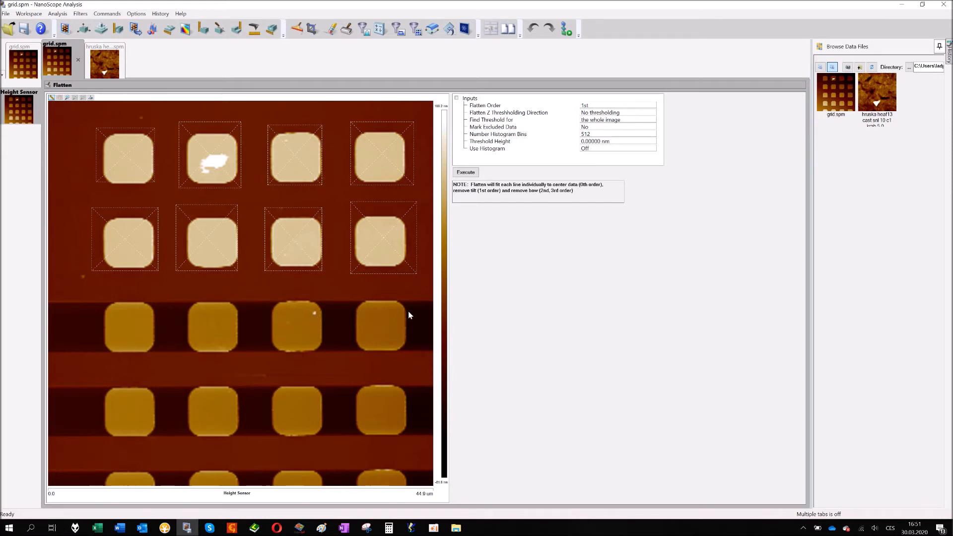
mouse_move(323, 360)
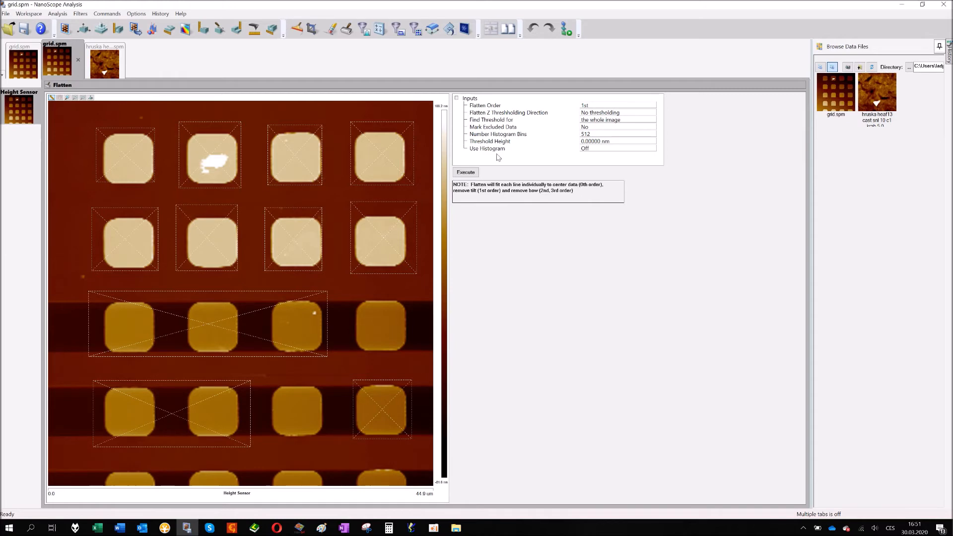
mouse_move(475, 181)
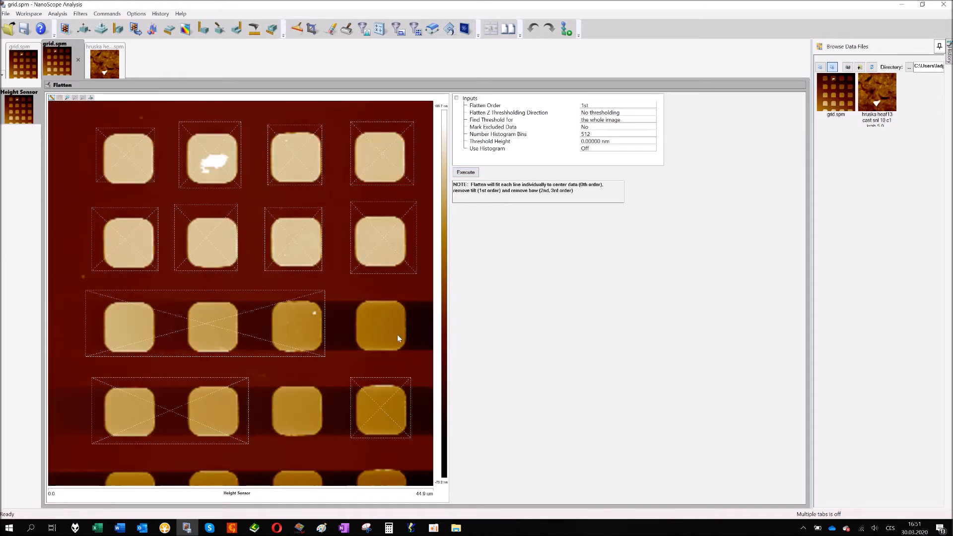
mouse_move(379, 317)
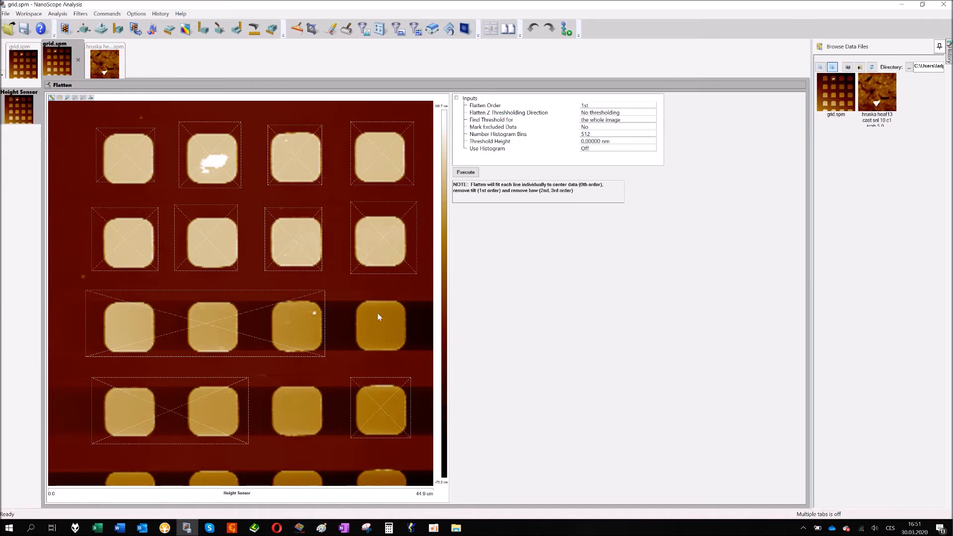
mouse_move(118, 396)
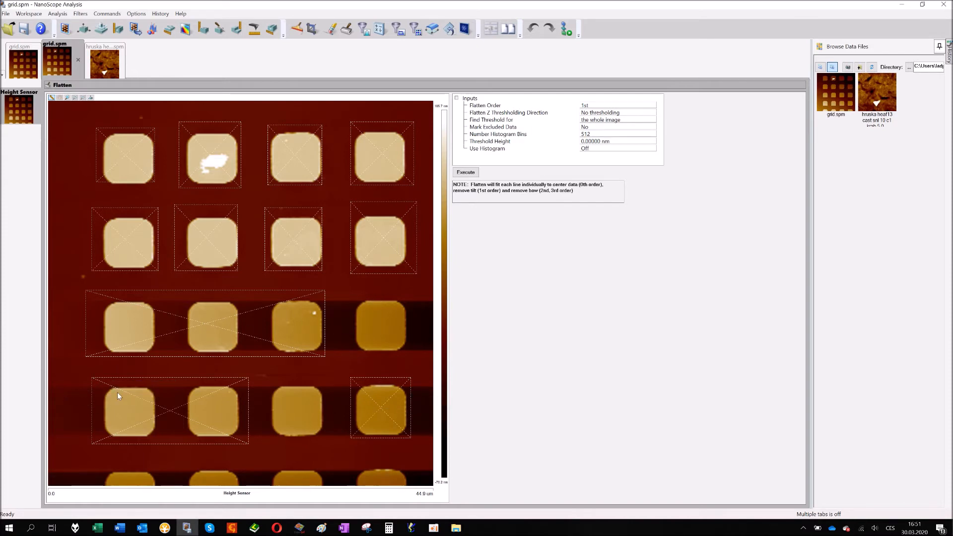
mouse_move(278, 384)
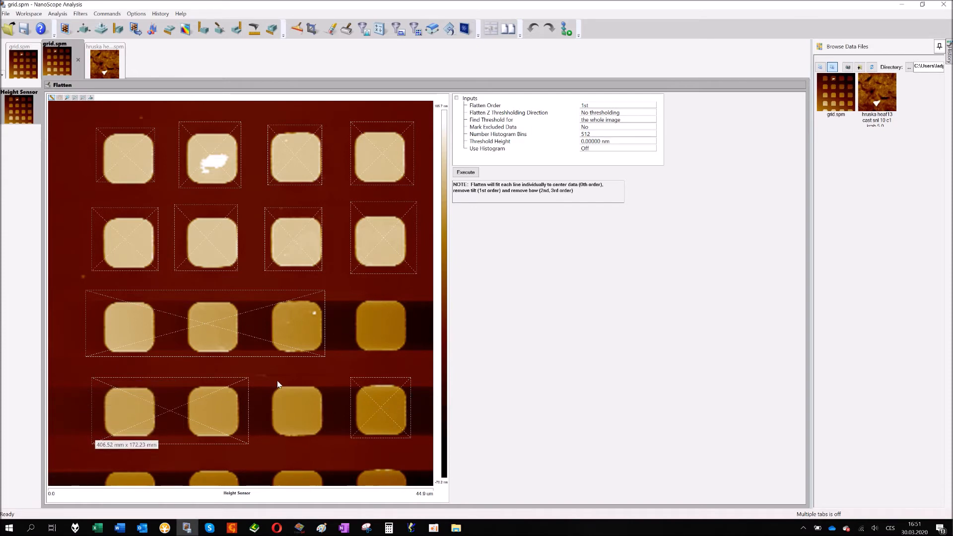
mouse_move(350, 319)
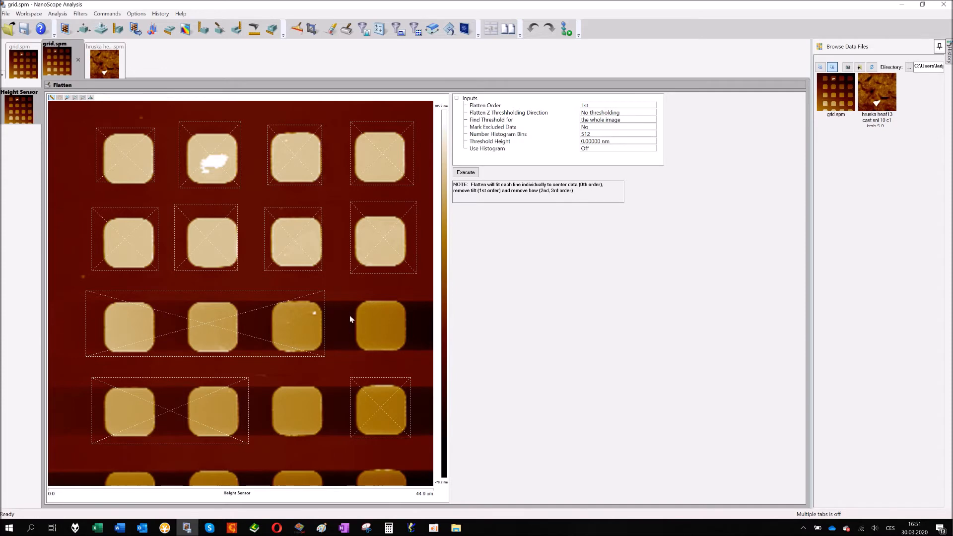
mouse_move(340, 329)
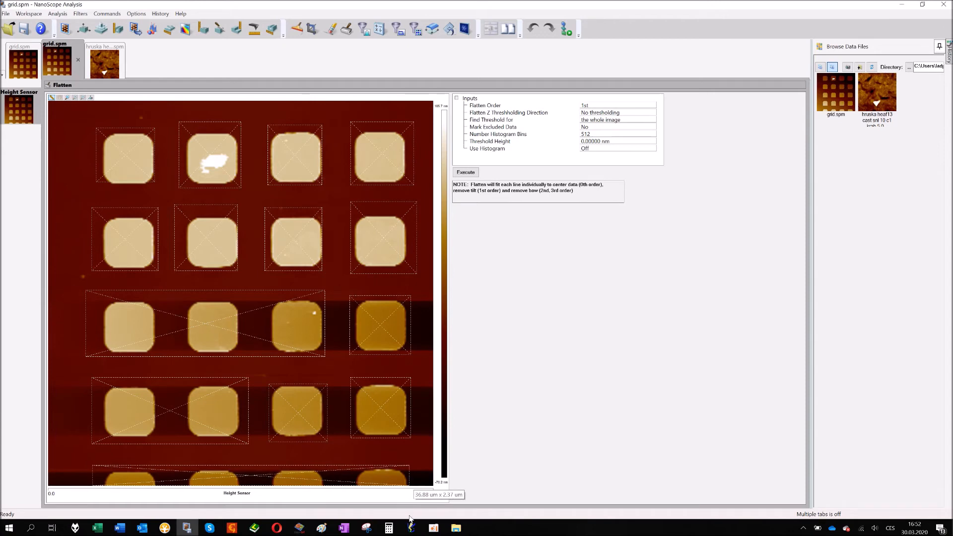
Step: Execute the flatten on the grid scan with all boxed pillars excluded from the fit
click(464, 172)
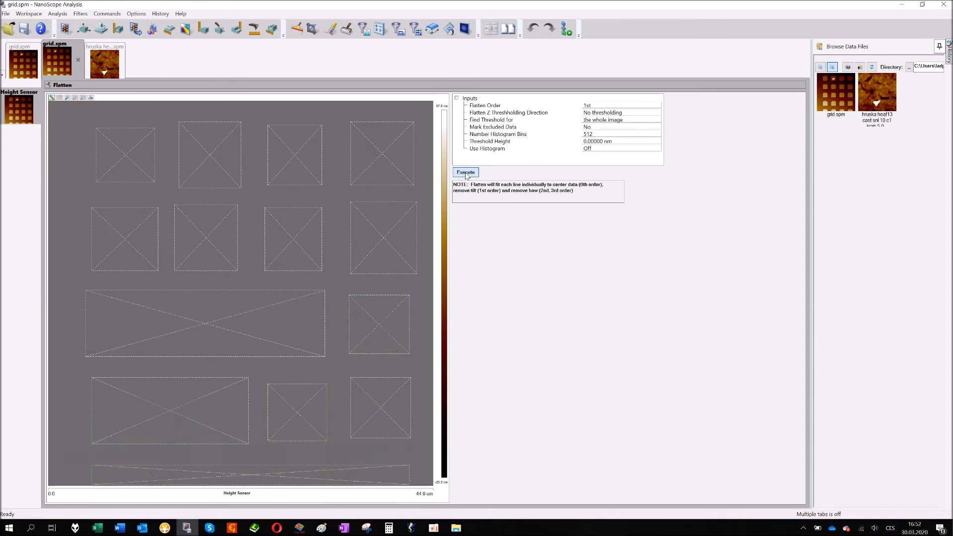
click(466, 172)
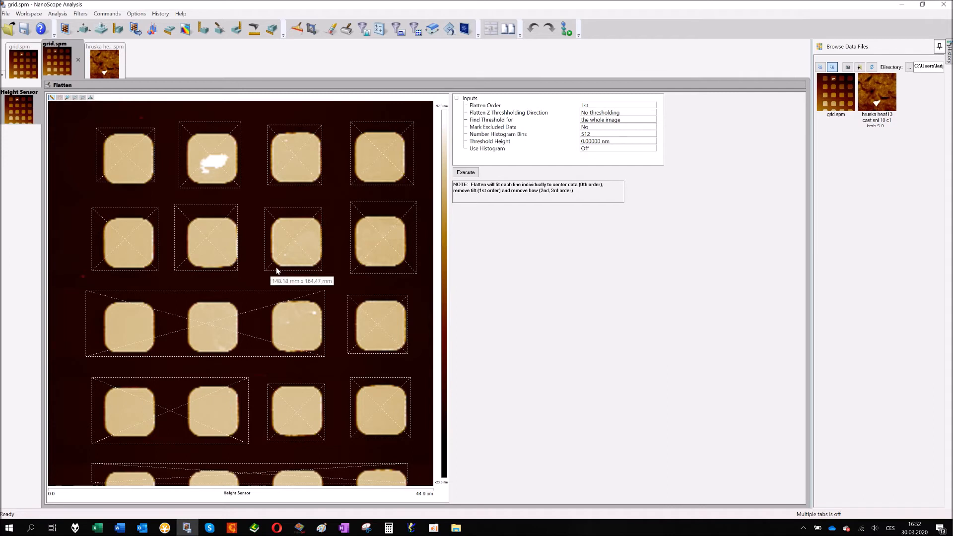
mouse_move(416, 240)
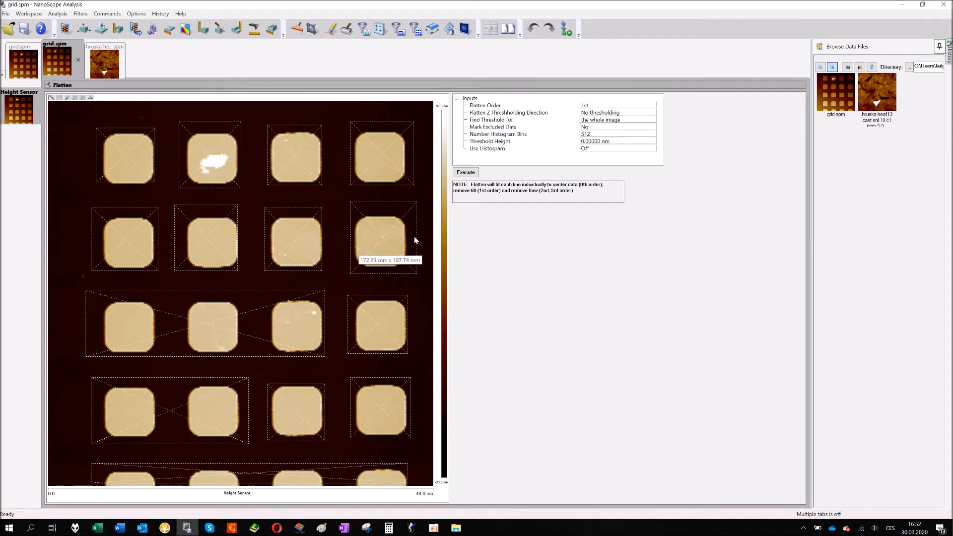
mouse_move(306, 139)
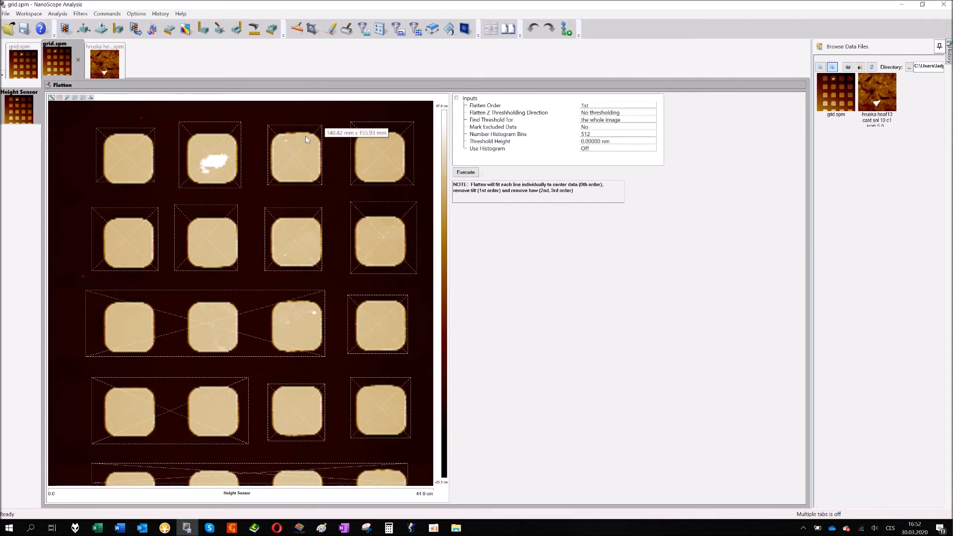
mouse_move(444, 217)
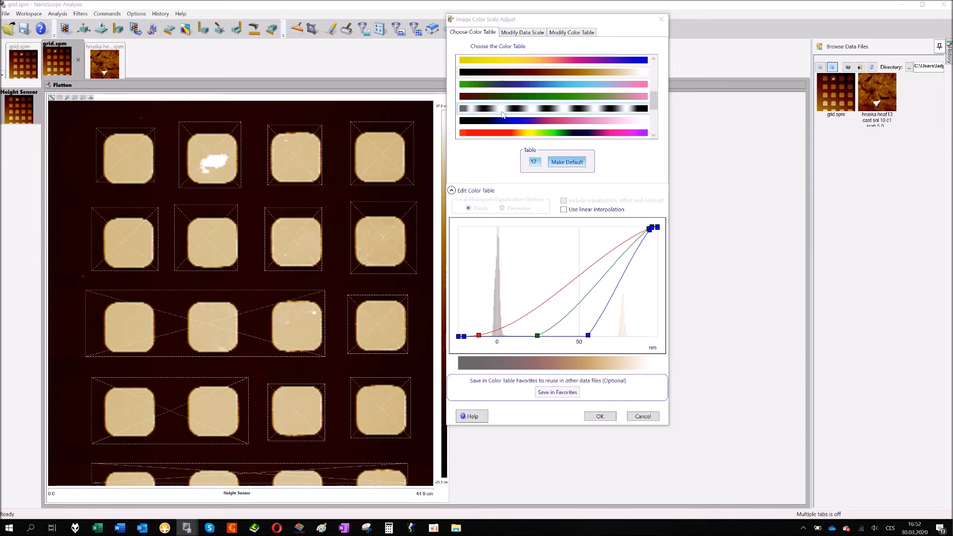
Step: Apply colour scale offset 16 and contrast 3 via Modify Color Table for a lighter brown background
click(571, 32)
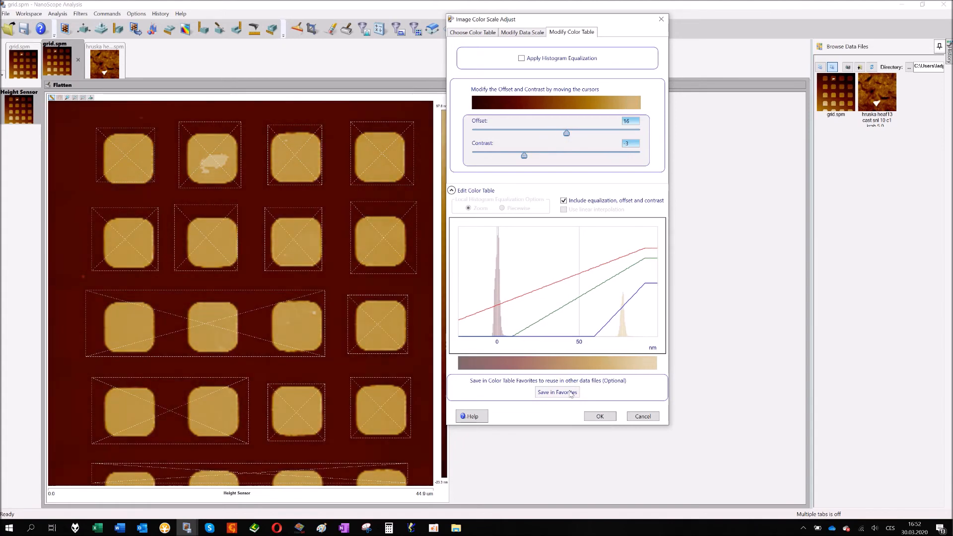
click(599, 416)
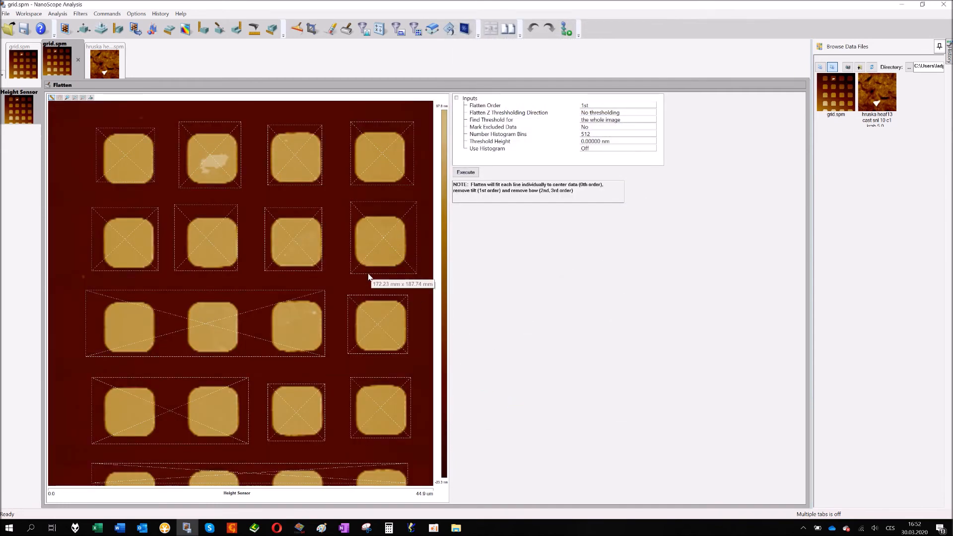
mouse_move(97, 137)
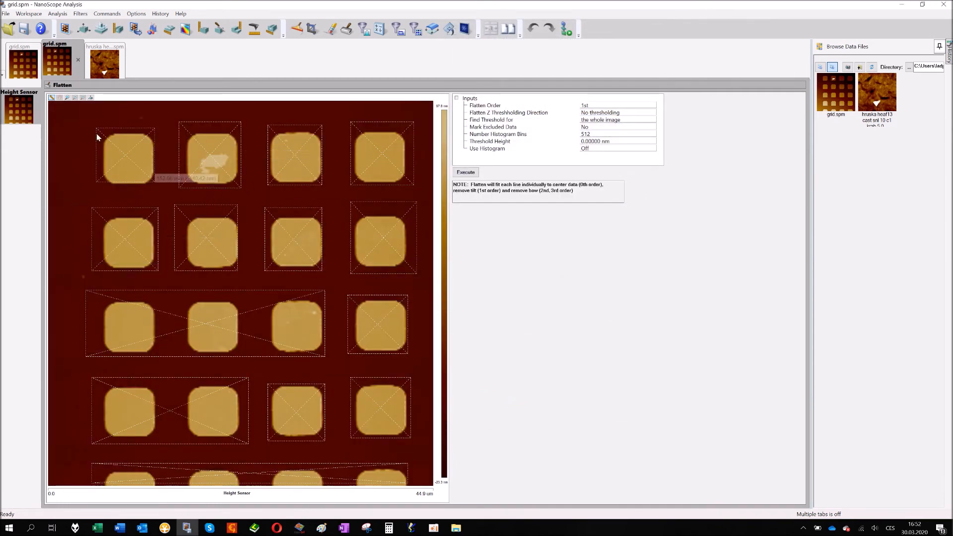
mouse_move(42, 270)
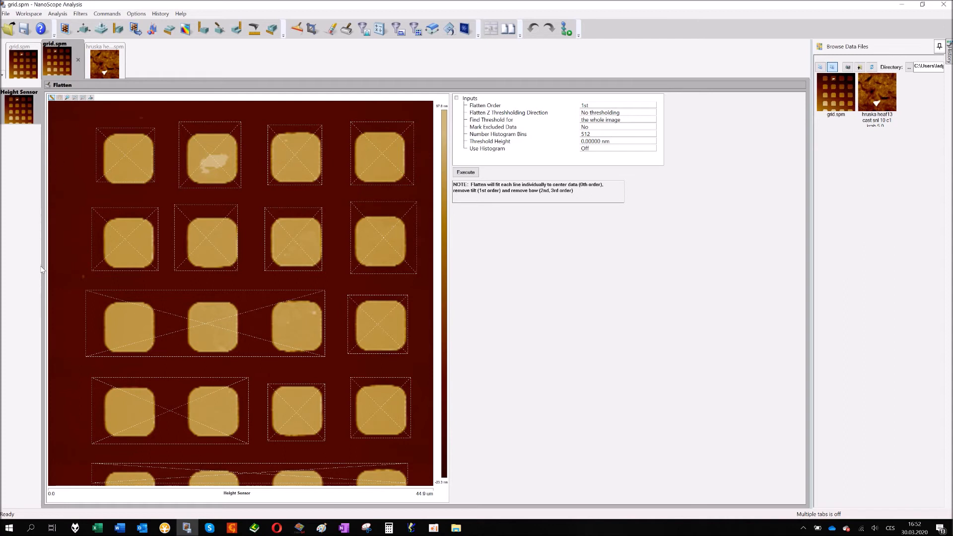
mouse_move(386, 291)
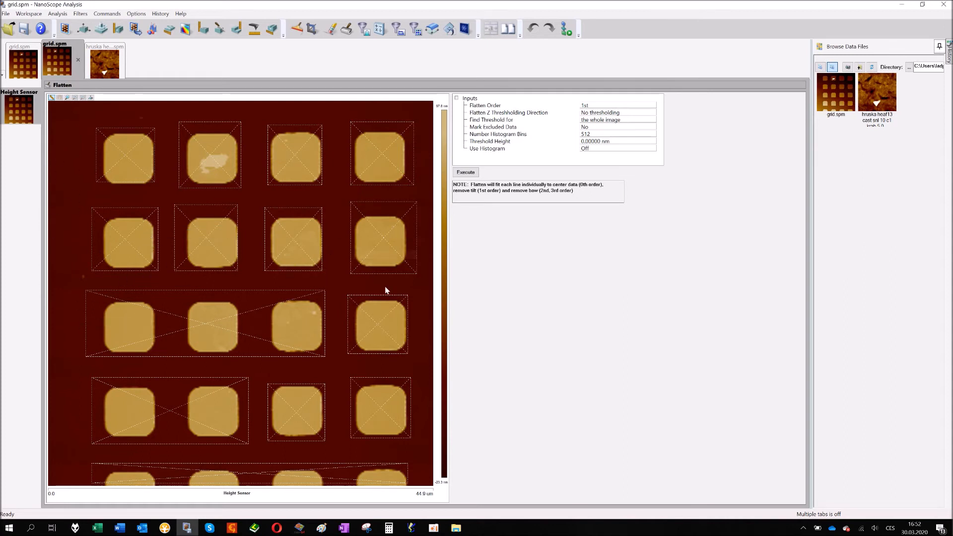
mouse_move(389, 289)
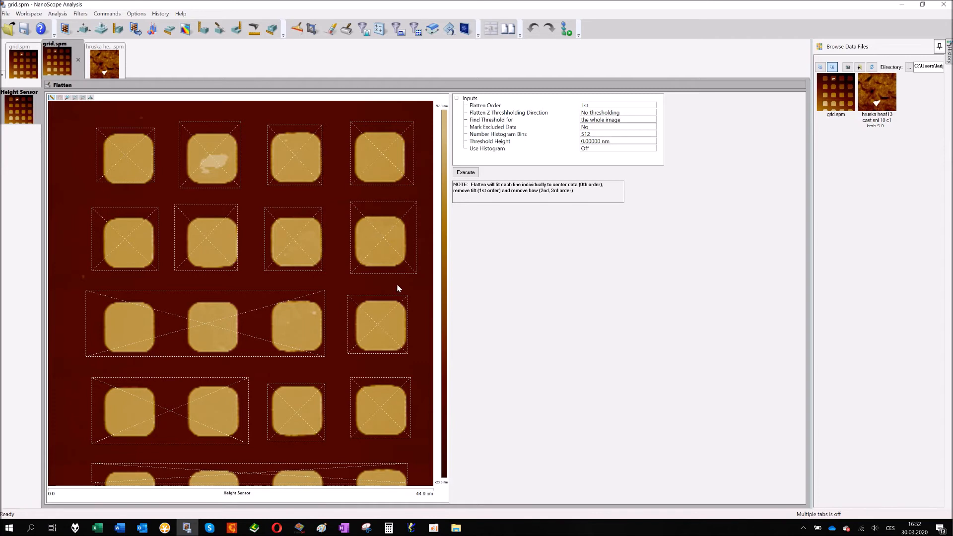
mouse_move(175, 252)
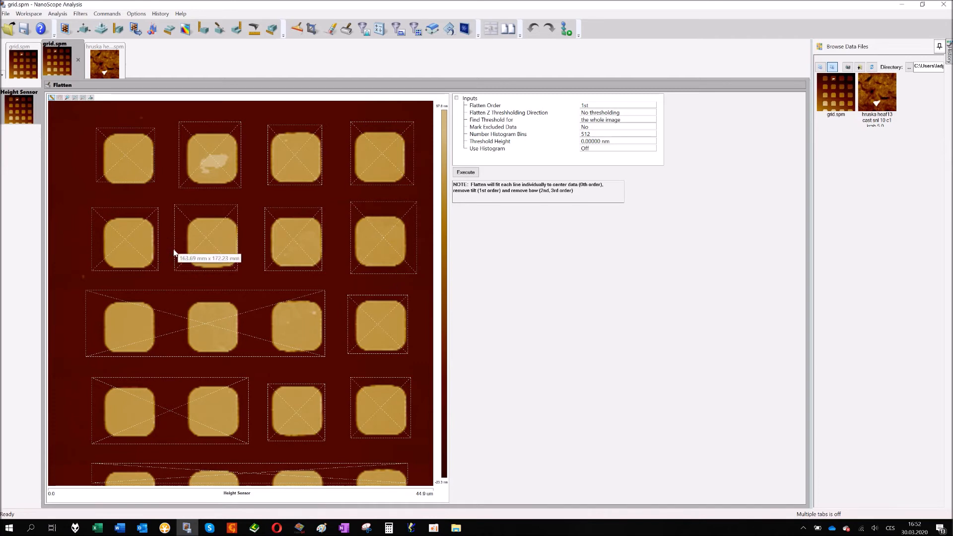
mouse_move(180, 159)
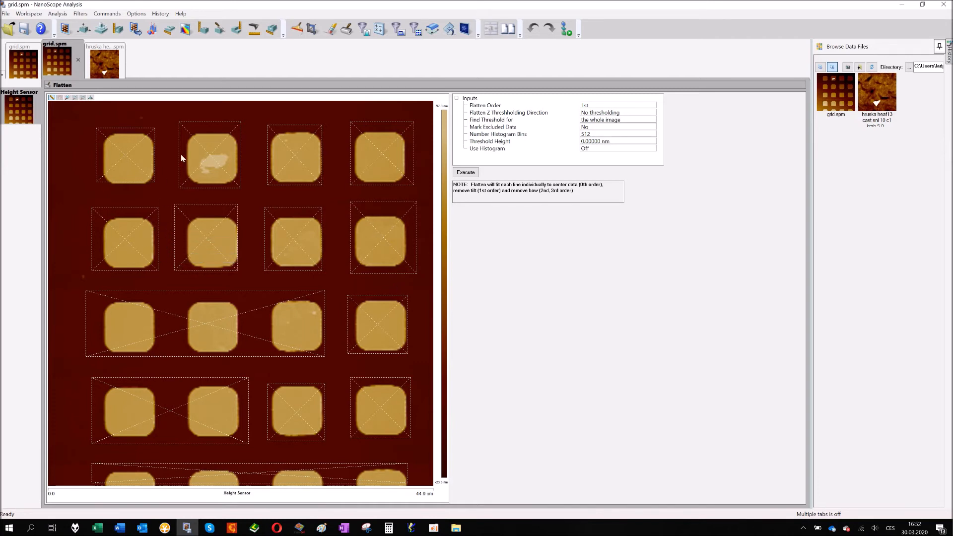
mouse_move(176, 215)
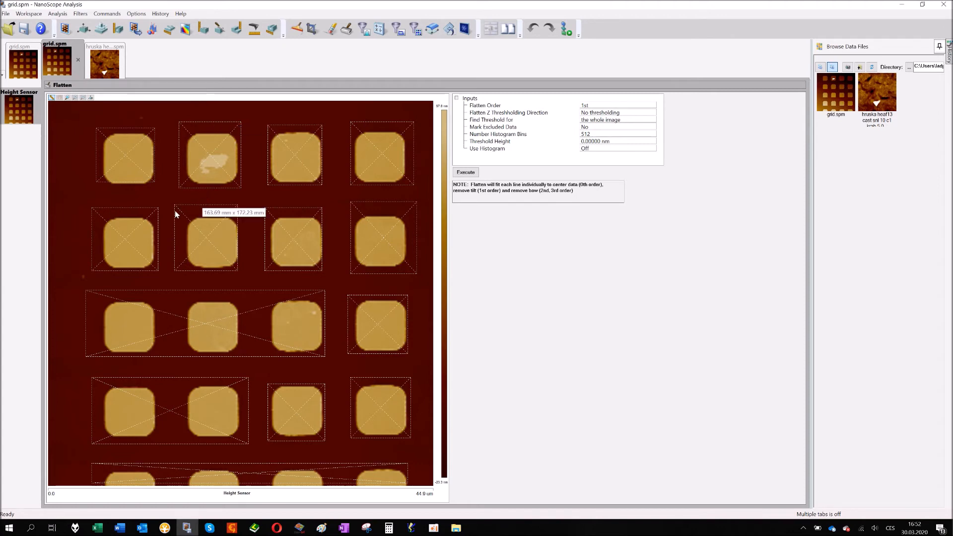
mouse_move(221, 29)
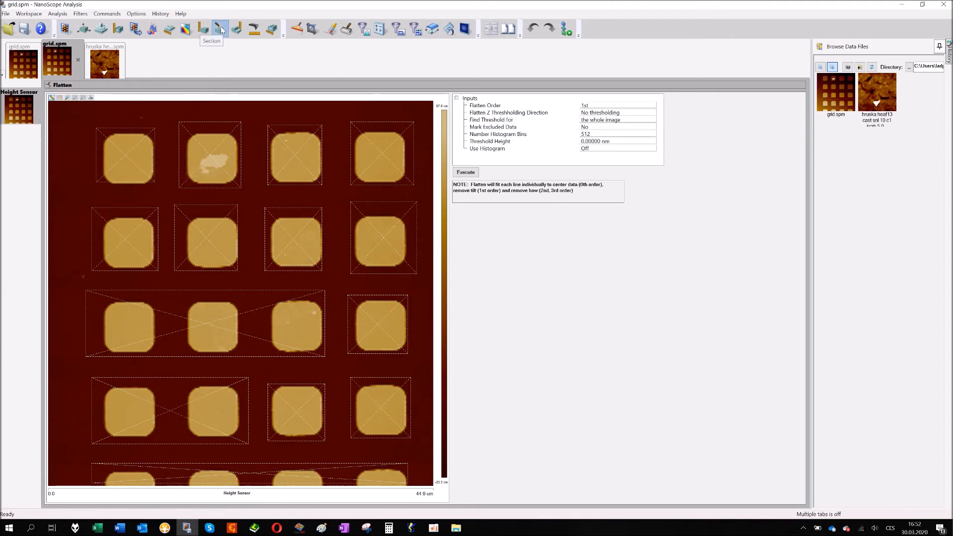
Step: Start the Section cross-section analysis on the flattened grid image
click(221, 29)
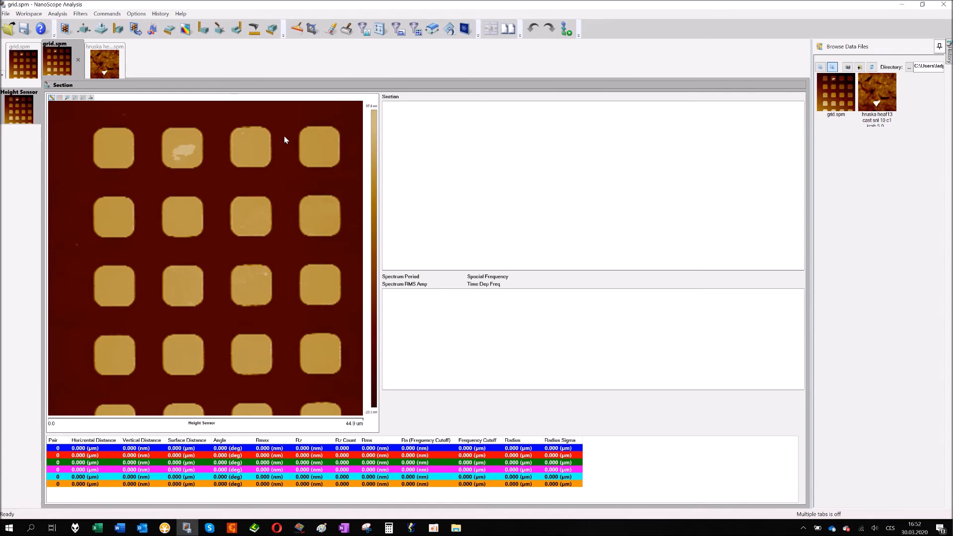
mouse_move(110, 209)
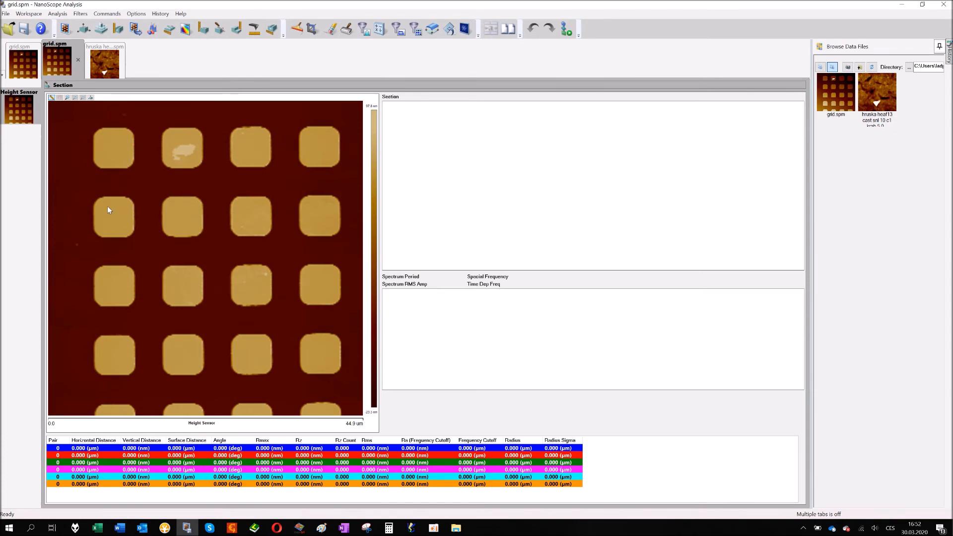
mouse_move(93, 213)
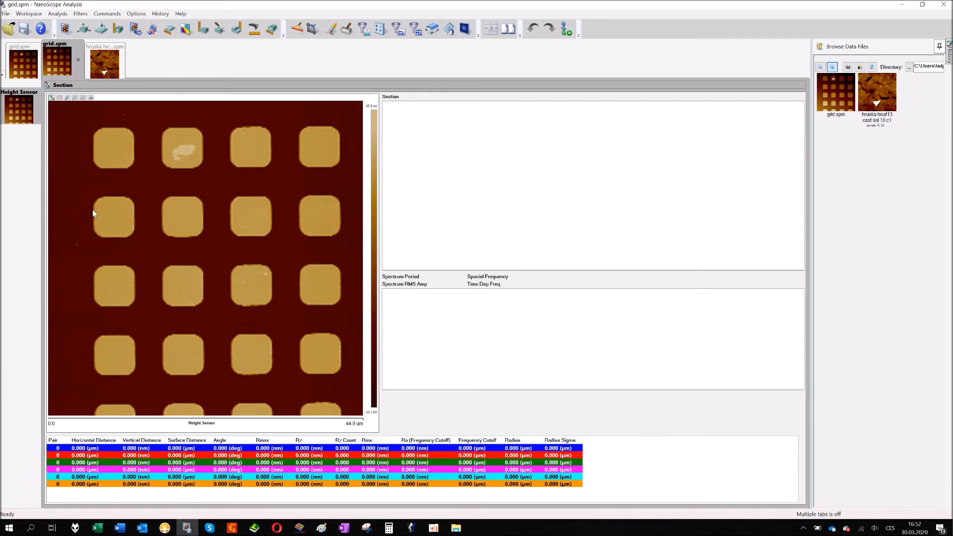
mouse_move(29, 220)
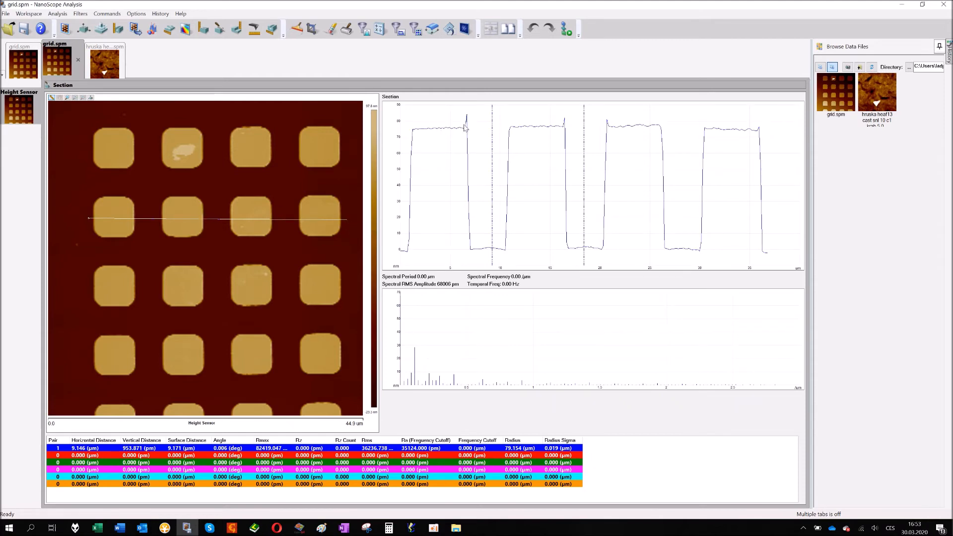
mouse_move(263, 360)
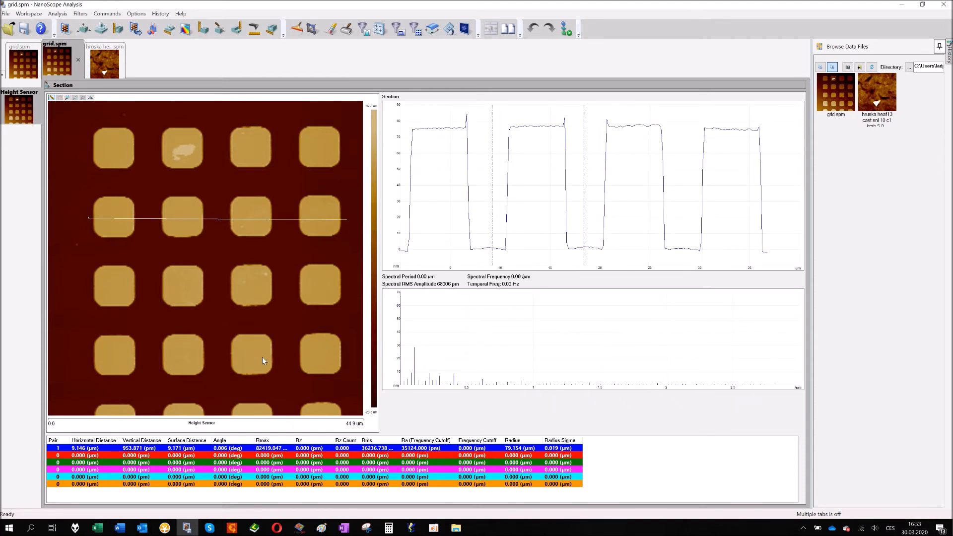
mouse_move(303, 336)
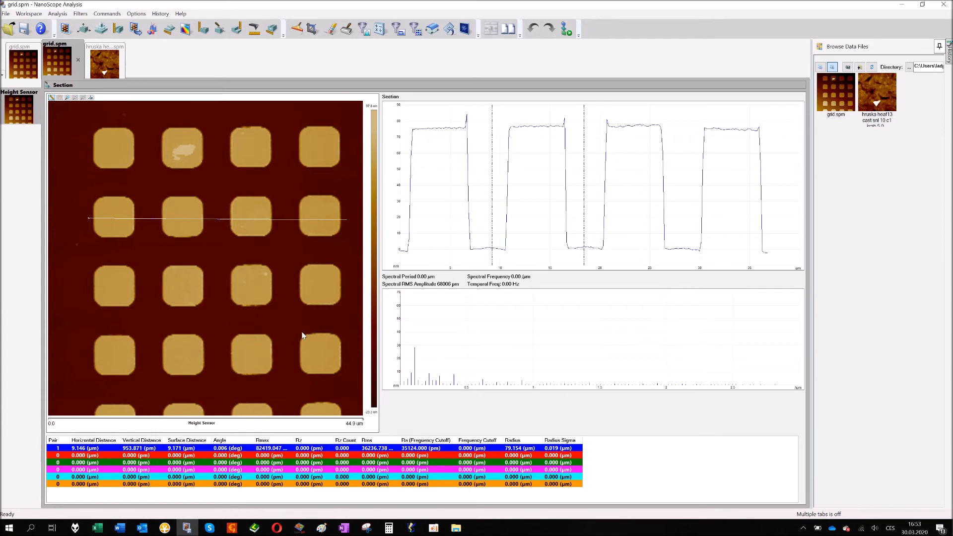
mouse_move(489, 159)
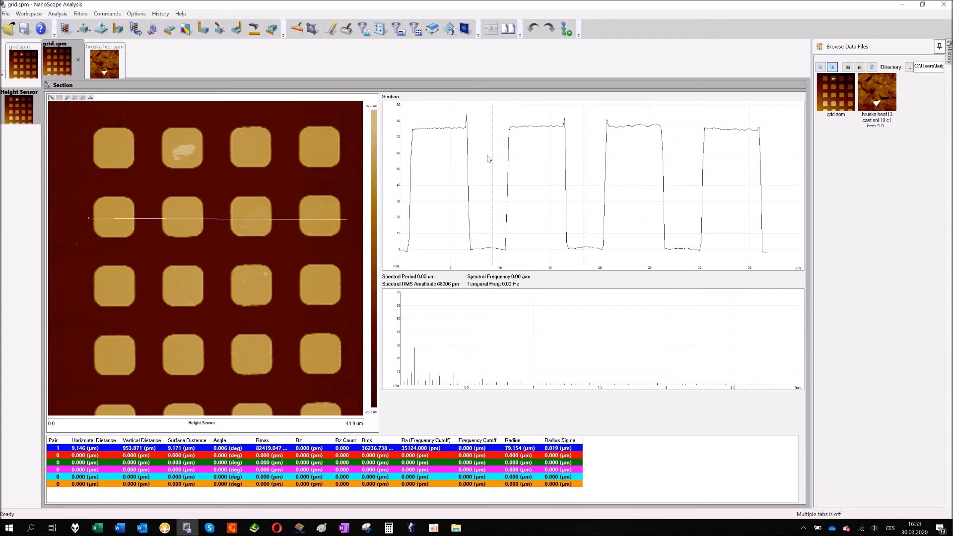
mouse_move(486, 260)
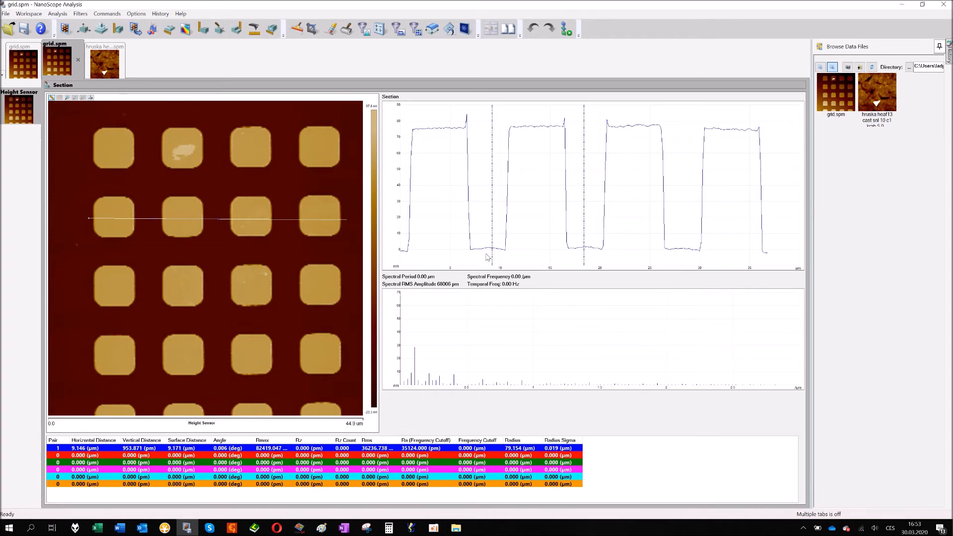
mouse_move(500, 254)
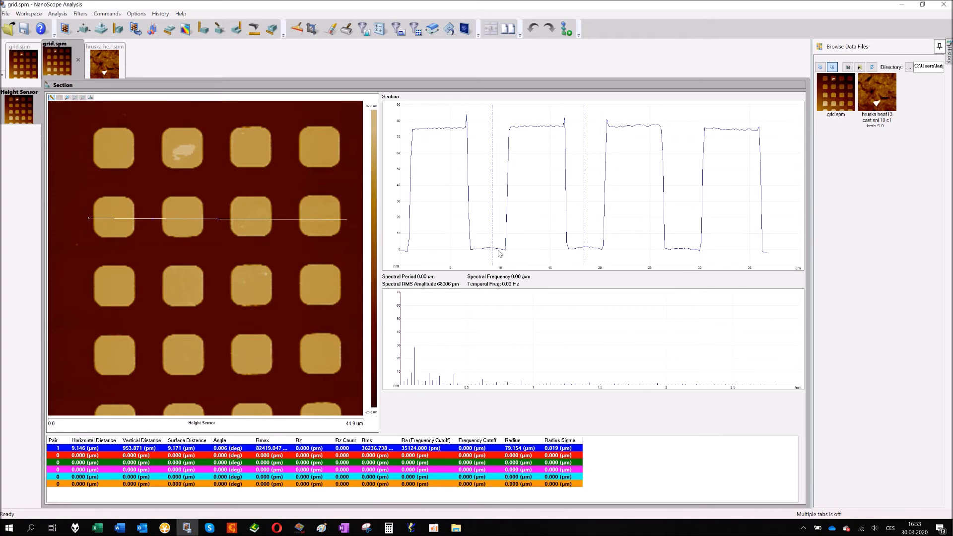
mouse_move(524, 126)
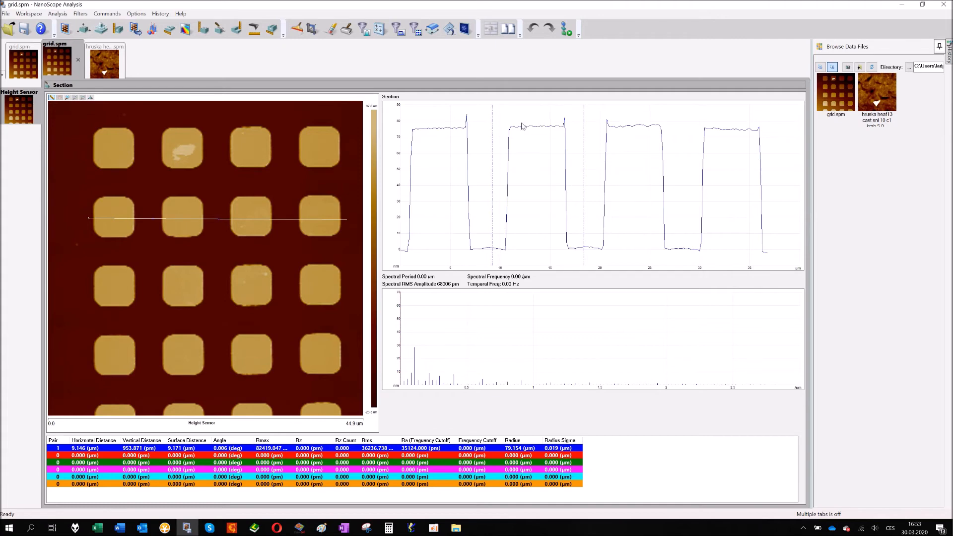
mouse_move(561, 172)
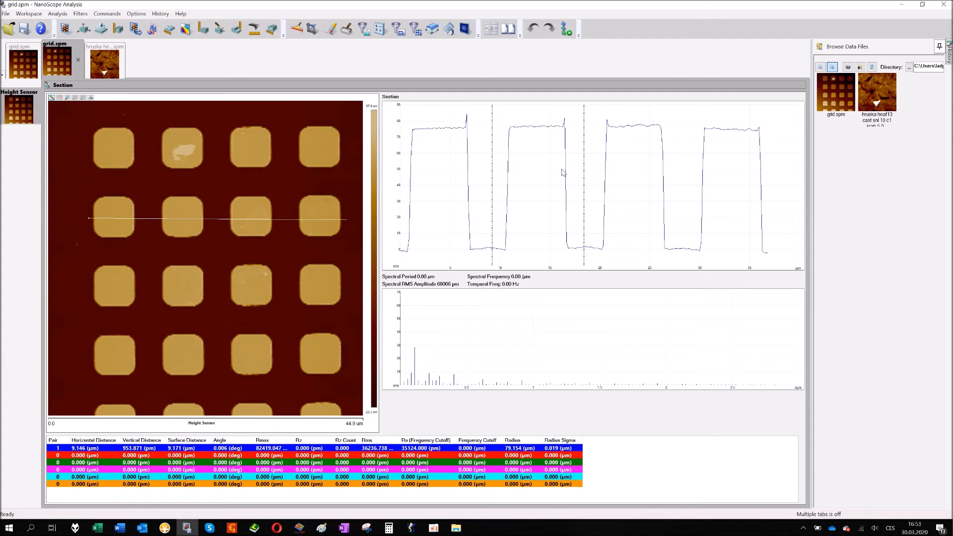
mouse_move(517, 238)
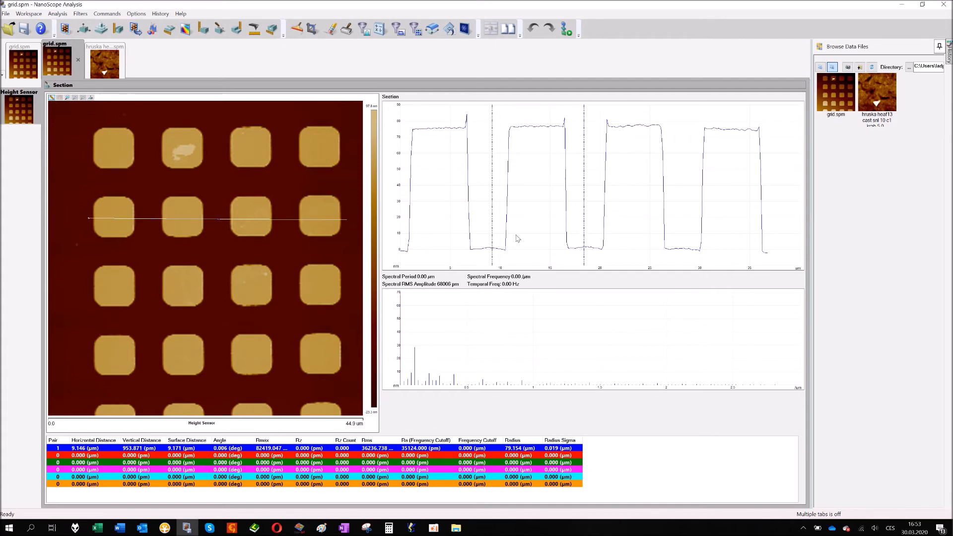
mouse_move(559, 137)
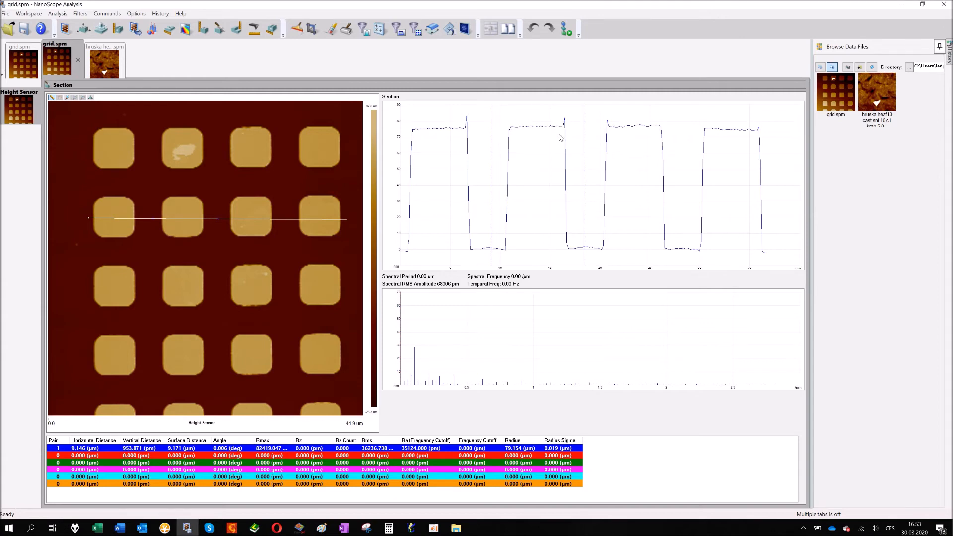
mouse_move(521, 176)
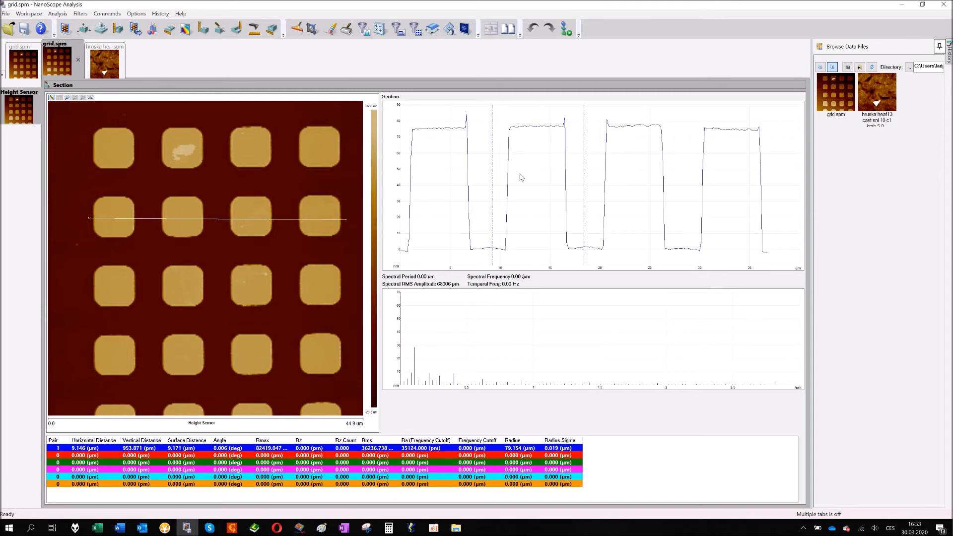
mouse_move(493, 174)
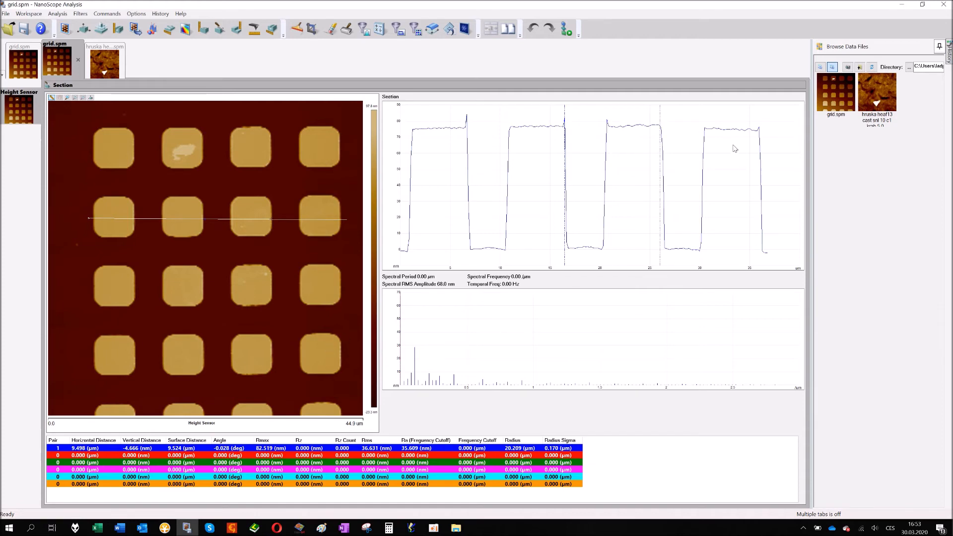
mouse_move(638, 149)
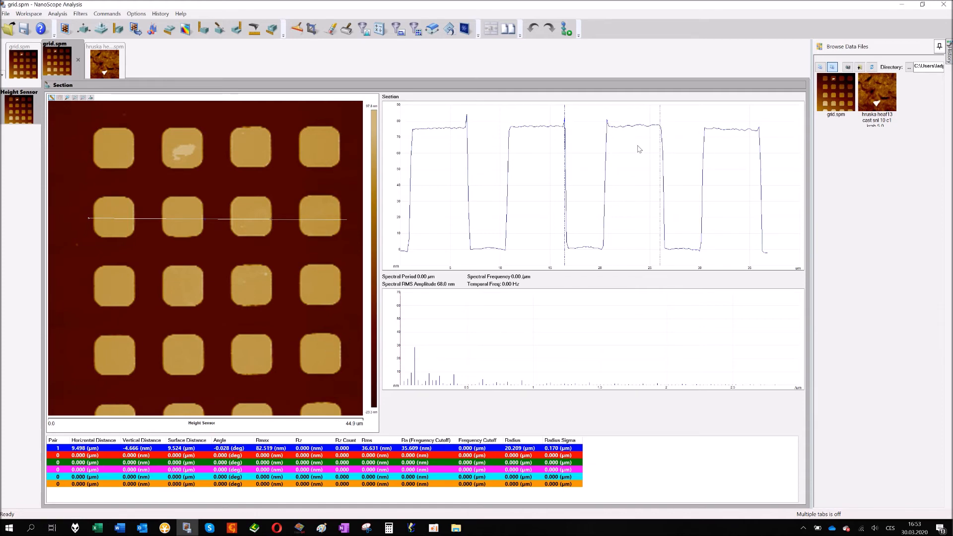
mouse_move(571, 118)
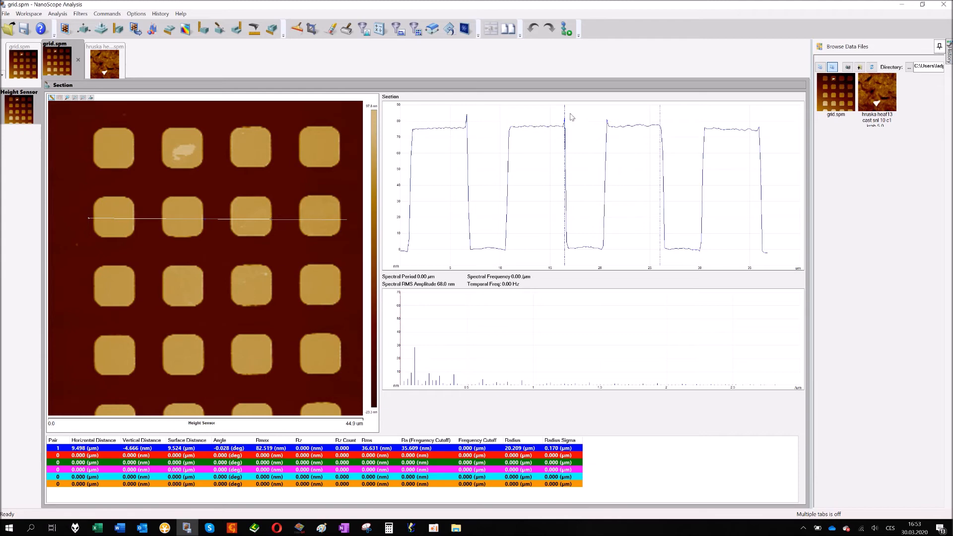
mouse_move(664, 120)
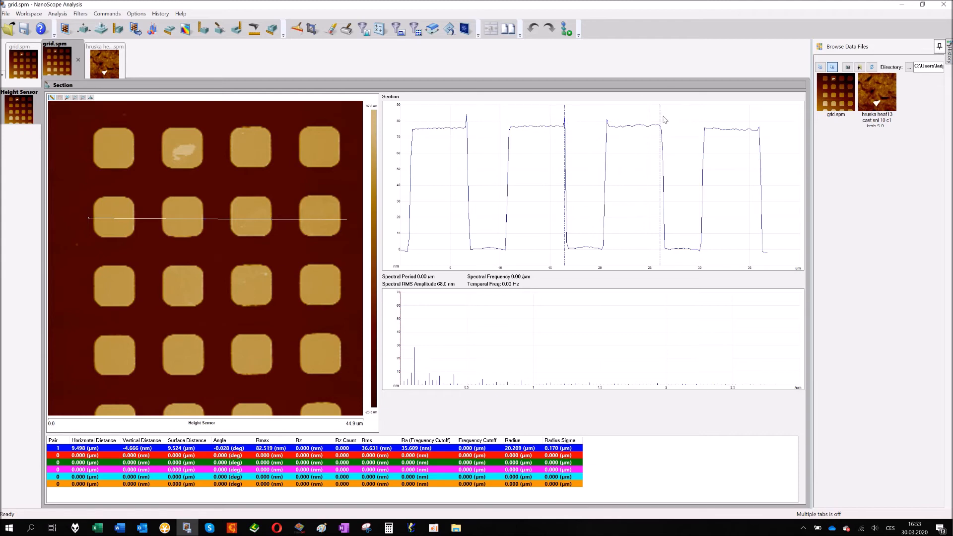
mouse_move(662, 117)
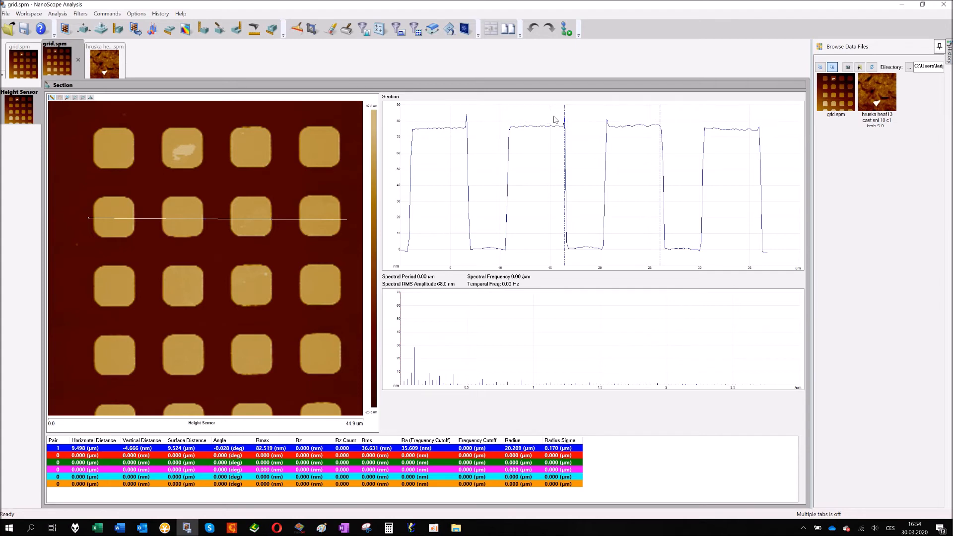
mouse_move(205, 277)
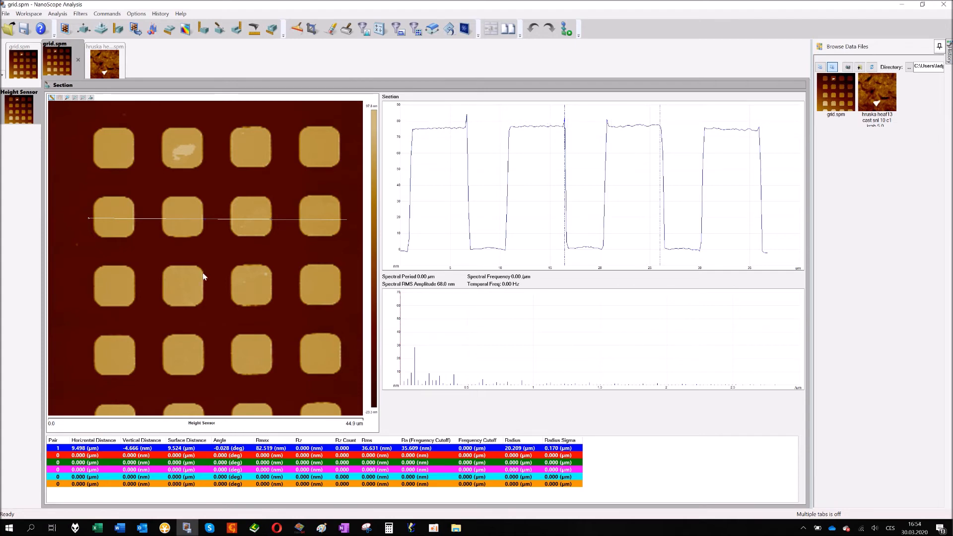
mouse_move(77, 455)
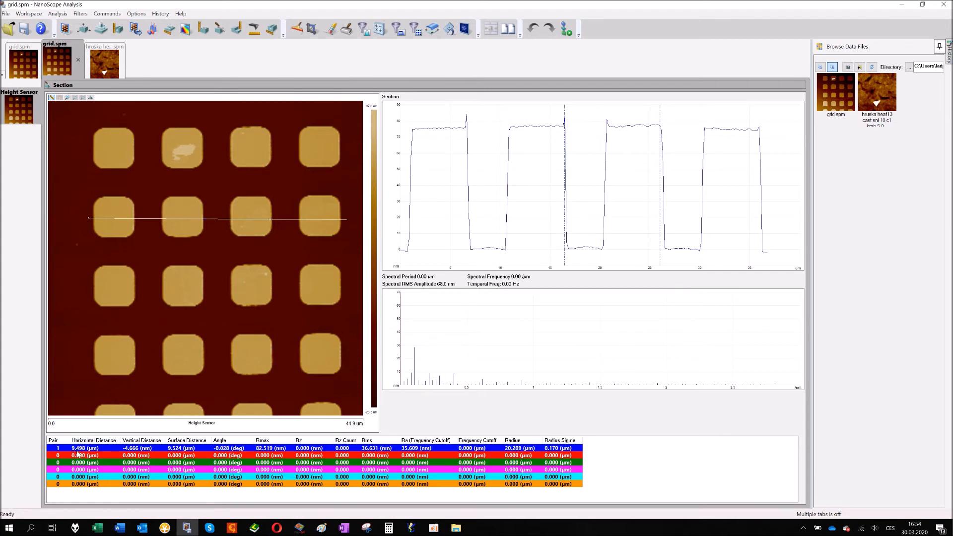
mouse_move(554, 187)
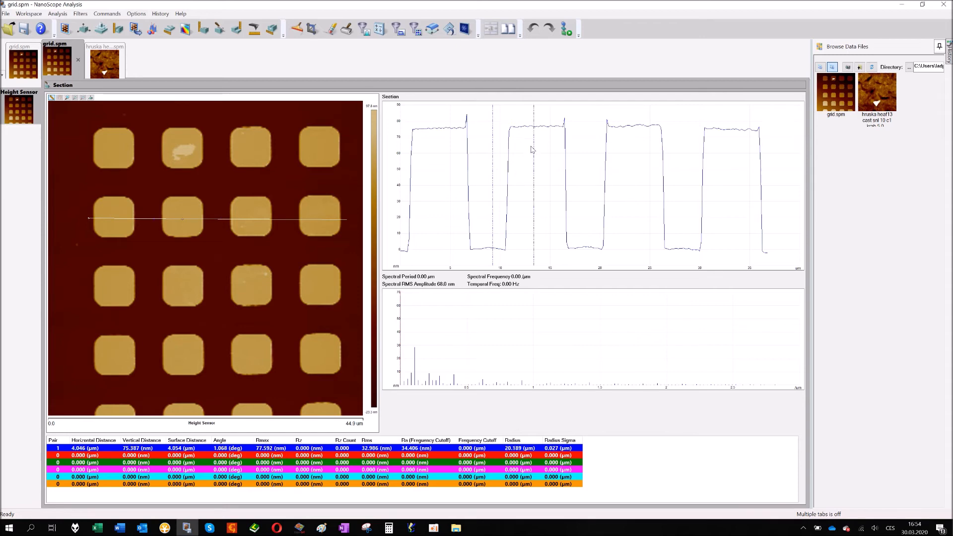
mouse_move(518, 122)
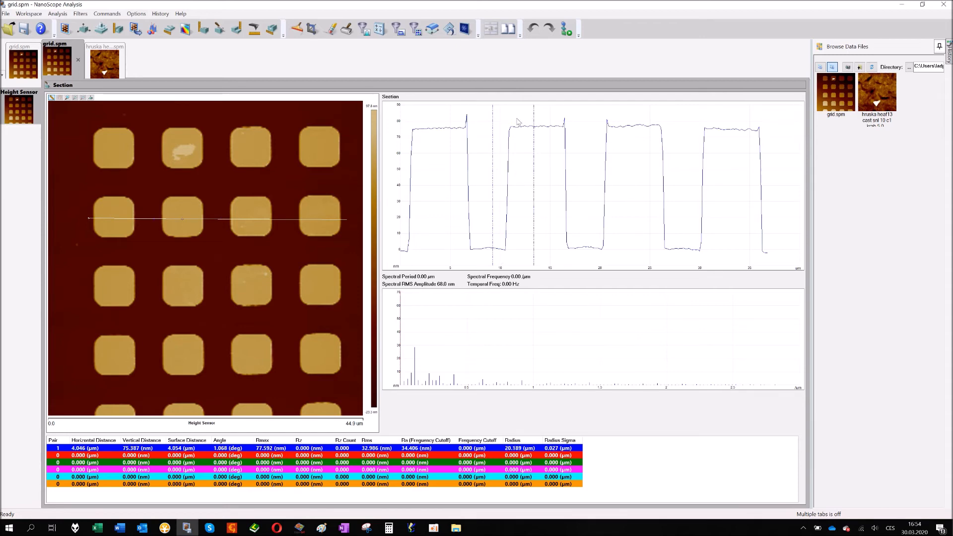
mouse_move(531, 132)
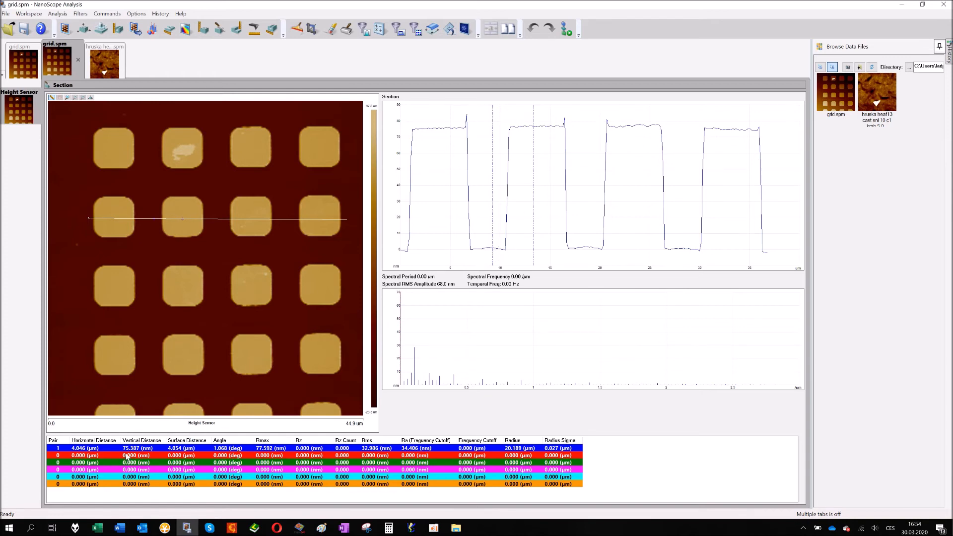
mouse_move(464, 194)
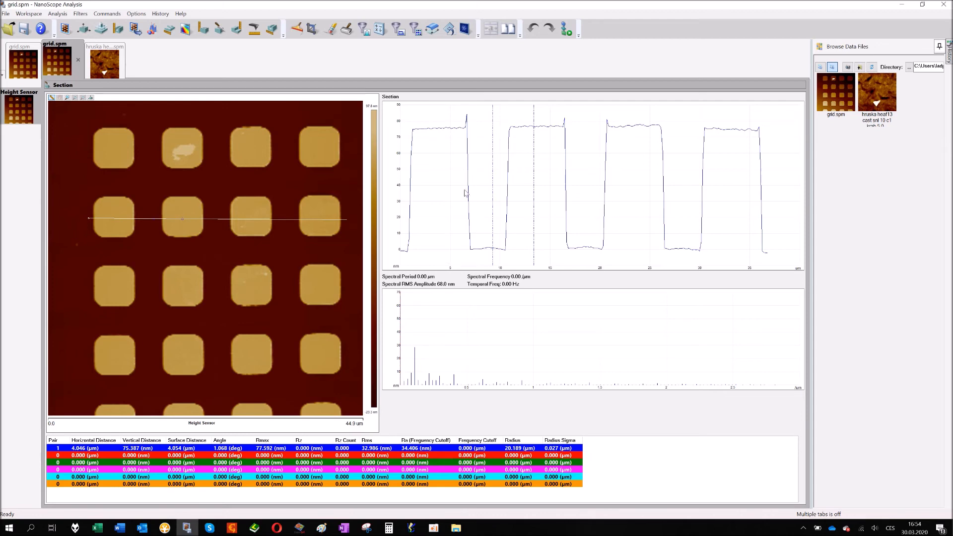
mouse_move(535, 131)
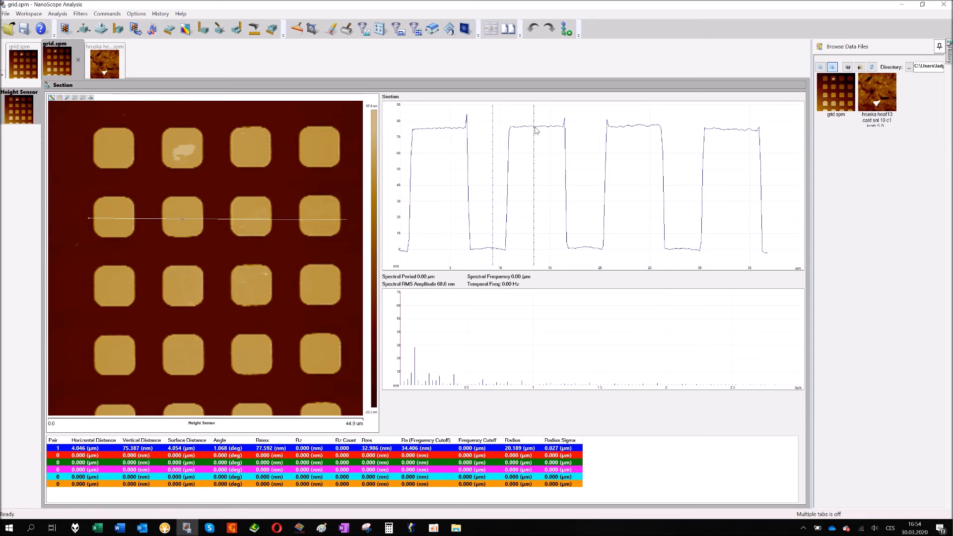
mouse_move(527, 146)
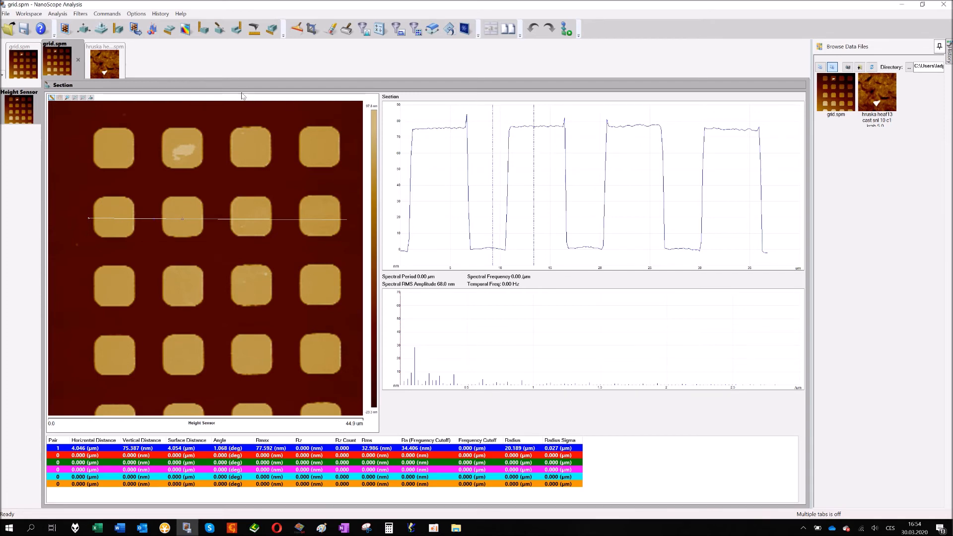
mouse_move(222, 215)
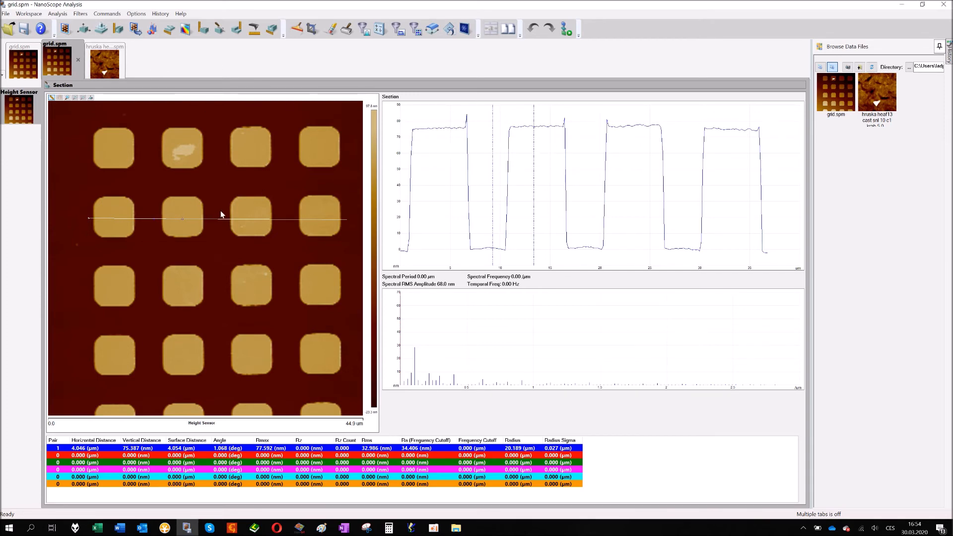
mouse_move(206, 192)
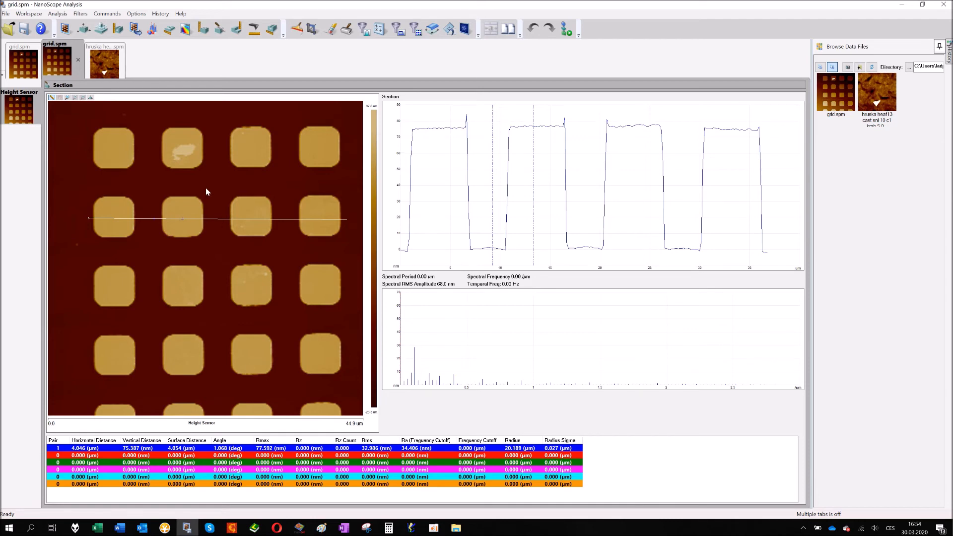
mouse_move(411, 220)
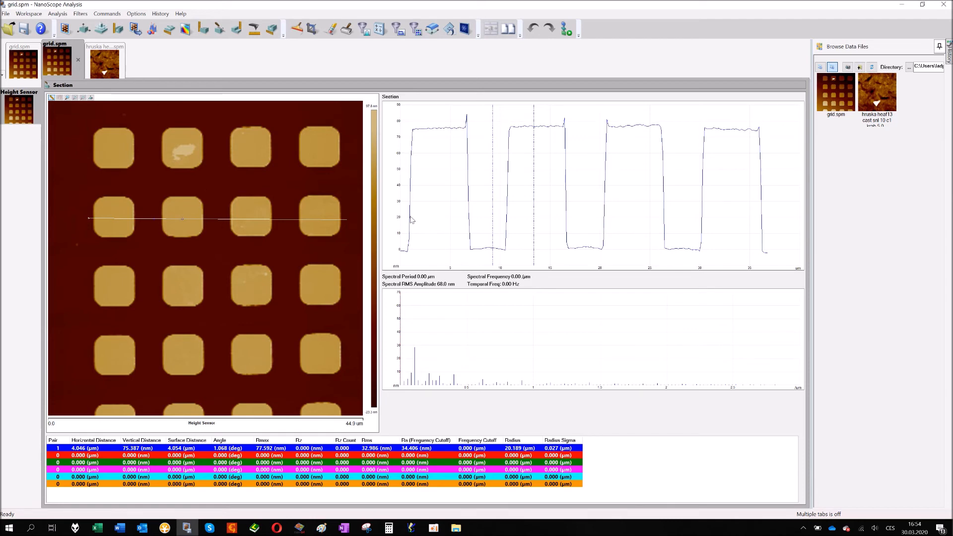
mouse_move(512, 229)
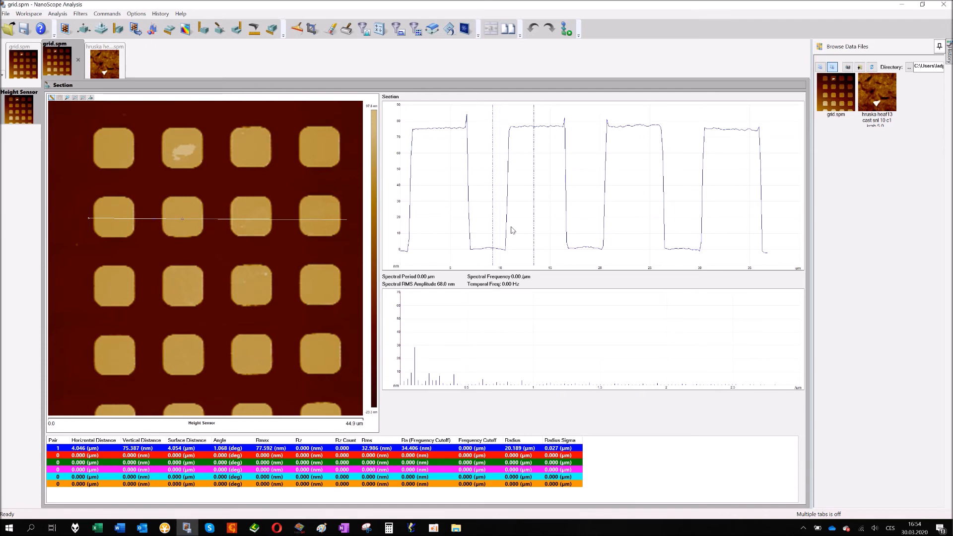
mouse_move(493, 229)
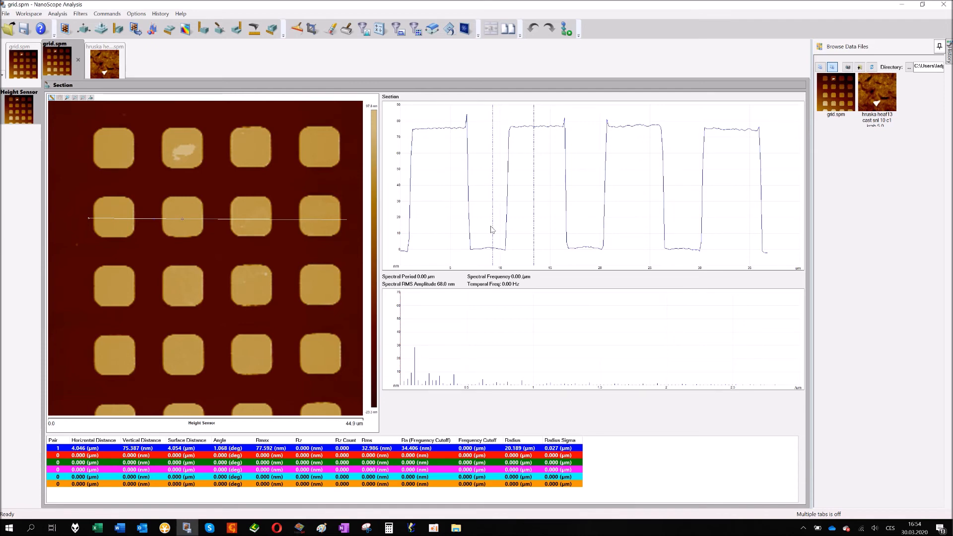
mouse_move(500, 251)
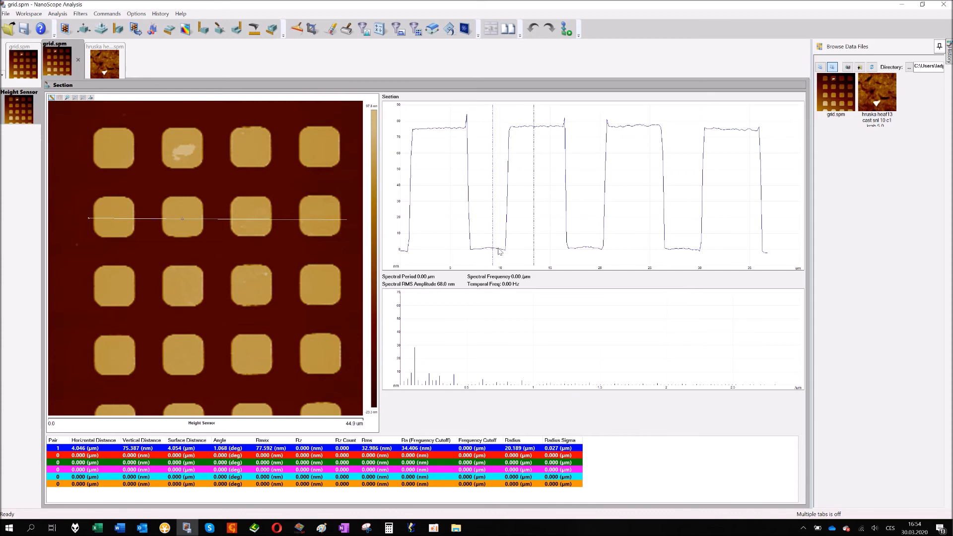
mouse_move(481, 253)
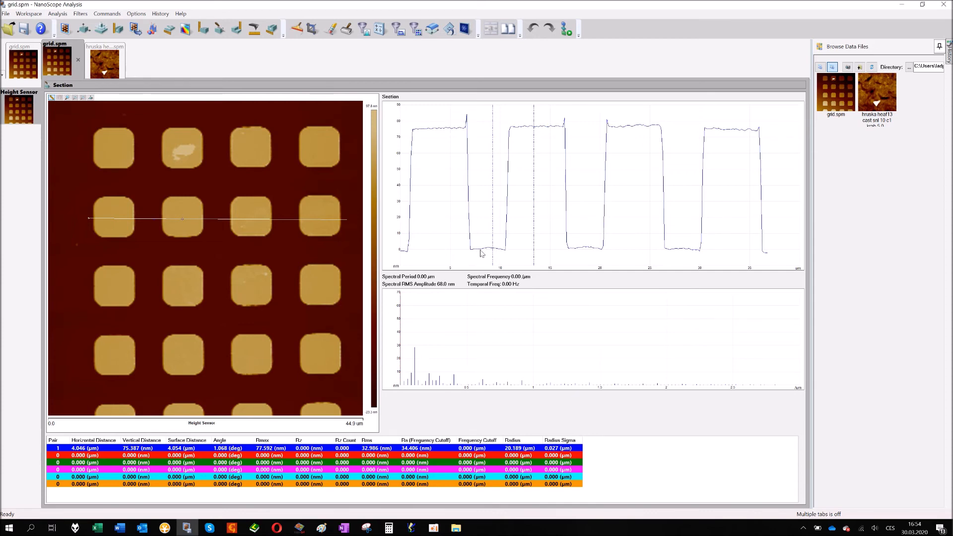
mouse_move(493, 256)
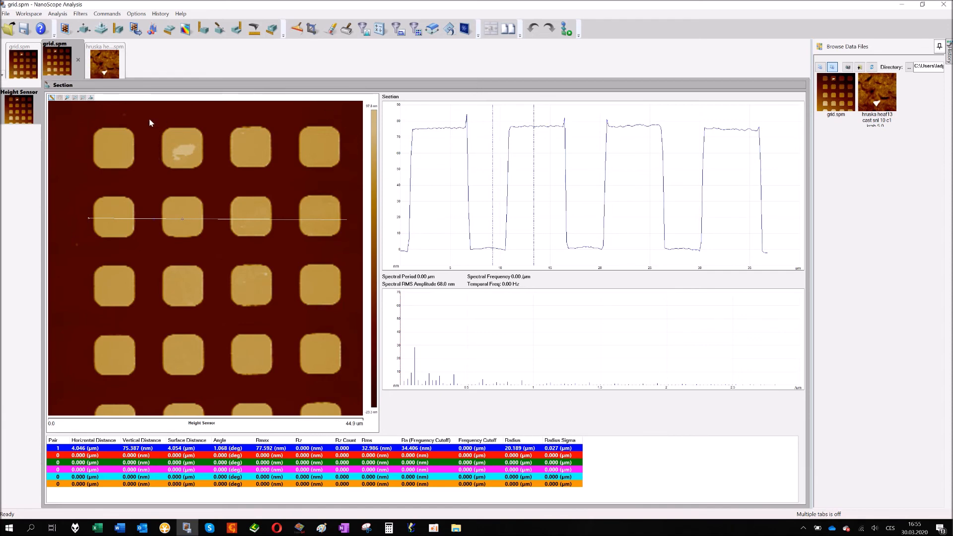
mouse_move(185, 141)
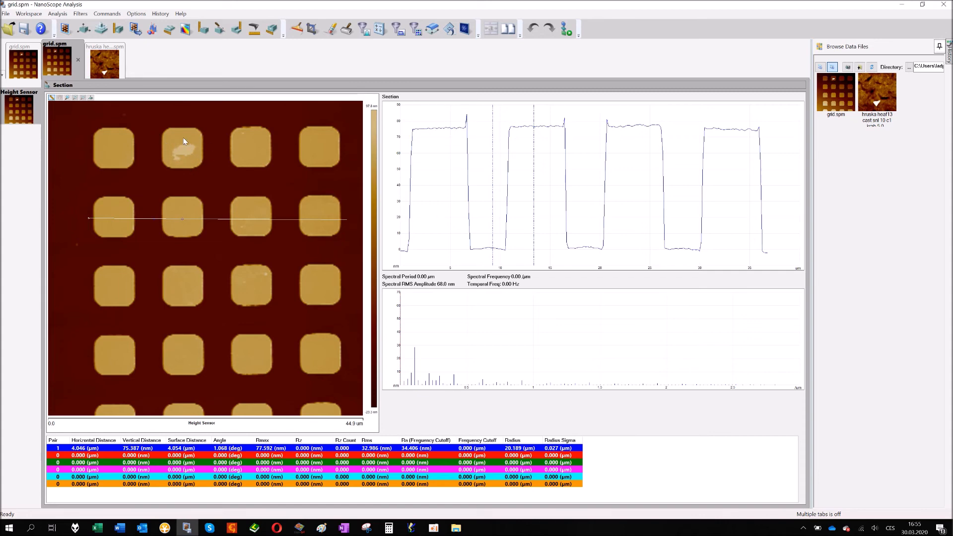
mouse_move(149, 82)
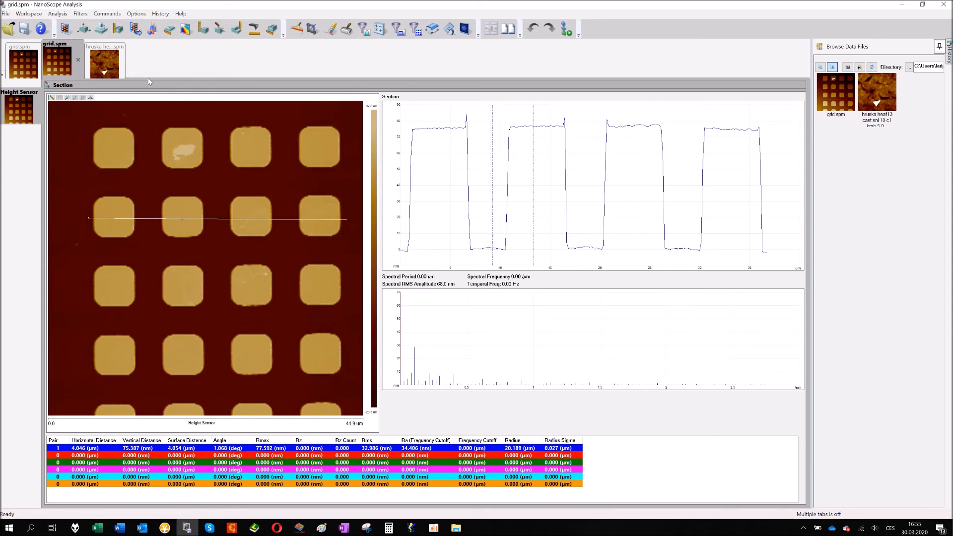
mouse_move(171, 123)
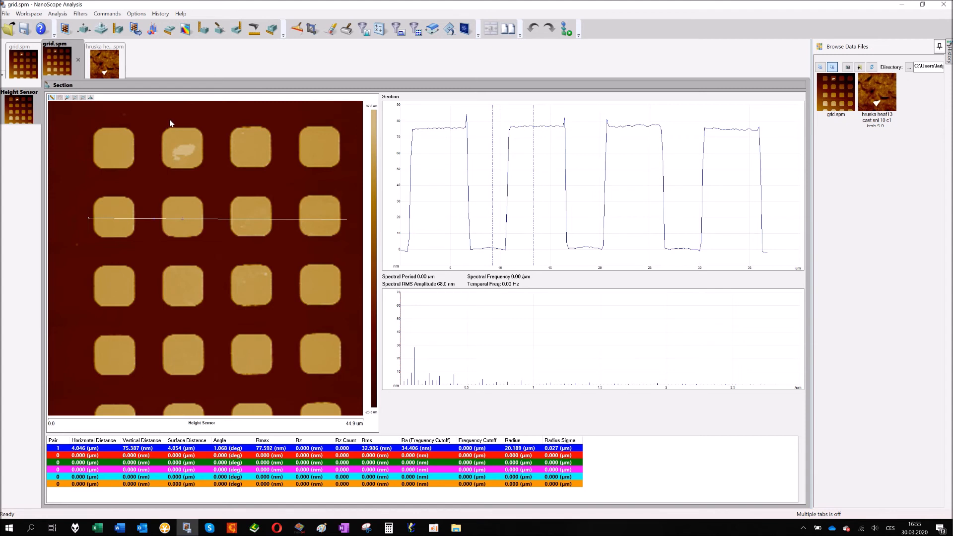
mouse_move(171, 126)
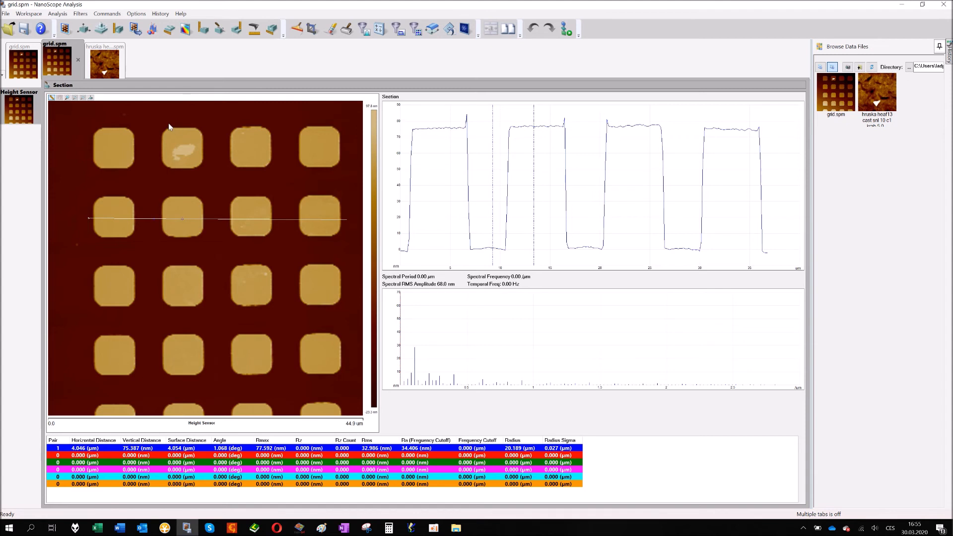
mouse_move(184, 110)
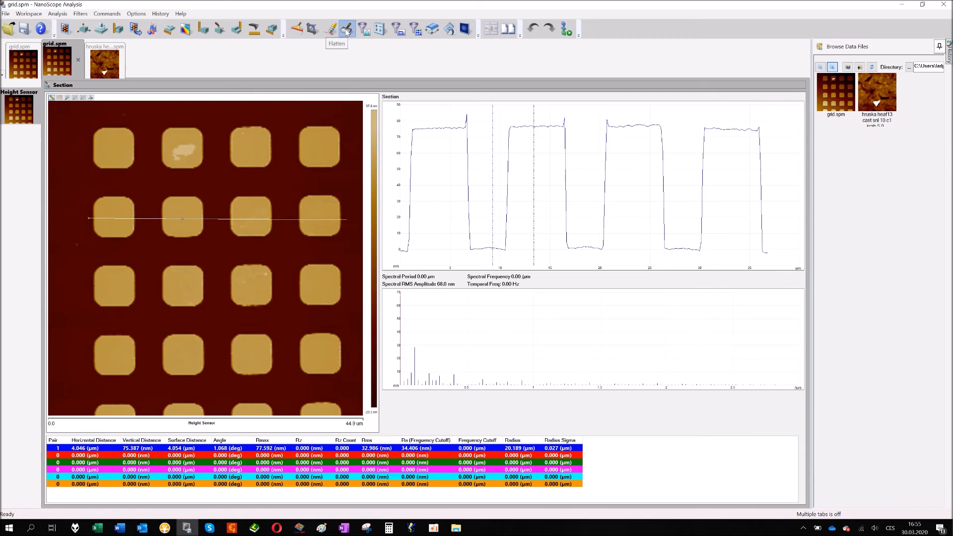
Step: Reopen the Flatten tool on the grid scan showing its first-order settings
click(347, 29)
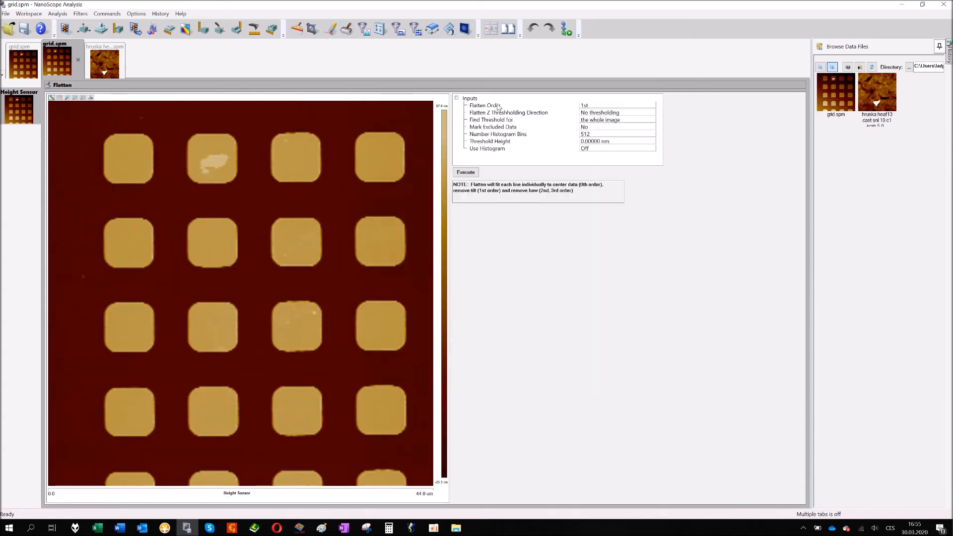
mouse_move(480, 131)
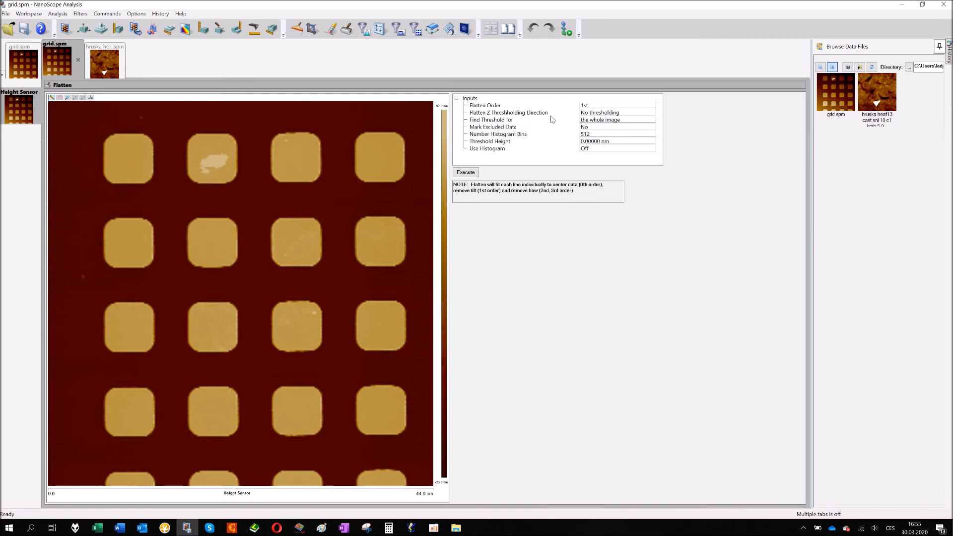
mouse_move(552, 142)
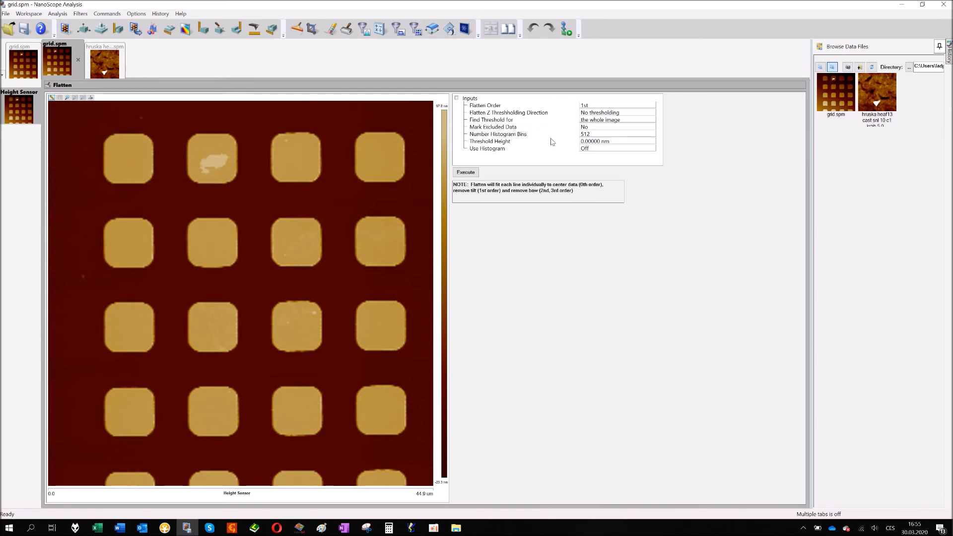
mouse_move(578, 151)
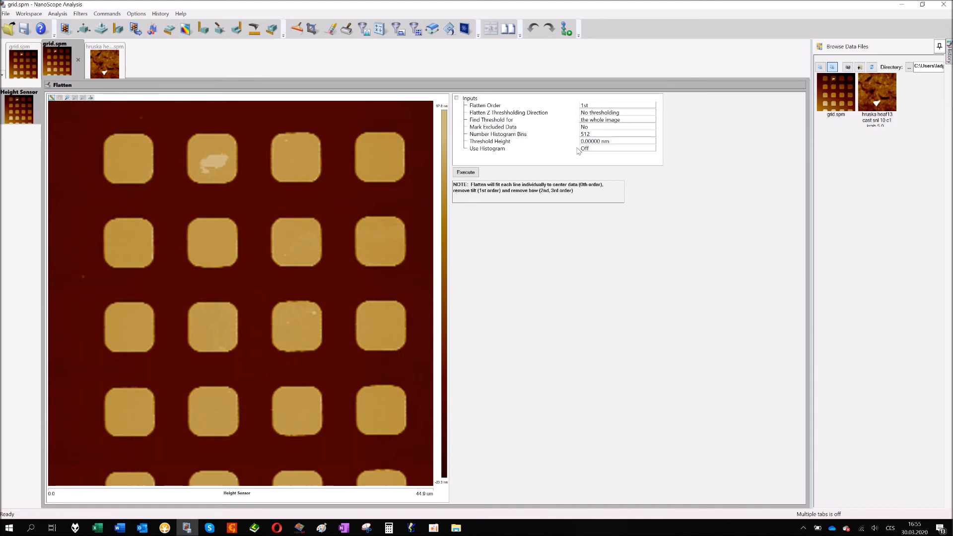
mouse_move(576, 152)
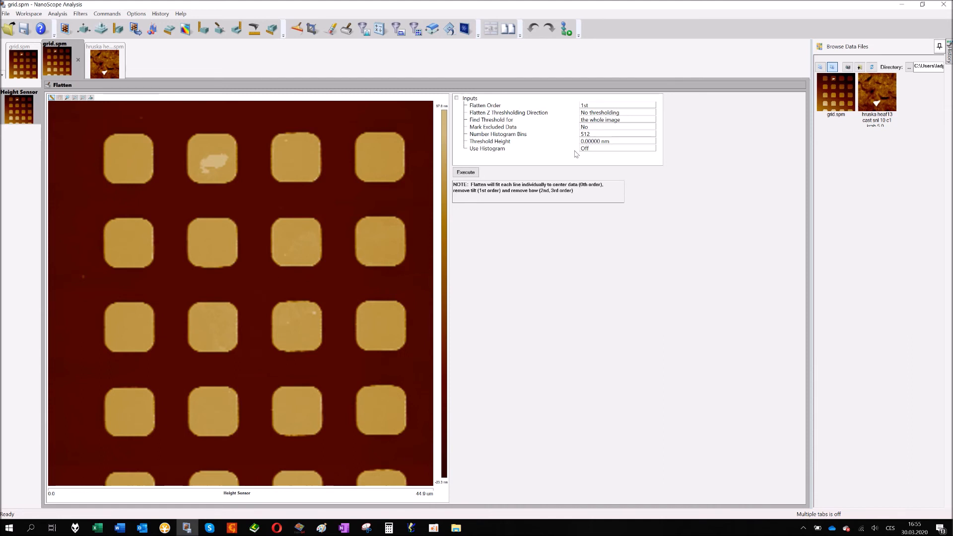
mouse_move(579, 156)
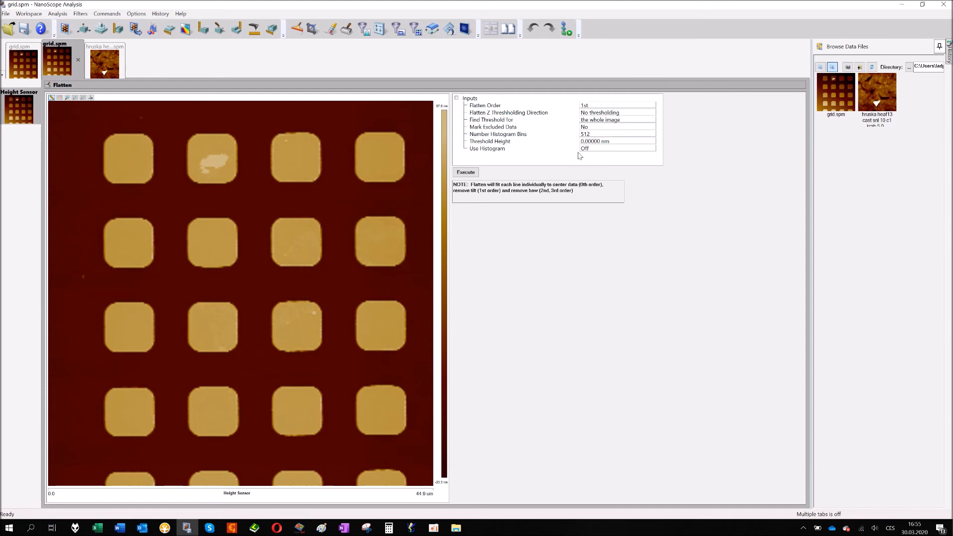
mouse_move(628, 118)
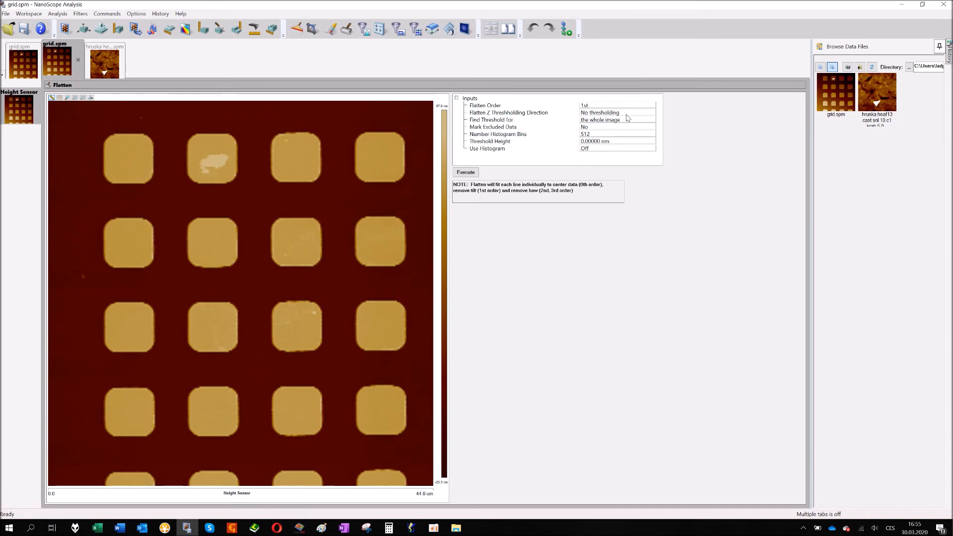
click(617, 112)
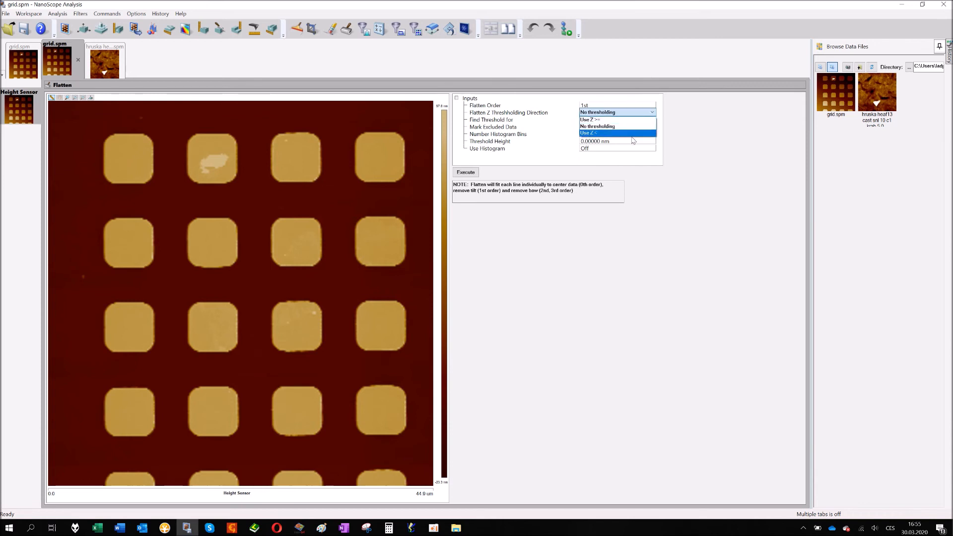
click(614, 120)
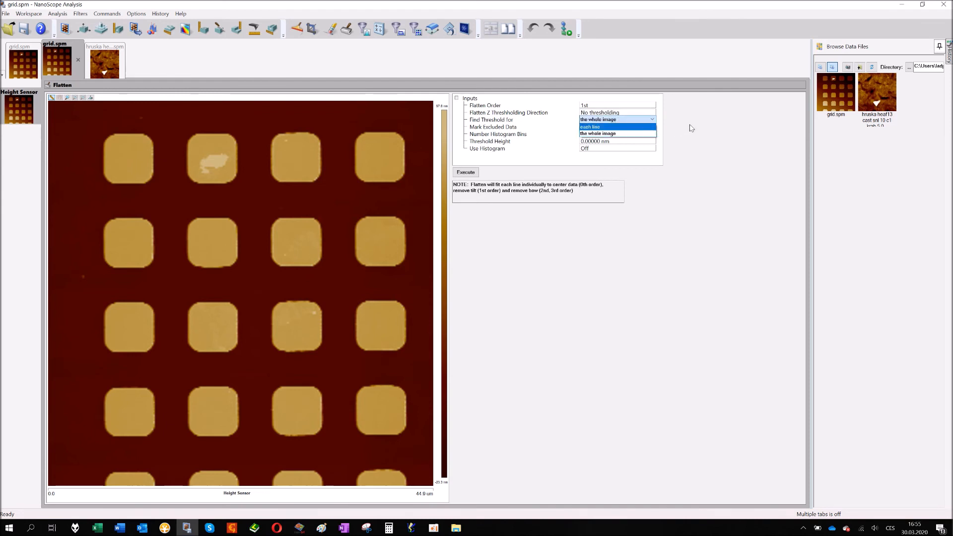
click(597, 133)
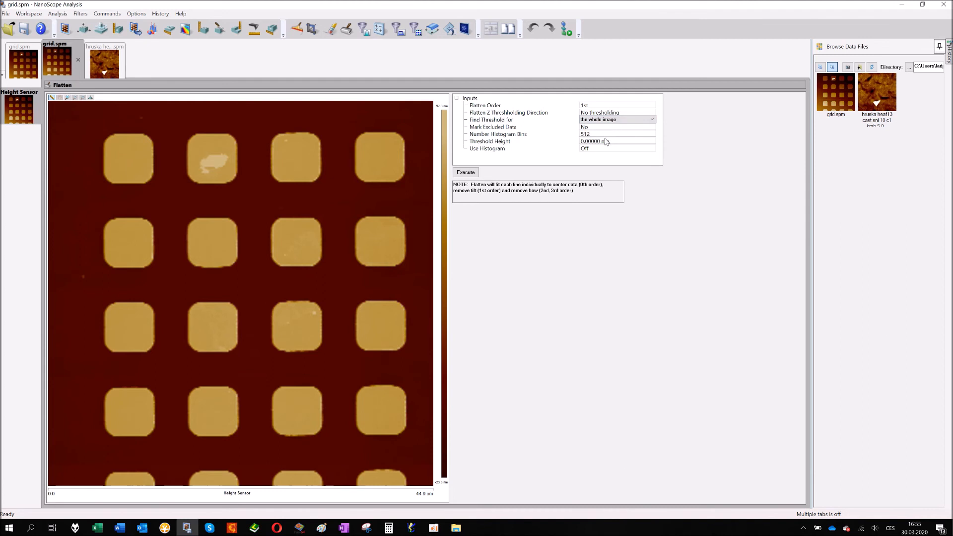
mouse_move(537, 152)
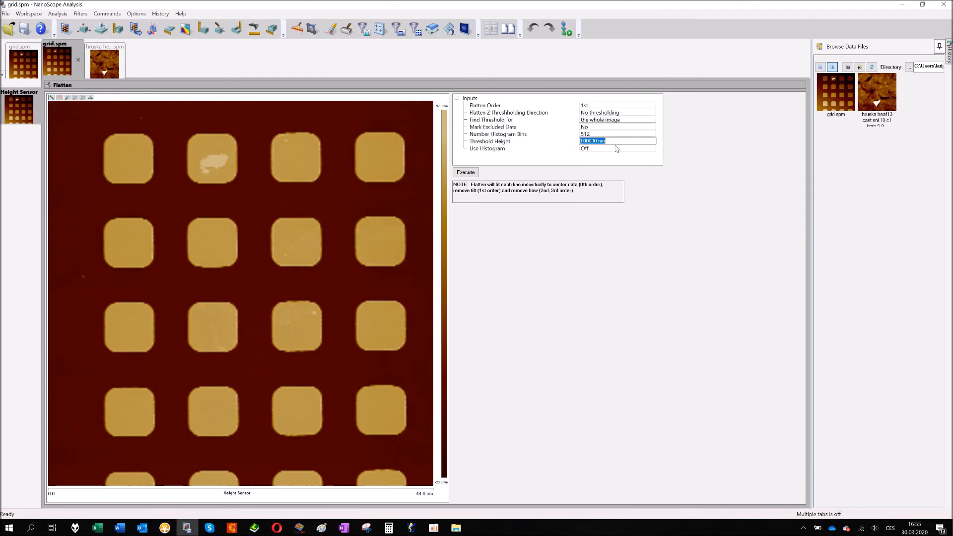
mouse_move(623, 144)
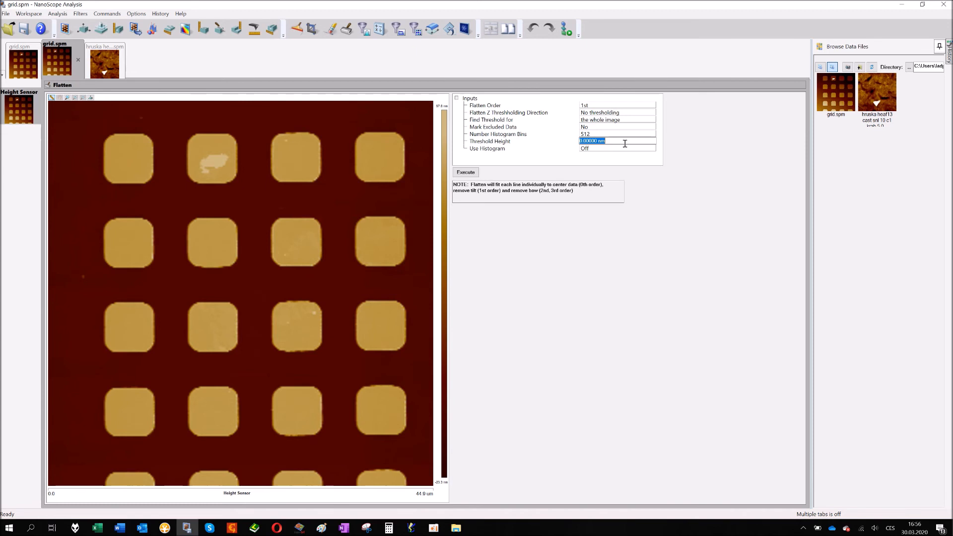
mouse_move(610, 135)
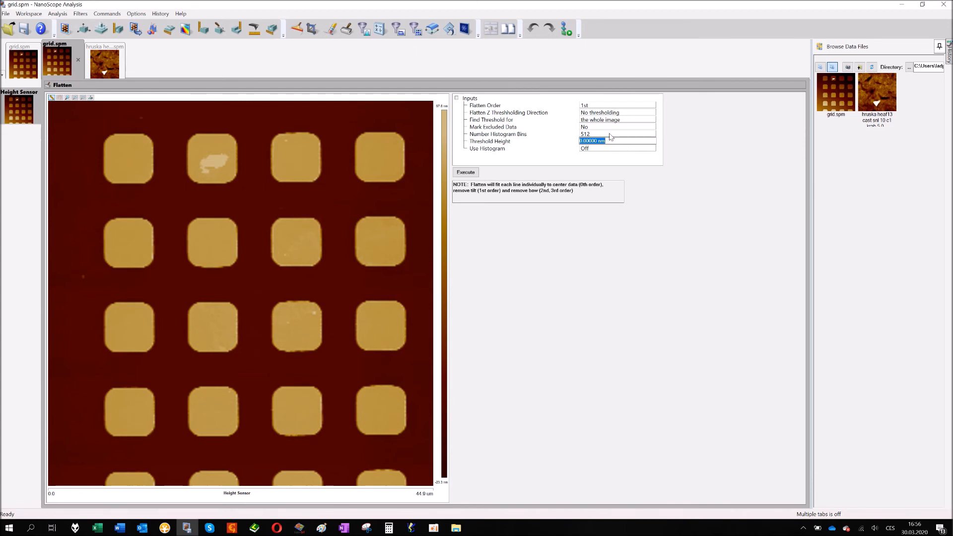
mouse_move(593, 129)
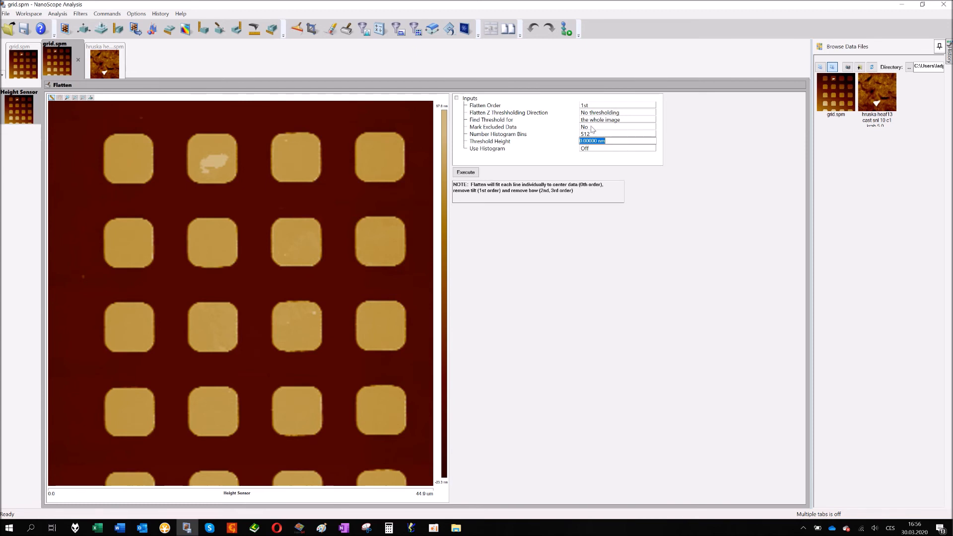
mouse_move(532, 132)
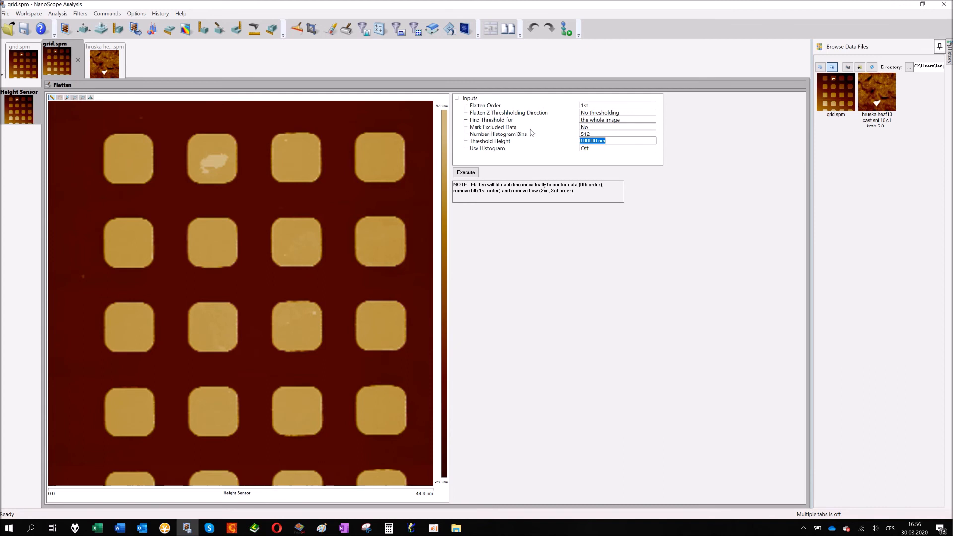
mouse_move(598, 149)
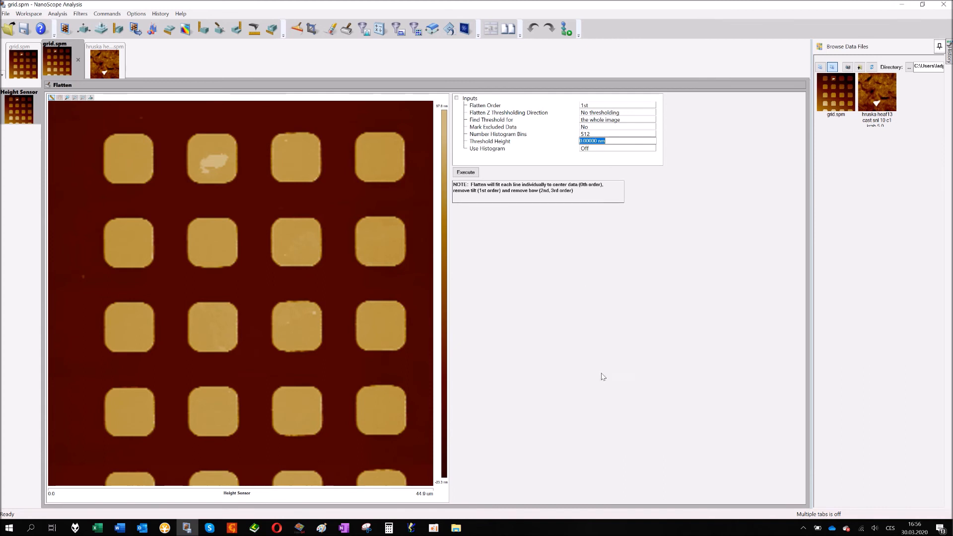
mouse_move(208, 214)
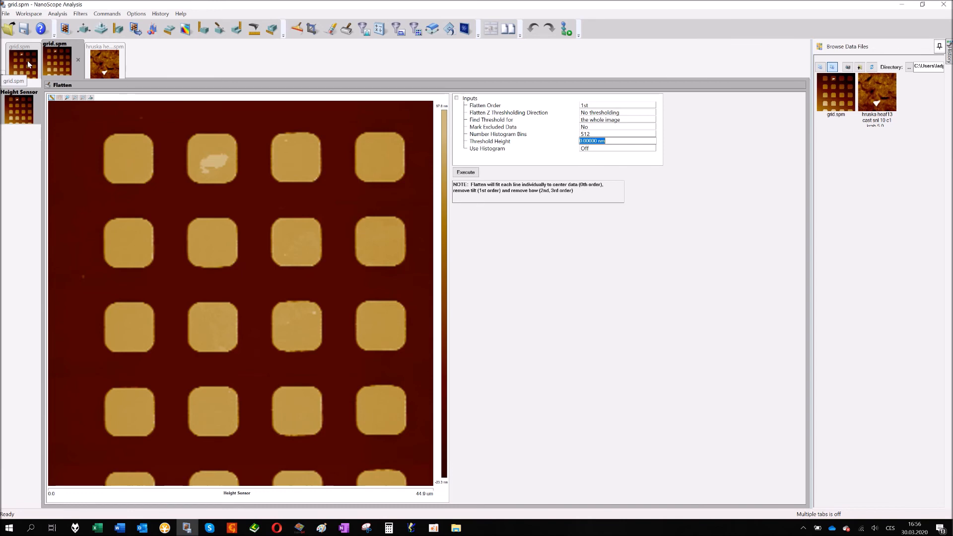
mouse_move(17, 72)
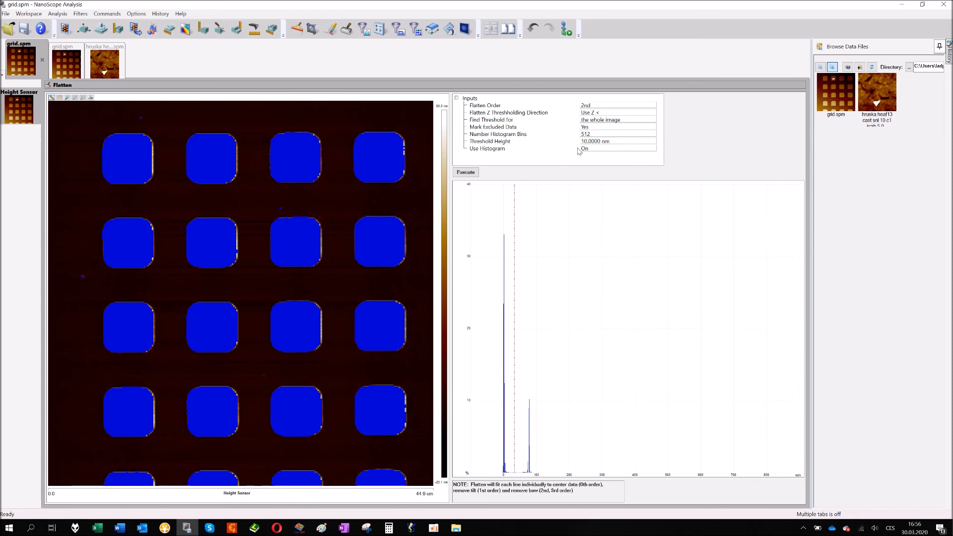
mouse_move(524, 272)
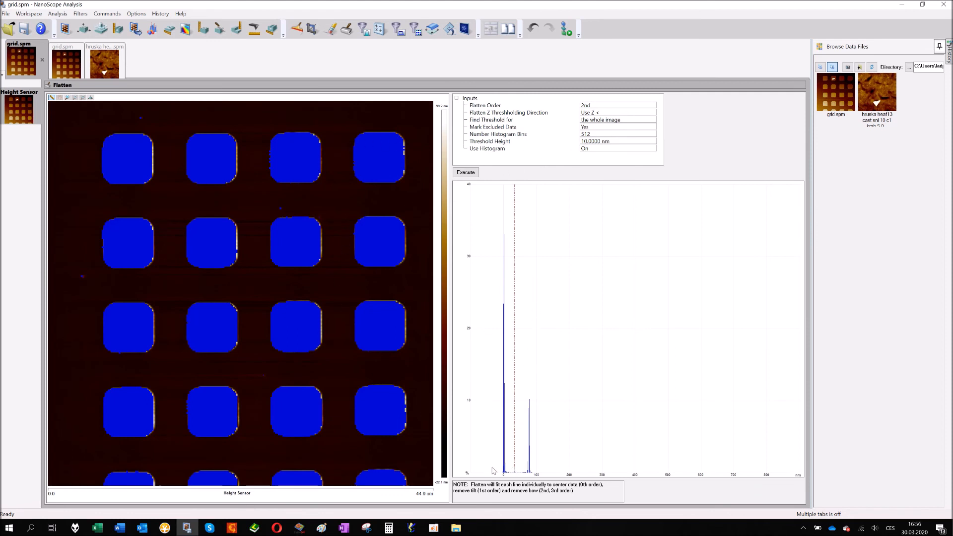
mouse_move(447, 428)
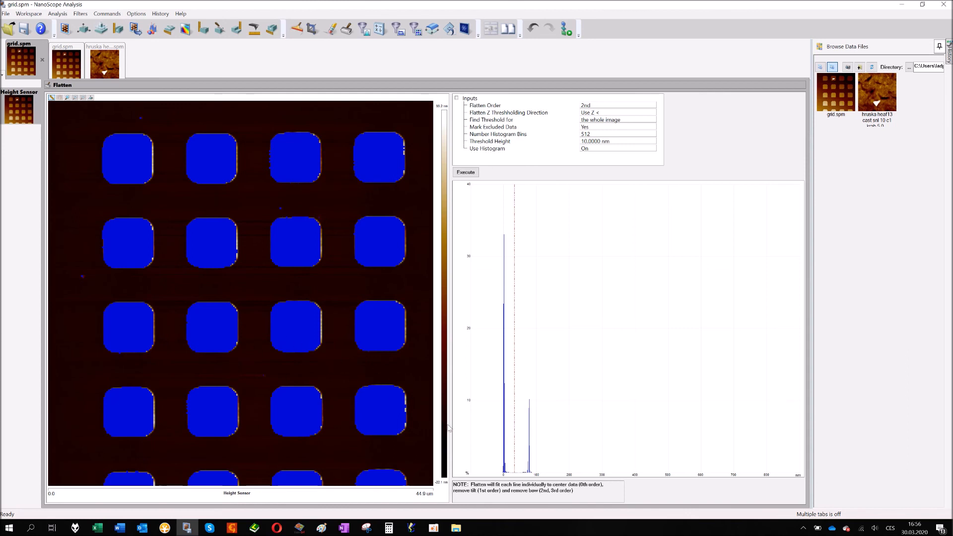
mouse_move(508, 464)
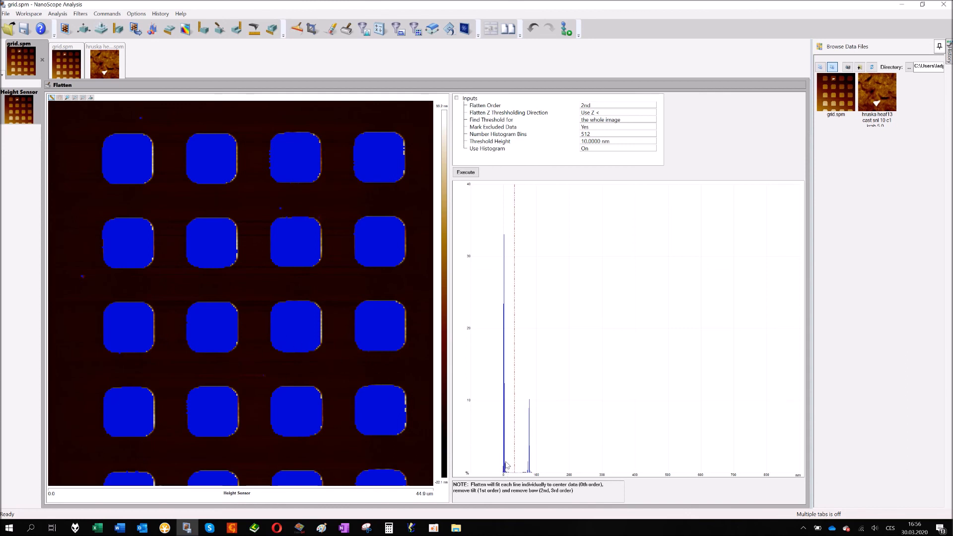
mouse_move(508, 238)
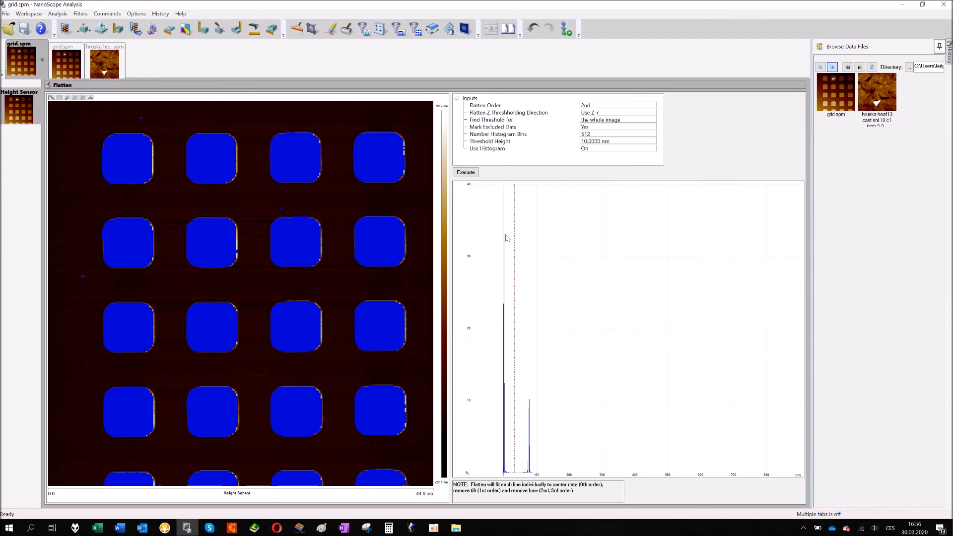
mouse_move(504, 477)
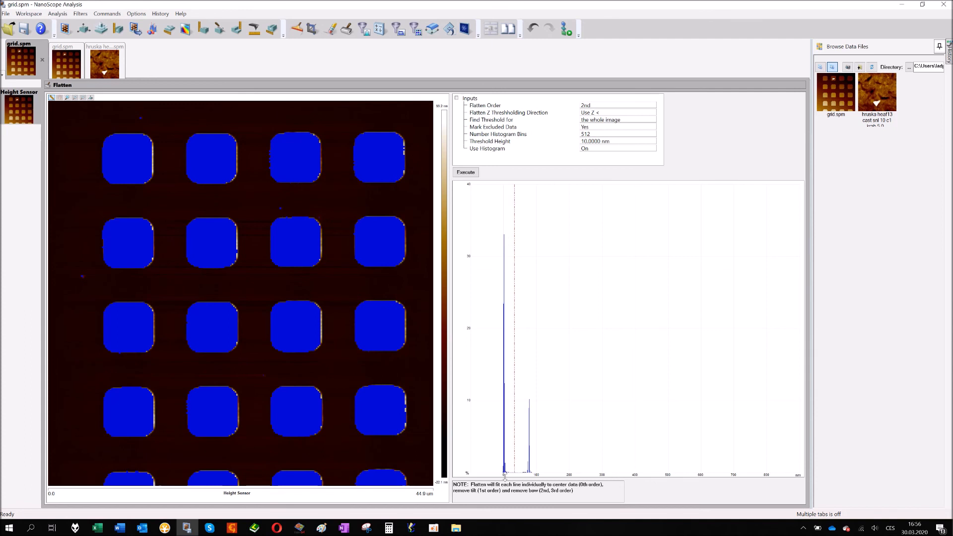
mouse_move(352, 371)
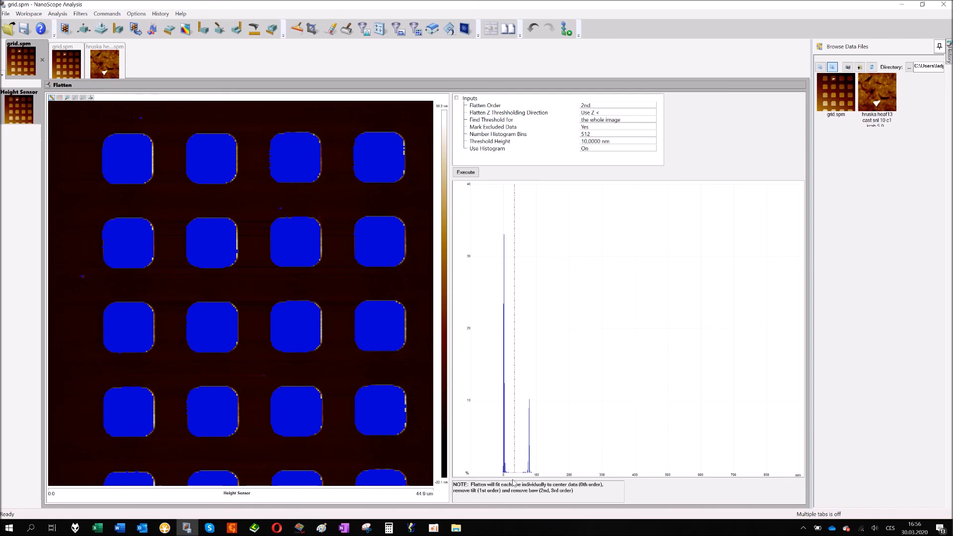
mouse_move(525, 459)
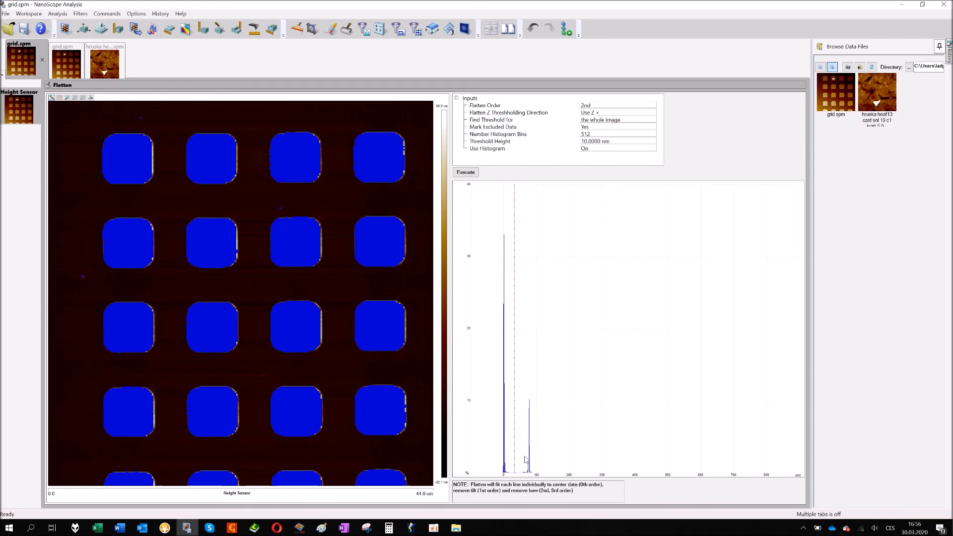
mouse_move(375, 316)
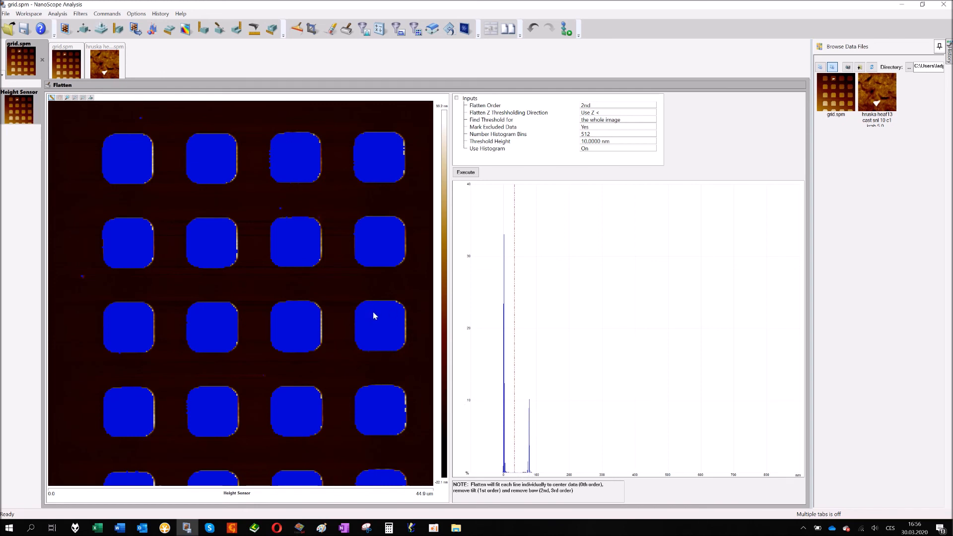
mouse_move(292, 148)
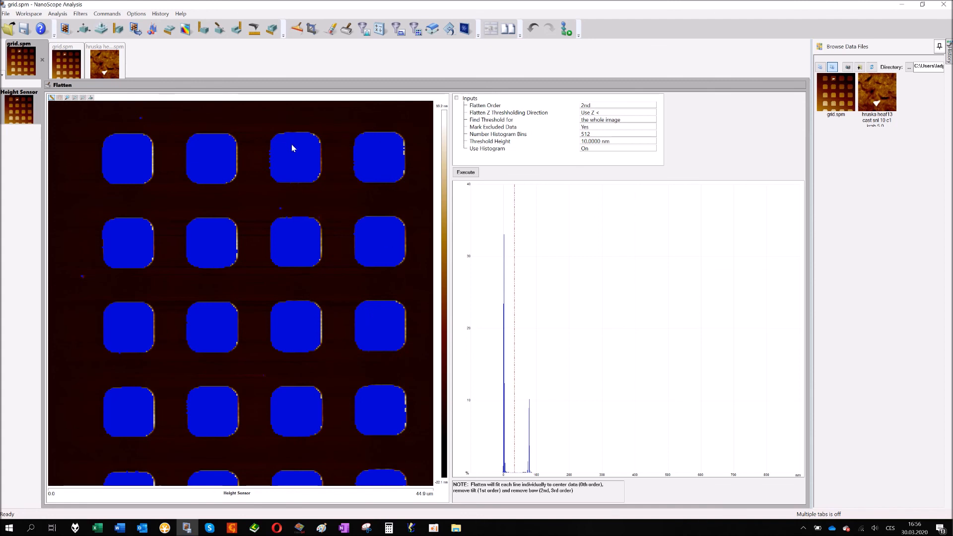
mouse_move(543, 396)
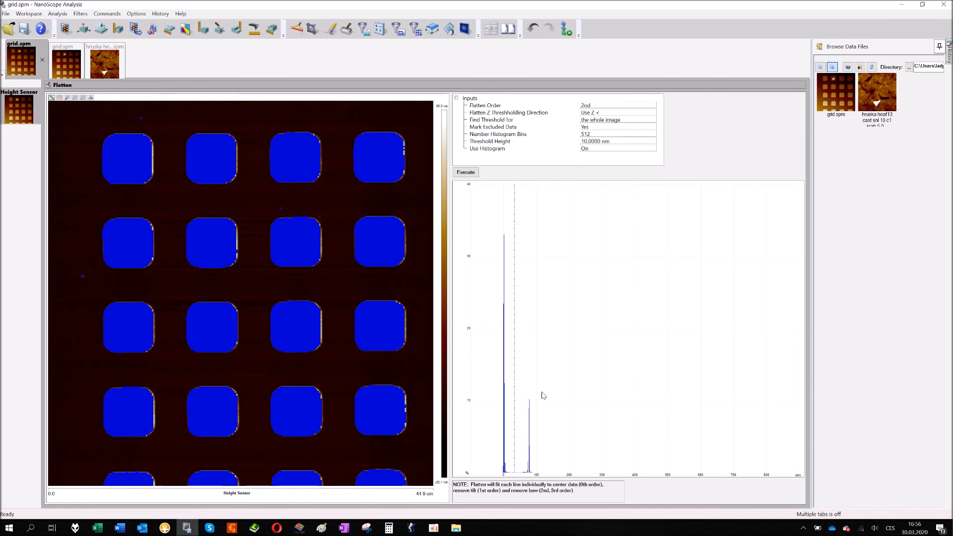
mouse_move(530, 410)
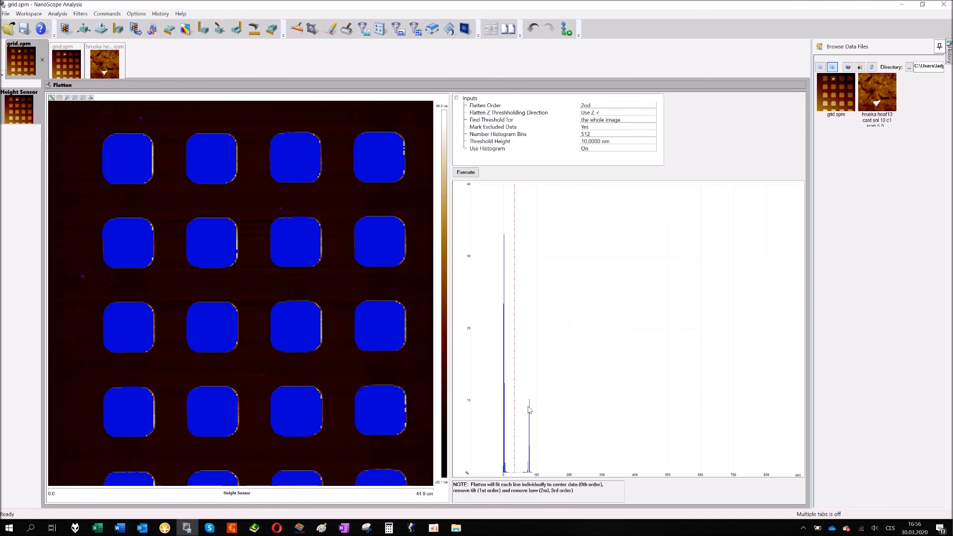
mouse_move(542, 260)
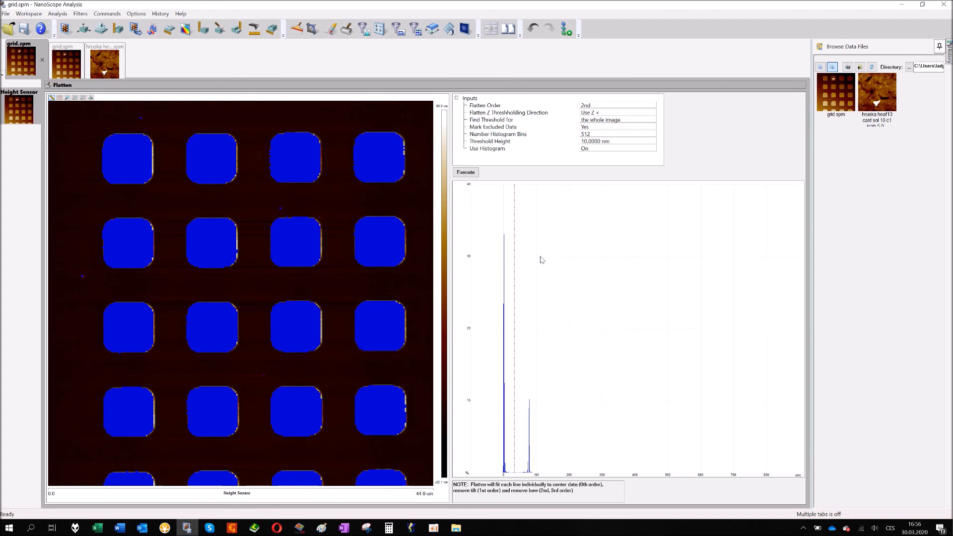
mouse_move(579, 184)
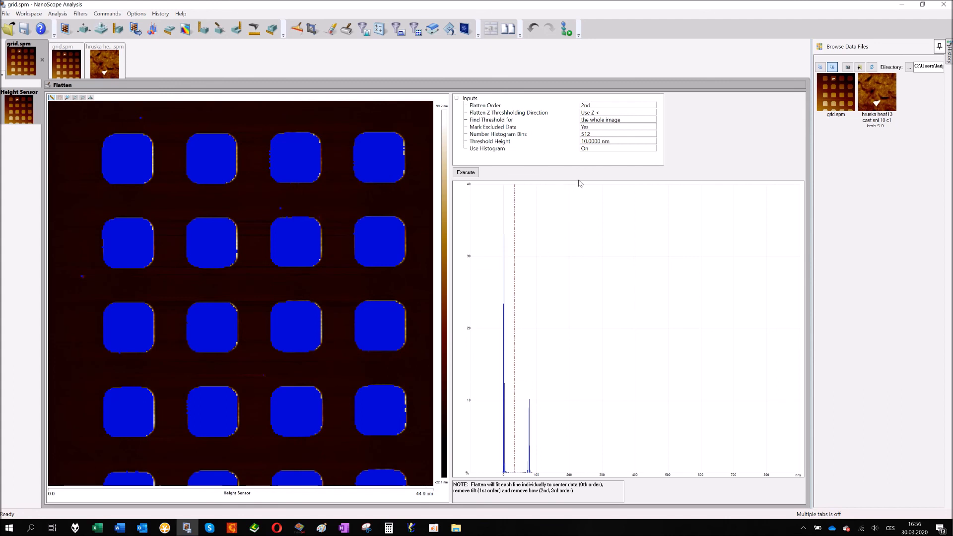
mouse_move(606, 146)
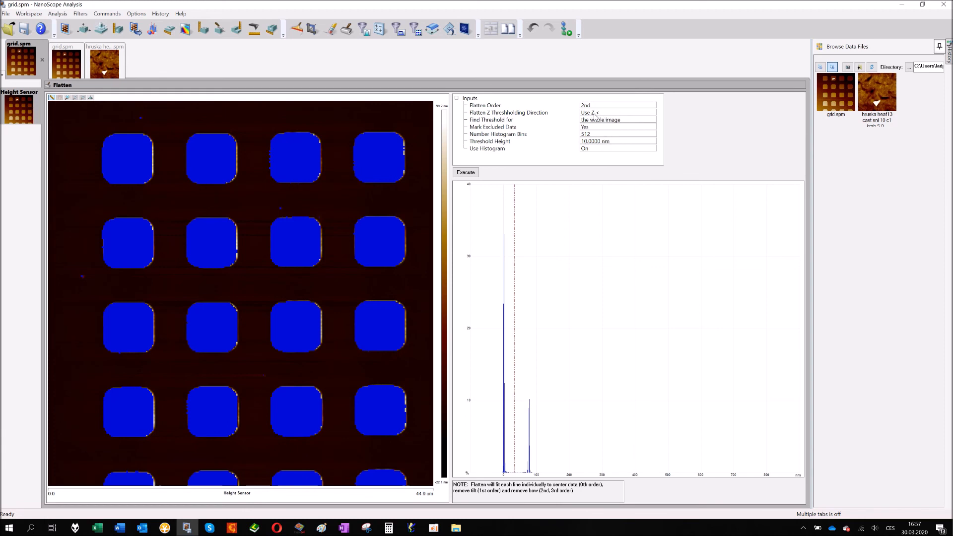
mouse_move(606, 145)
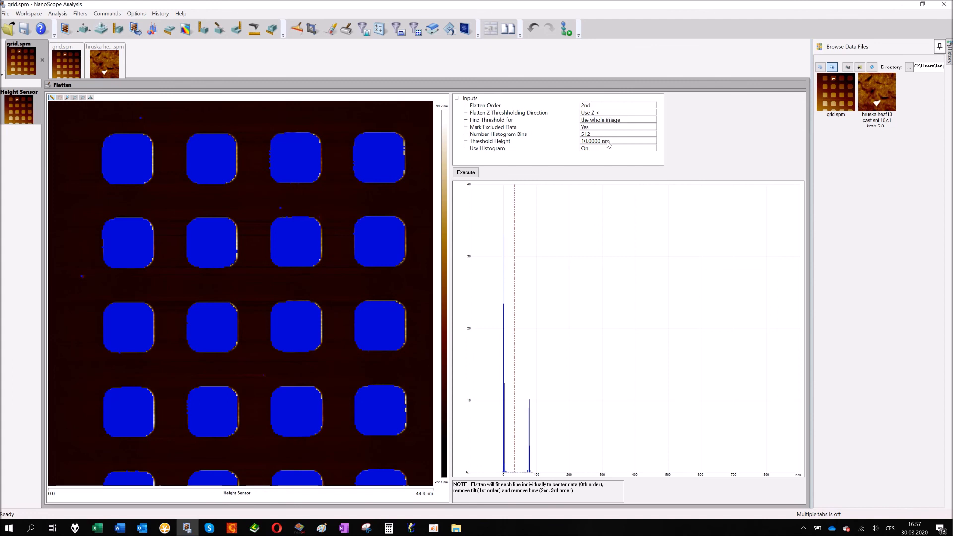
mouse_move(604, 116)
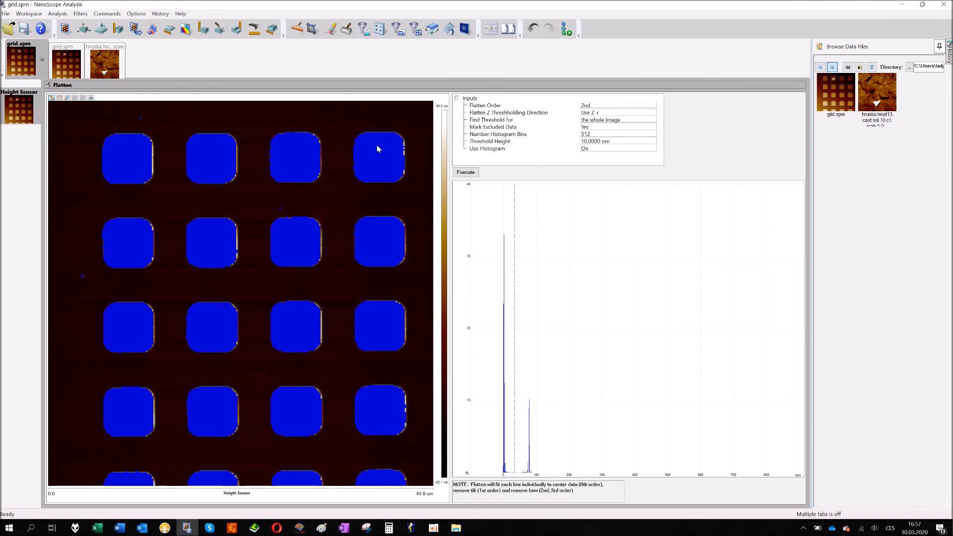
mouse_move(292, 222)
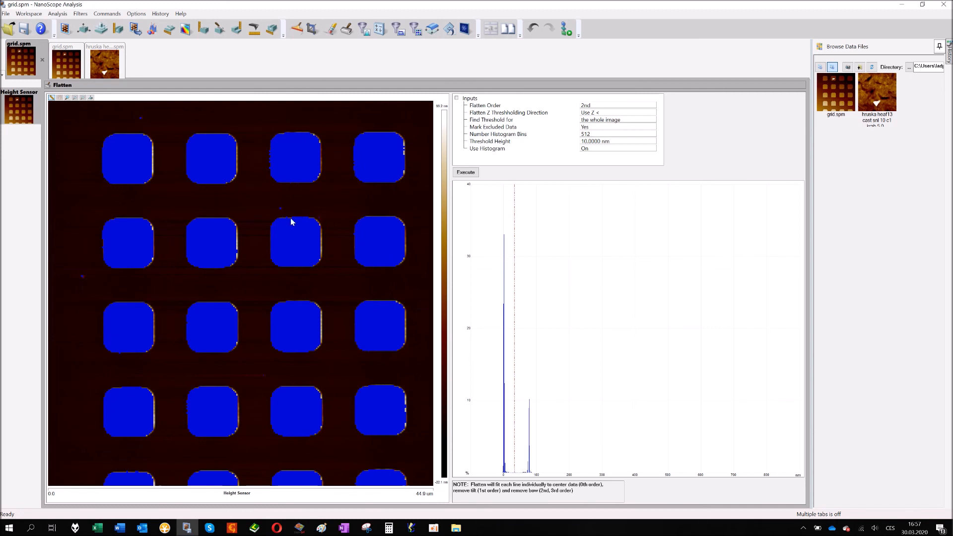
mouse_move(128, 156)
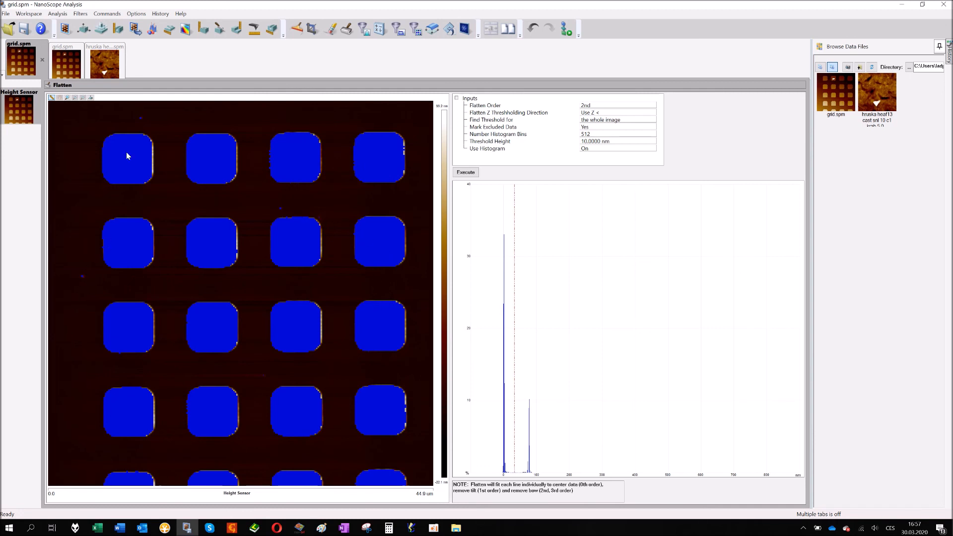
mouse_move(292, 217)
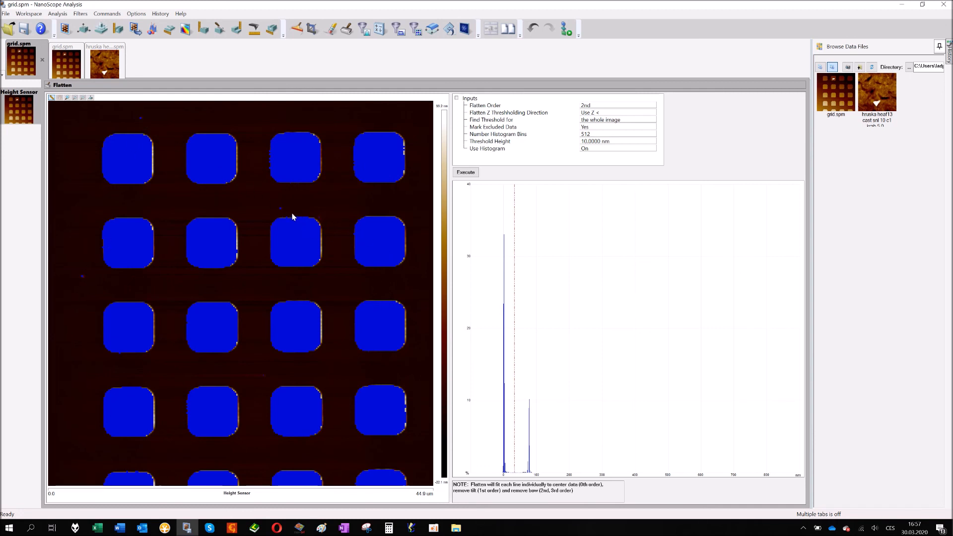
mouse_move(344, 243)
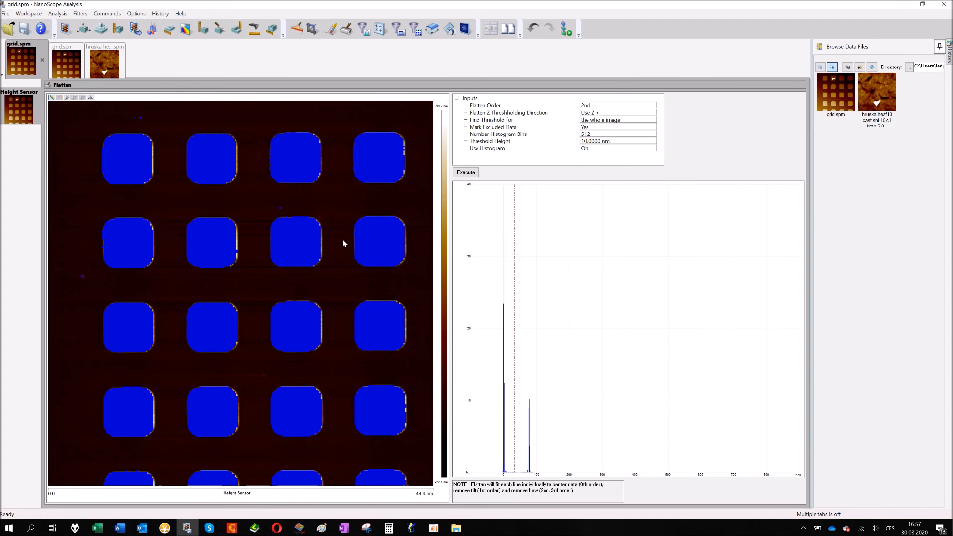
mouse_move(617, 178)
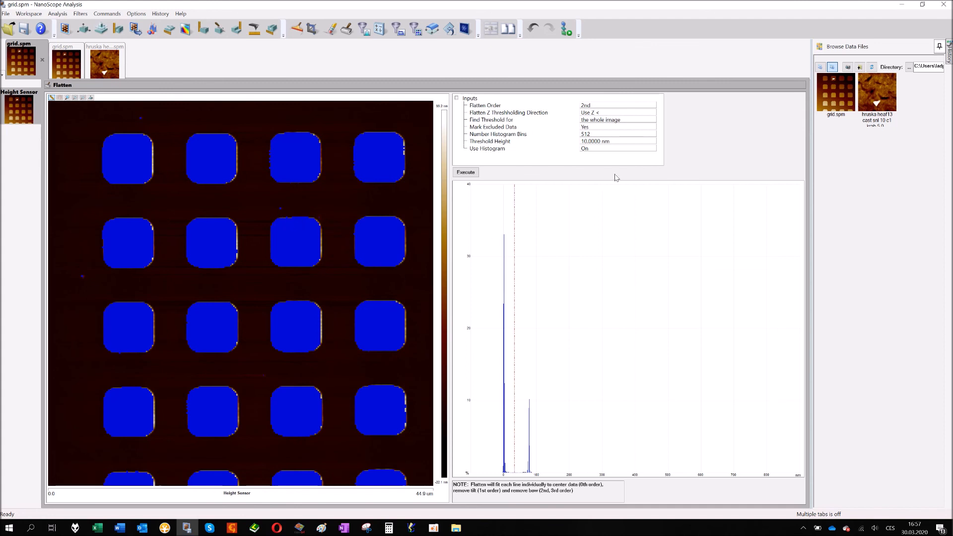
mouse_move(619, 177)
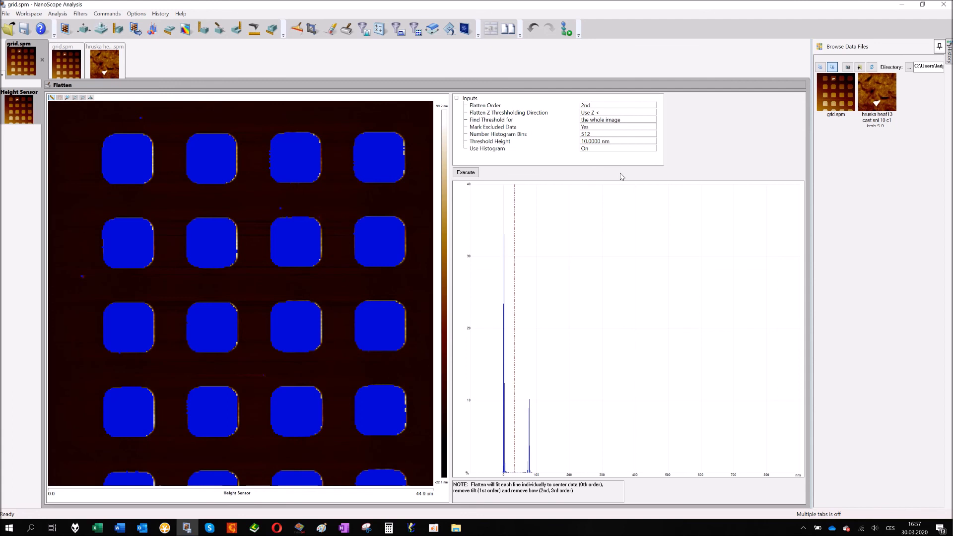
mouse_move(380, 115)
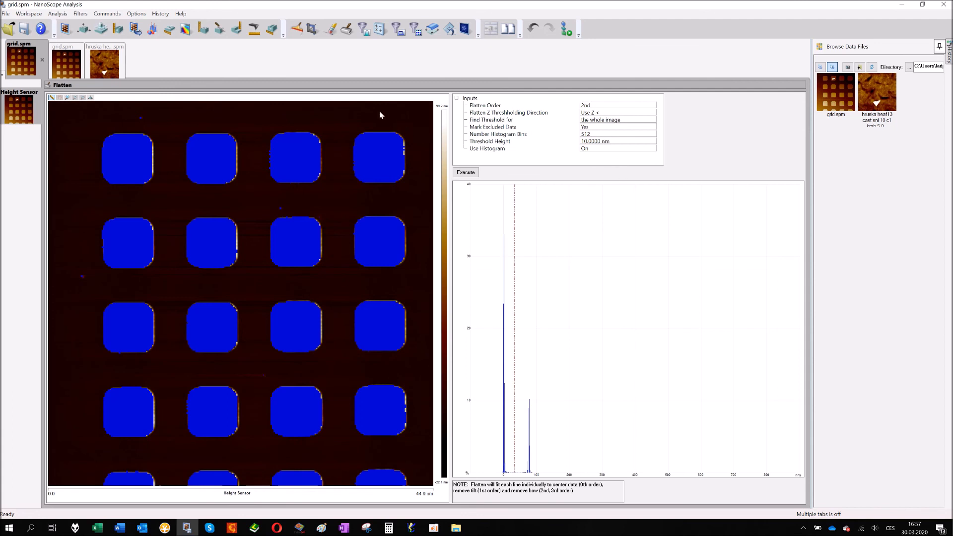
mouse_move(388, 113)
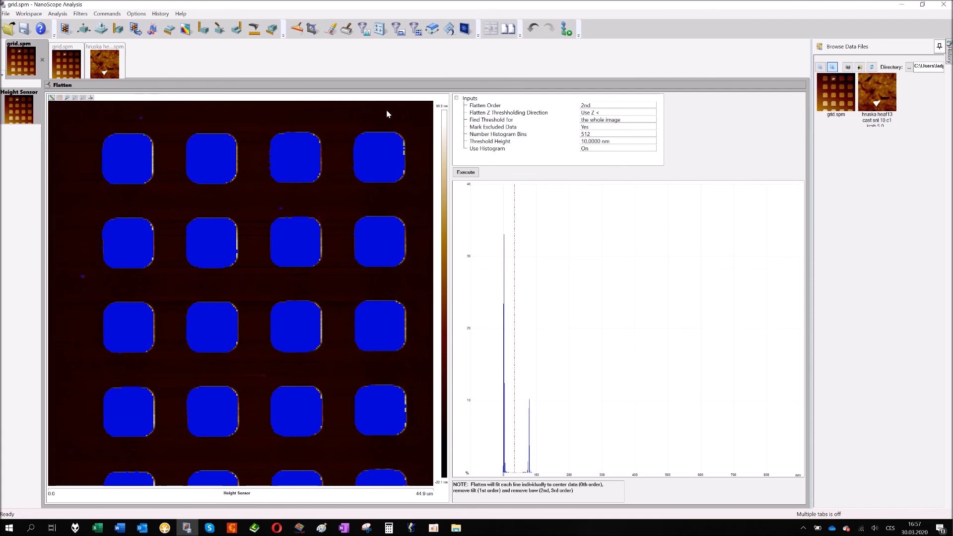
mouse_move(614, 99)
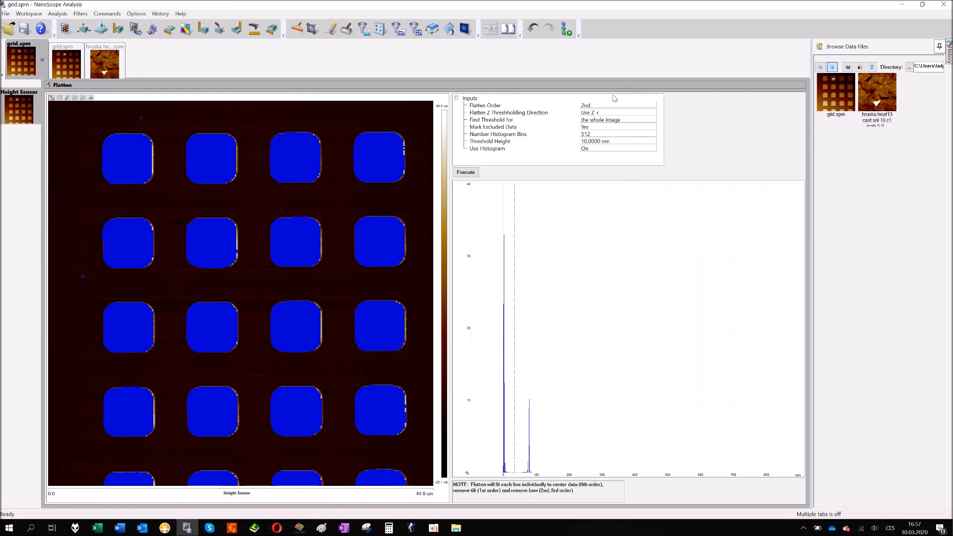
click(615, 104)
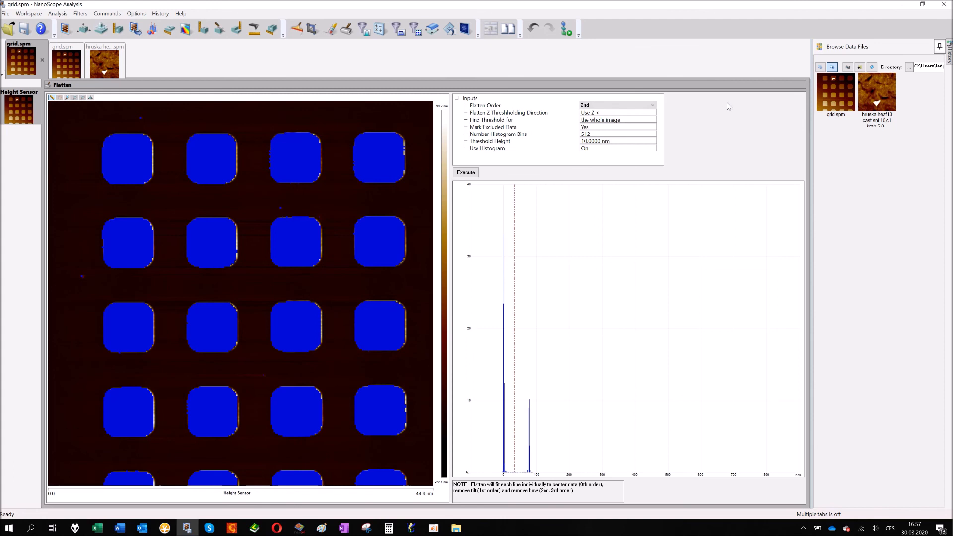
mouse_move(716, 117)
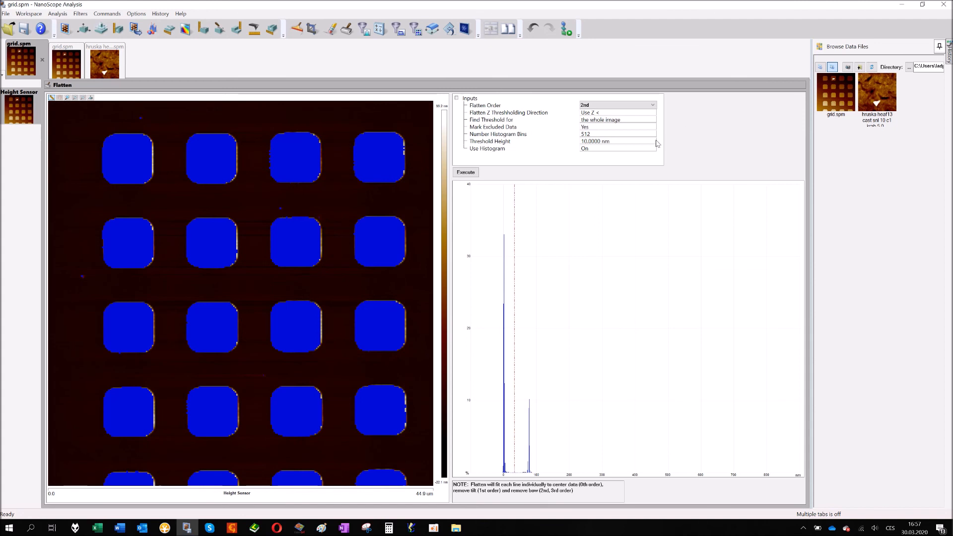
mouse_move(500, 177)
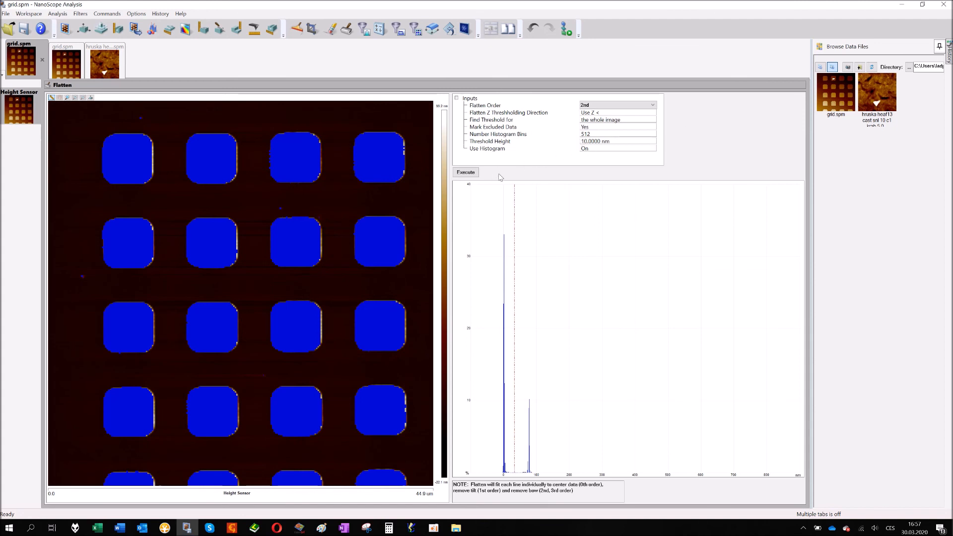
mouse_move(65, 60)
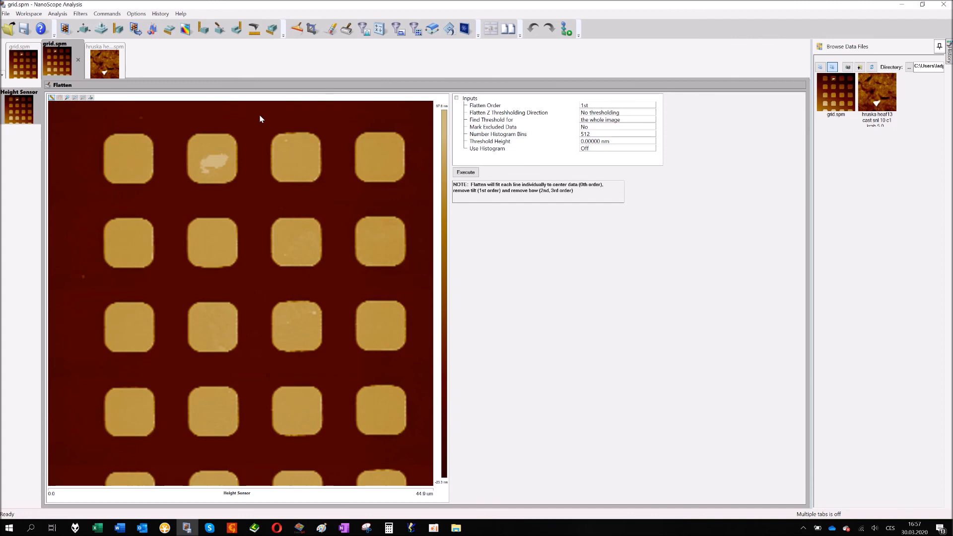
mouse_move(403, 46)
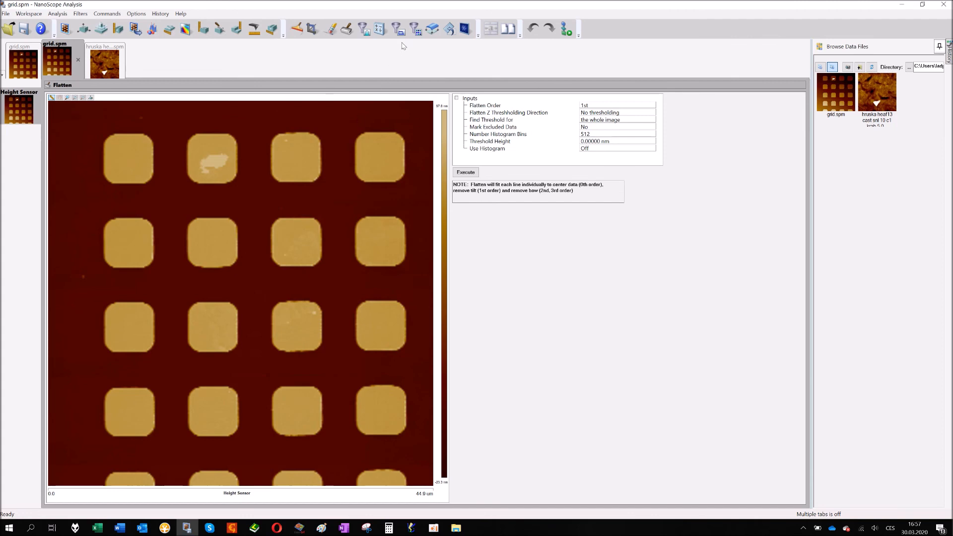
mouse_move(219, 29)
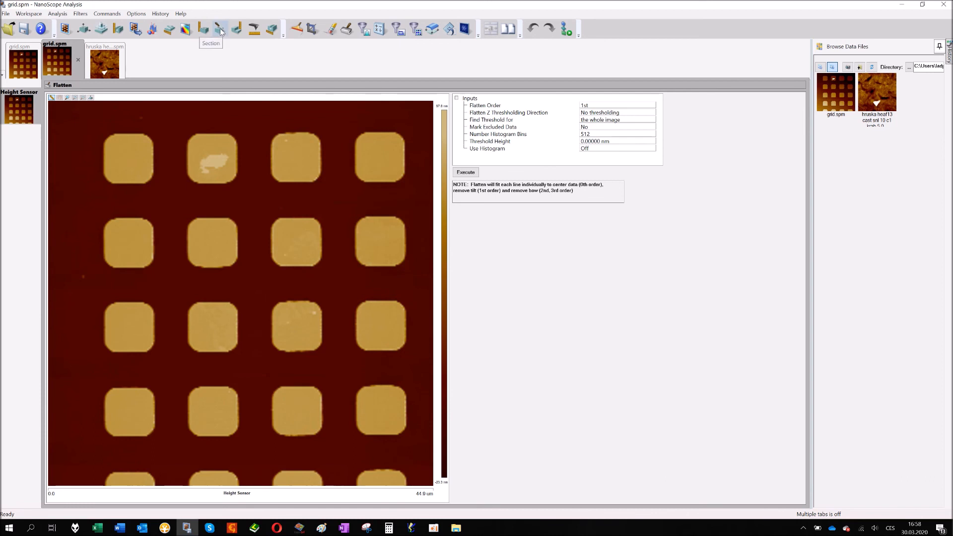
mouse_move(352, 29)
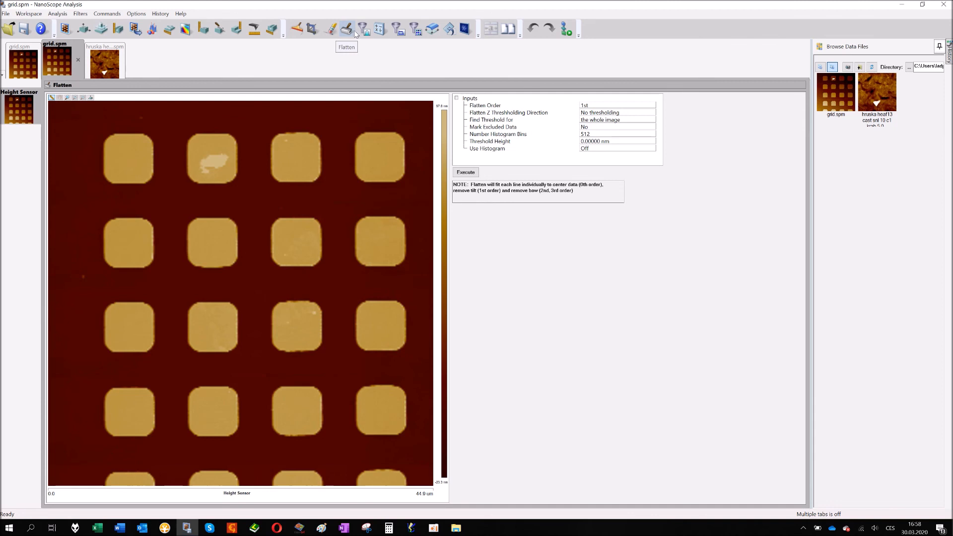
mouse_move(356, 34)
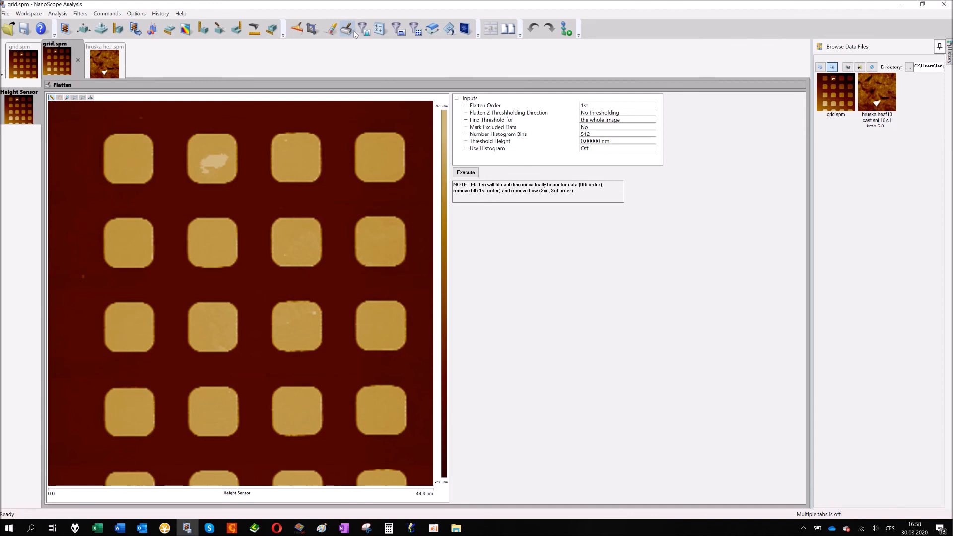
mouse_move(338, 117)
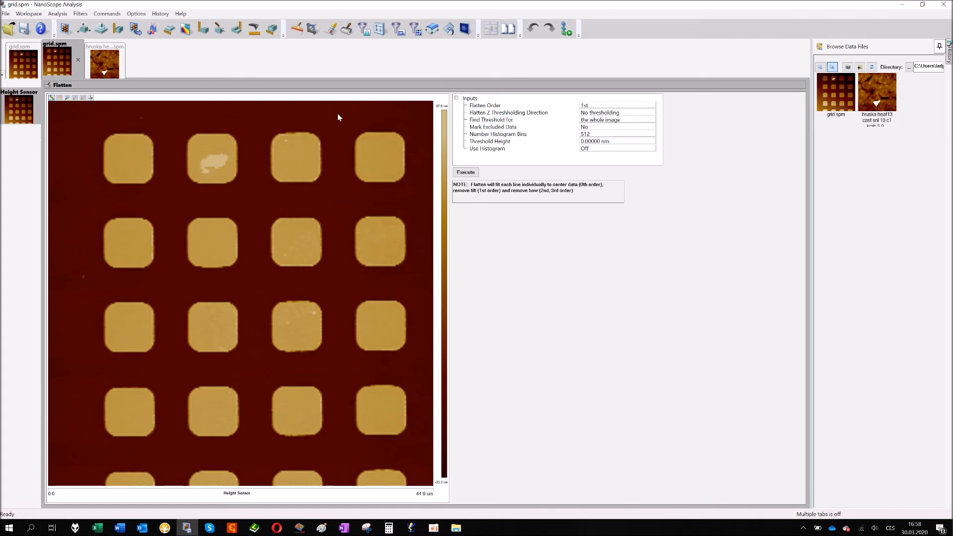
mouse_move(350, 238)
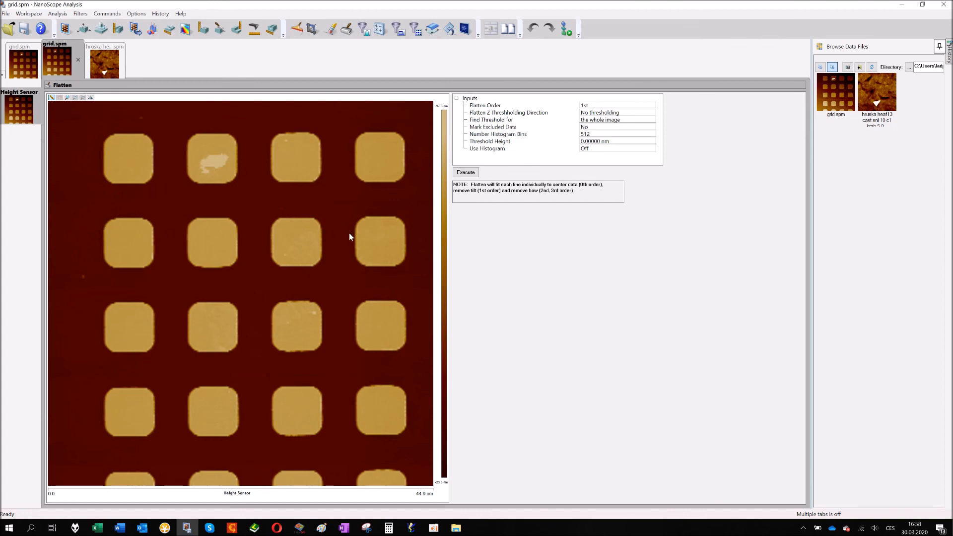